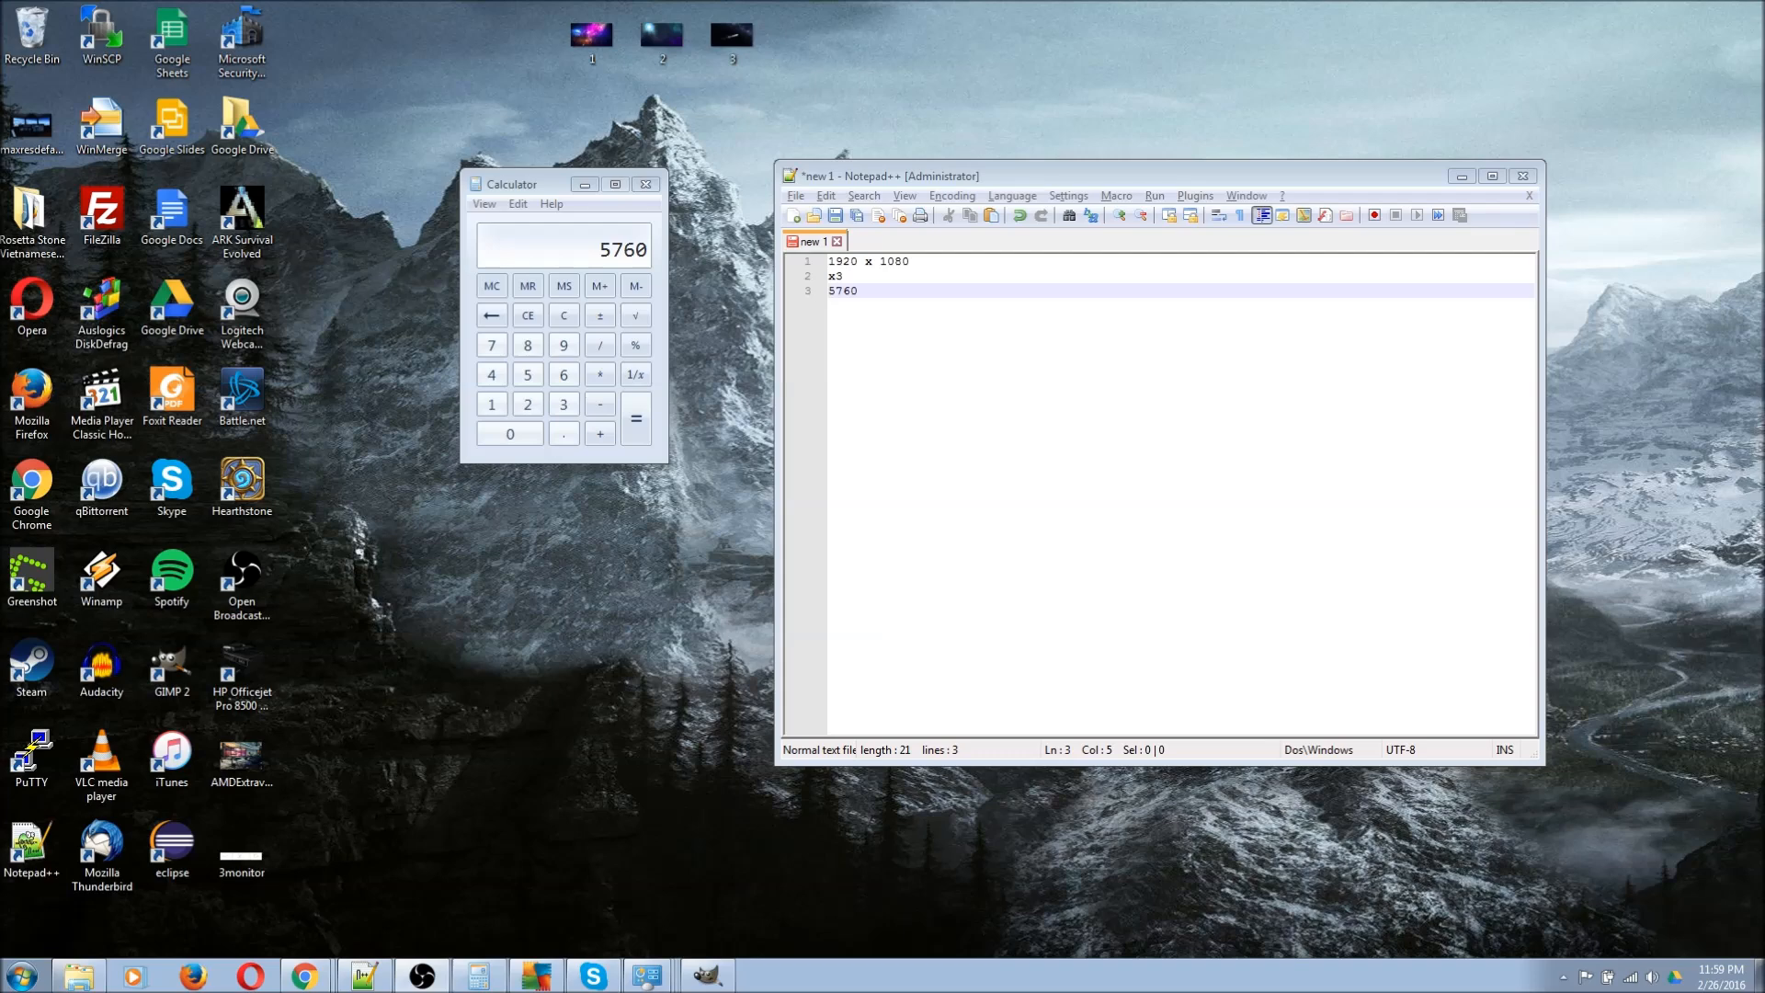
pyautogui.moveTo(1007, 511)
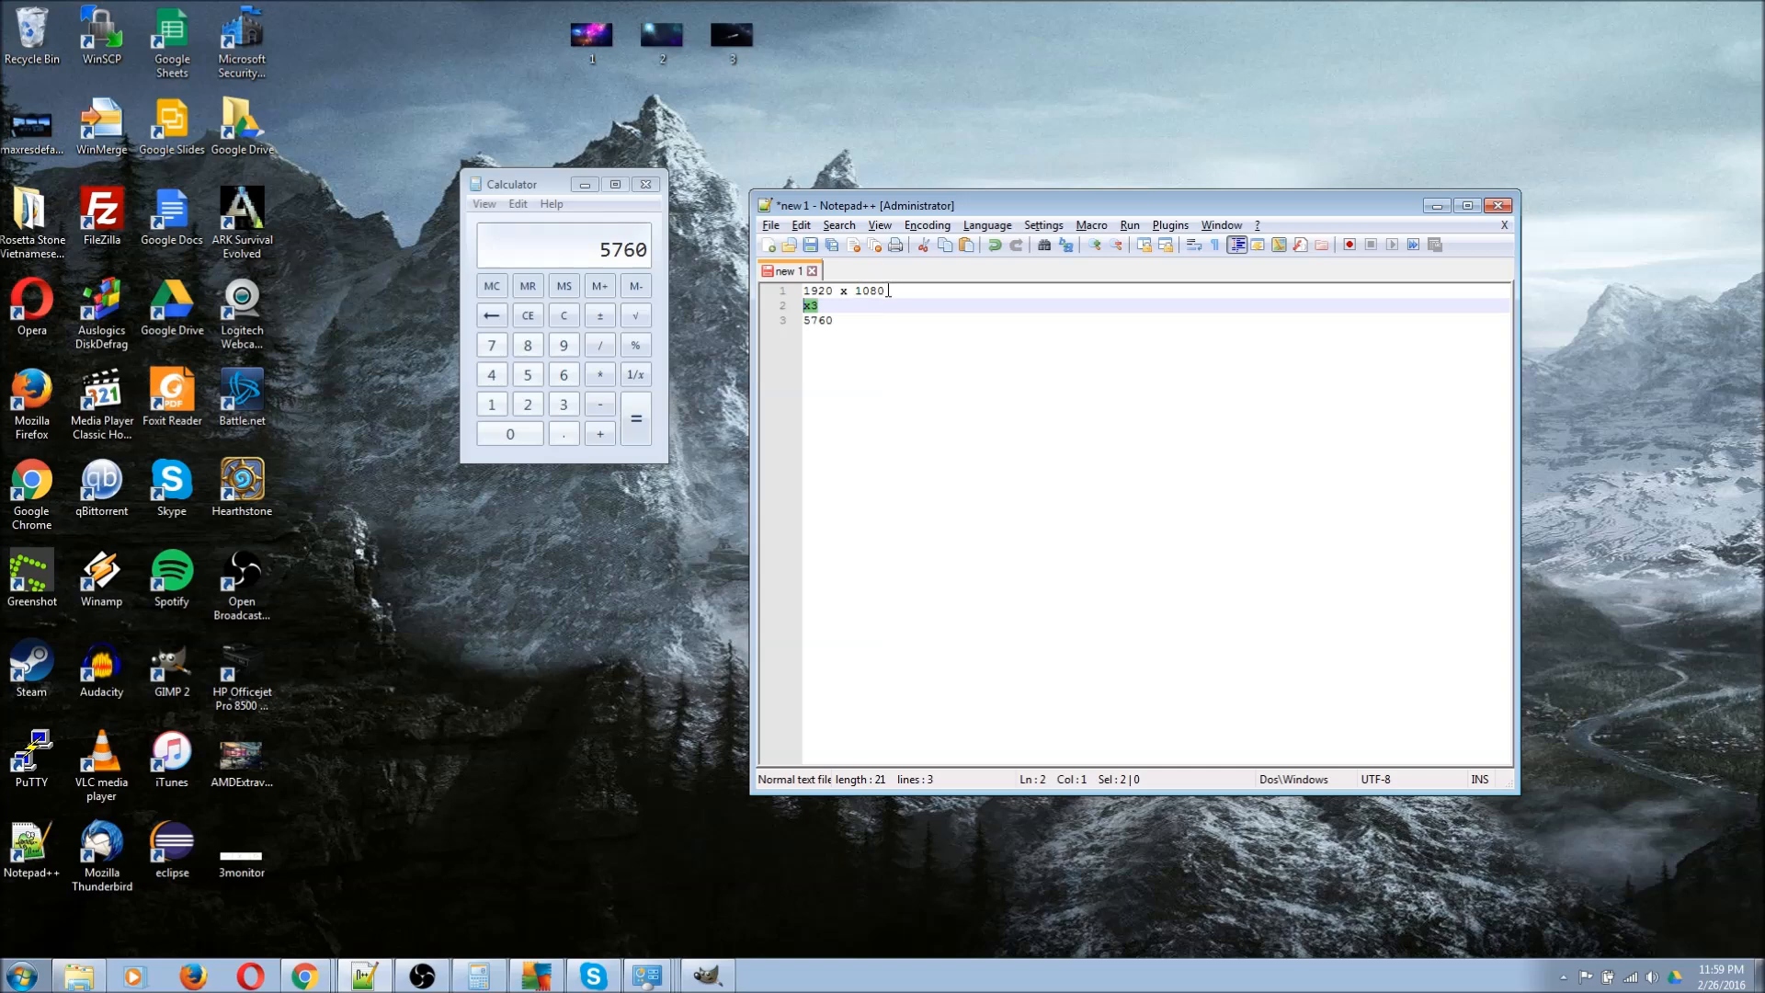
# Highlight the 1920 x 1080 resolution and the x3 multiplier giving a 5760-pixel width
pyautogui.click(882, 291)
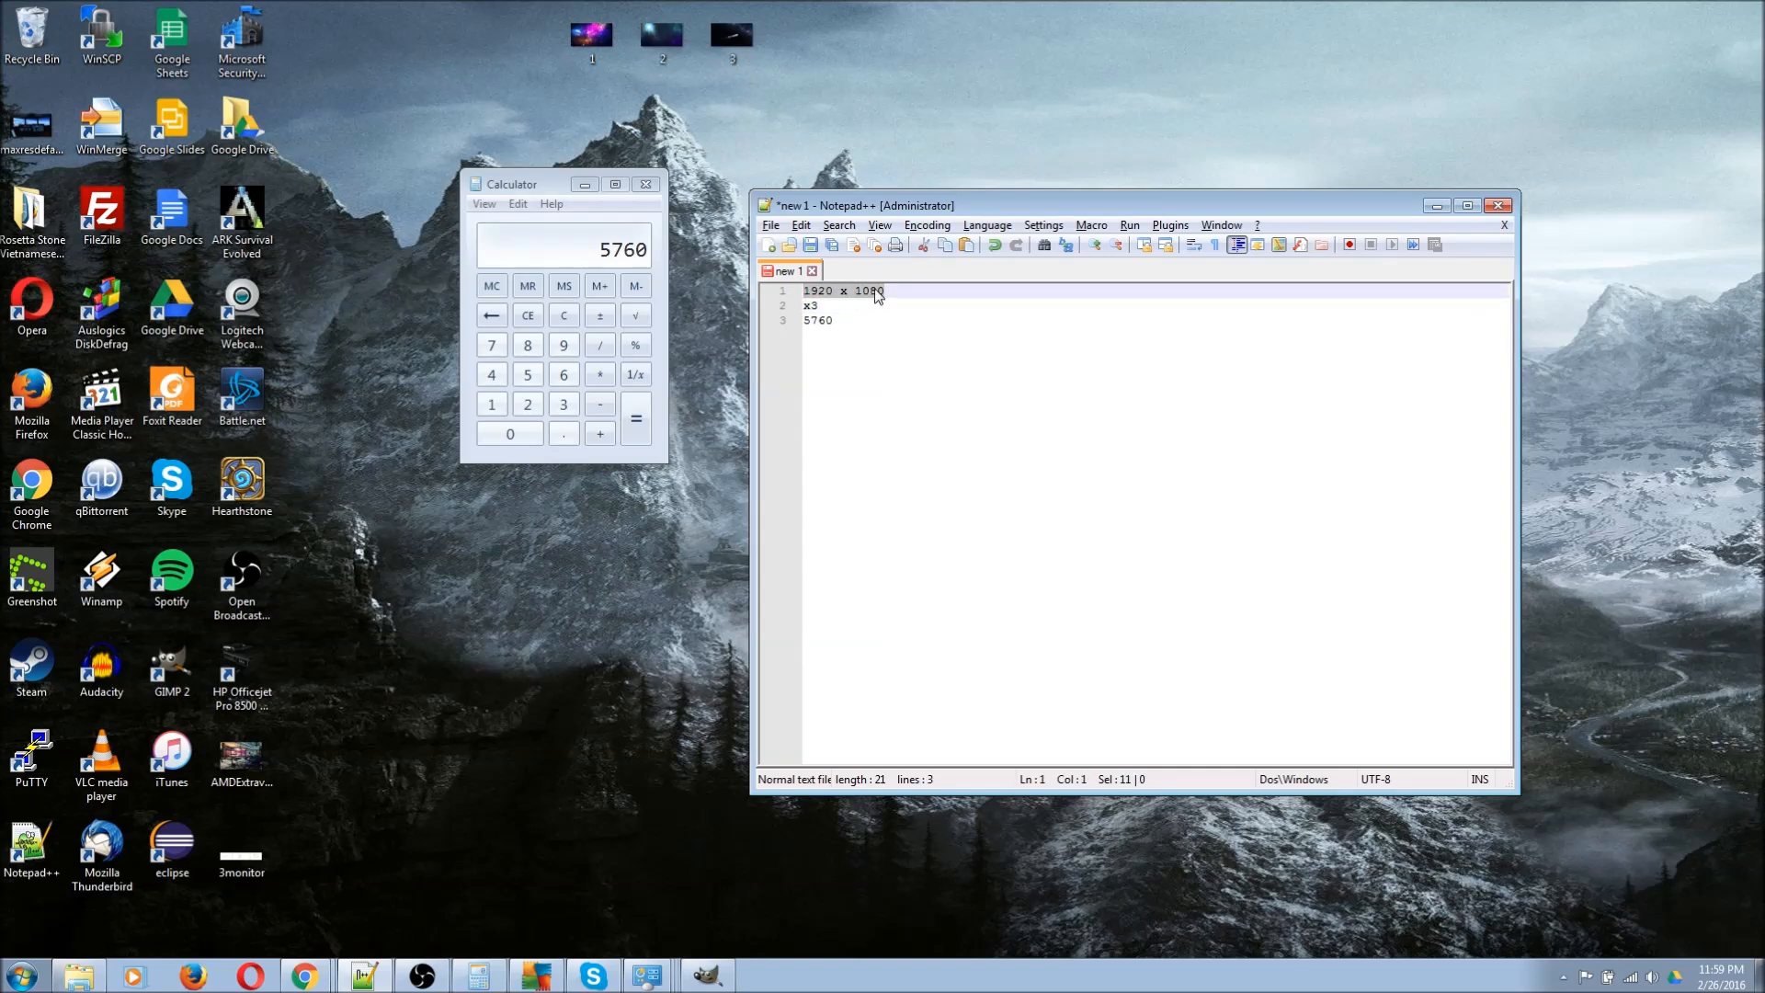
pyautogui.click(884, 291)
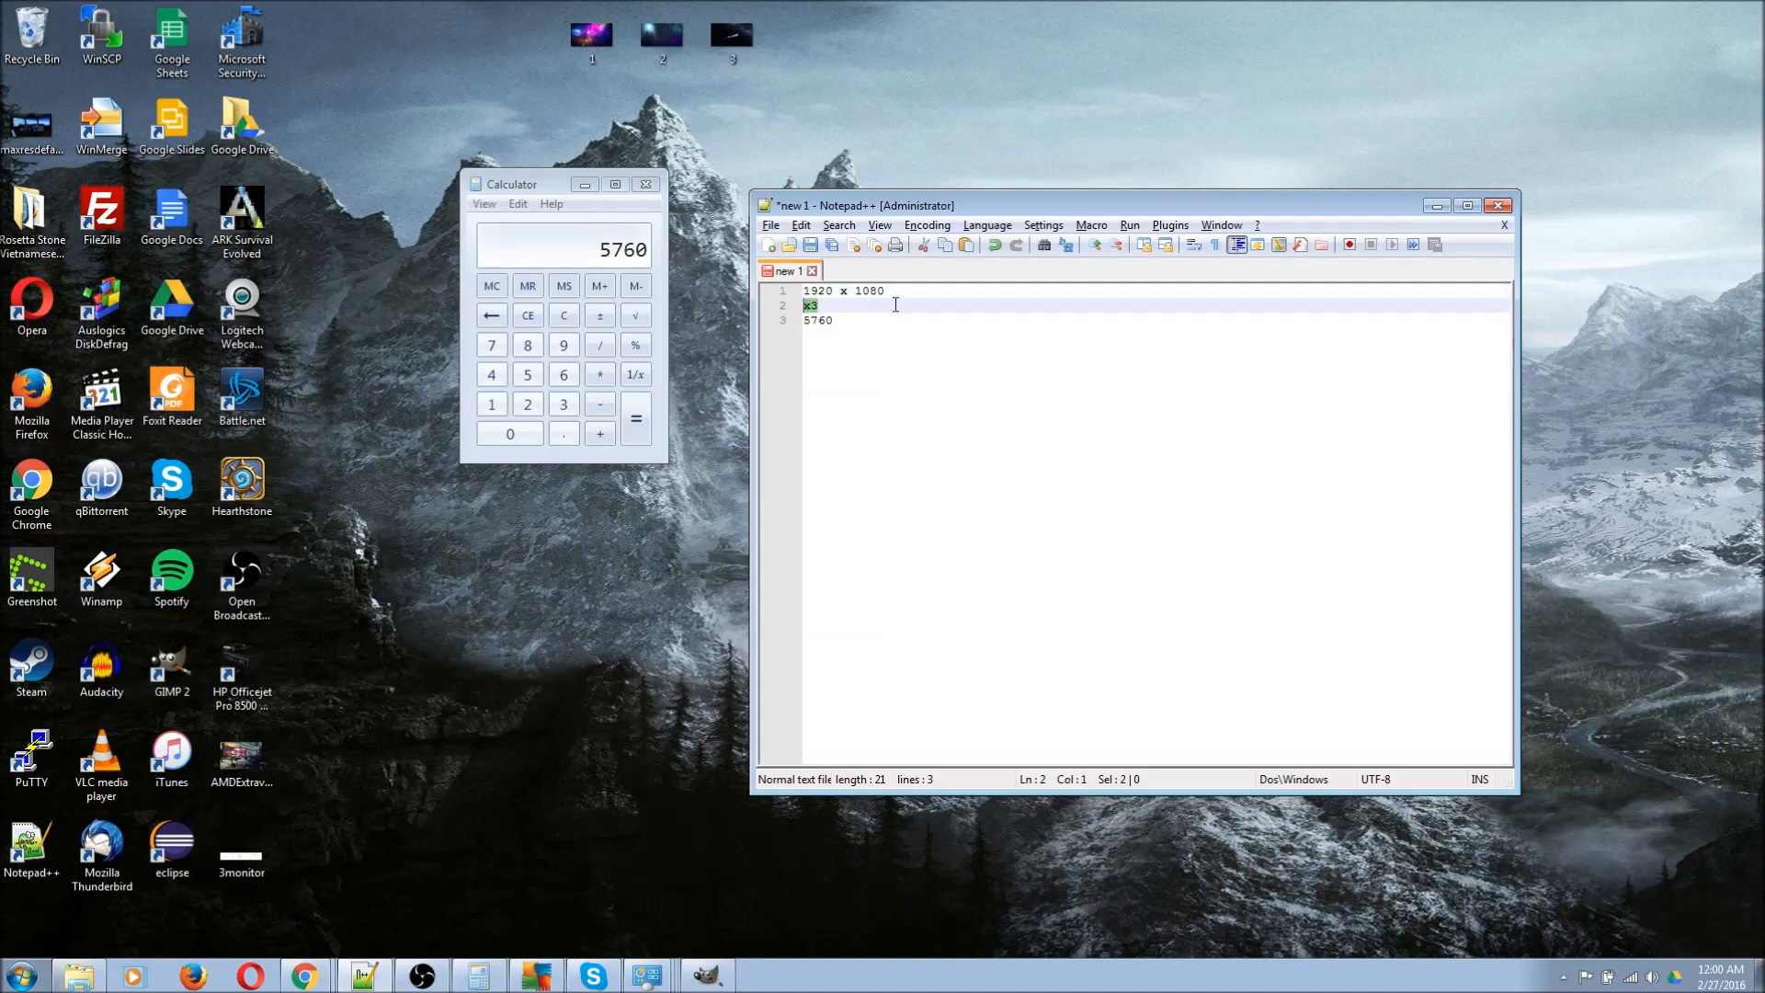
pyautogui.click(870, 305)
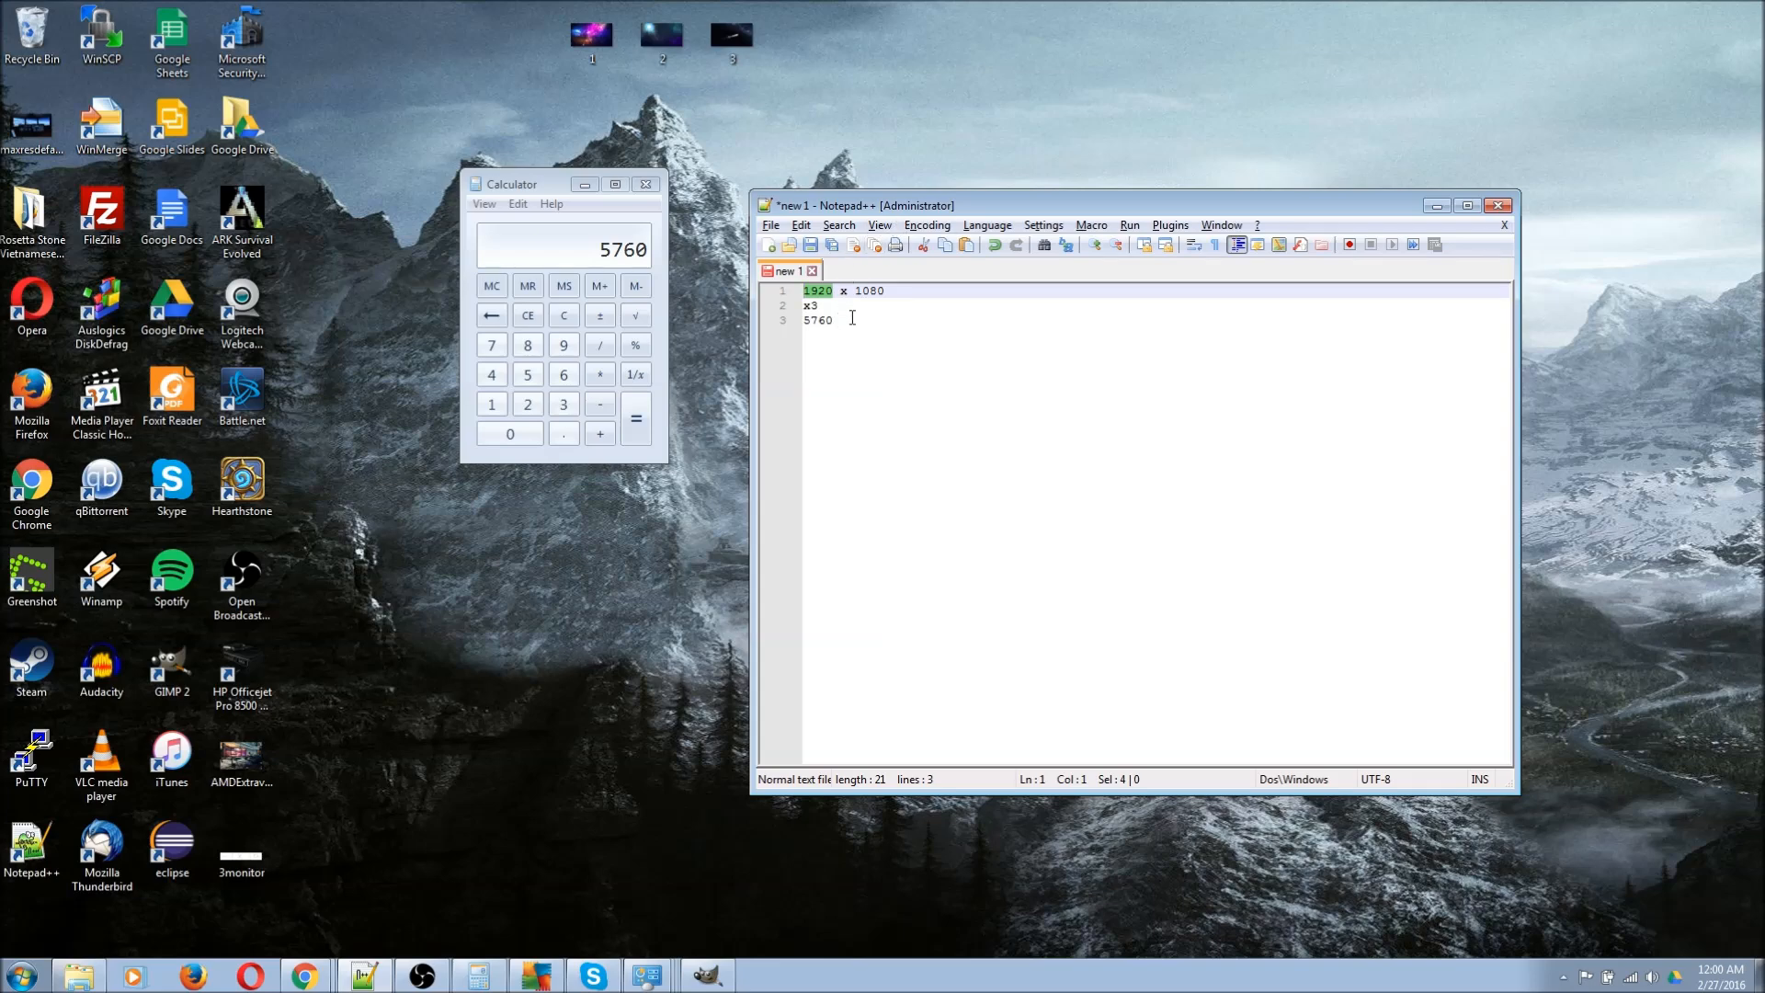
pyautogui.doubleClick(818, 320)
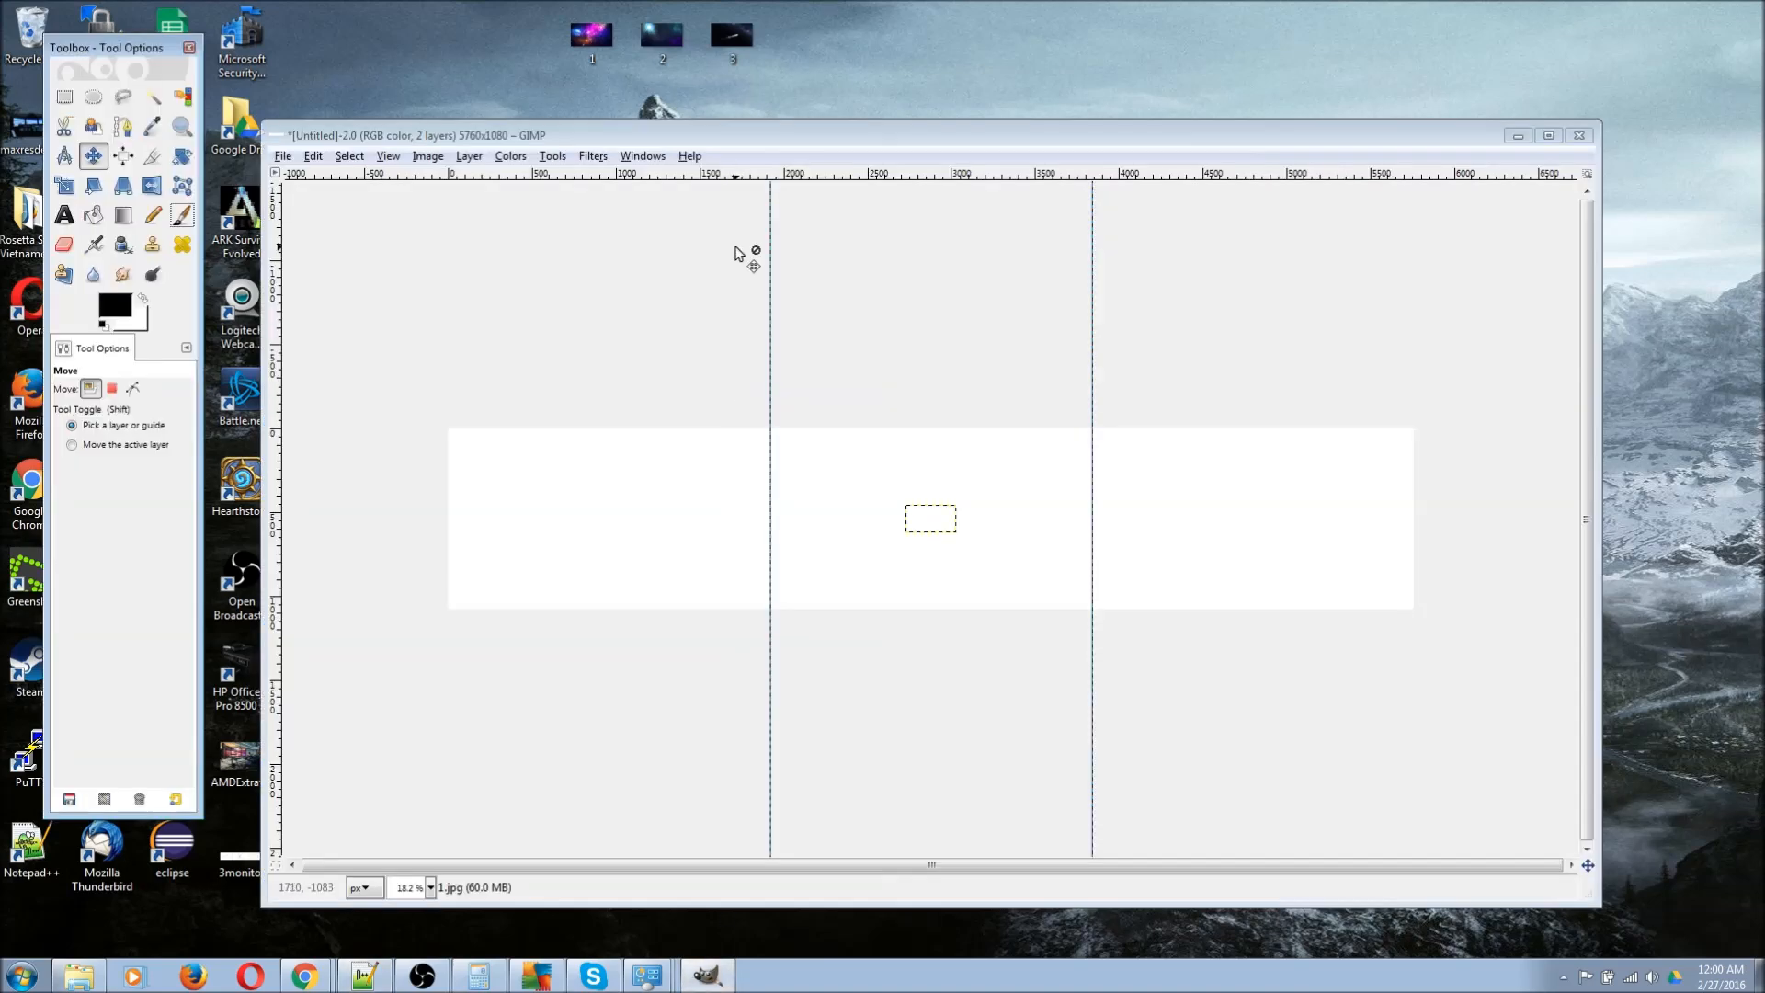
pyautogui.moveTo(416, 135); pyautogui.dragTo(473, 159)
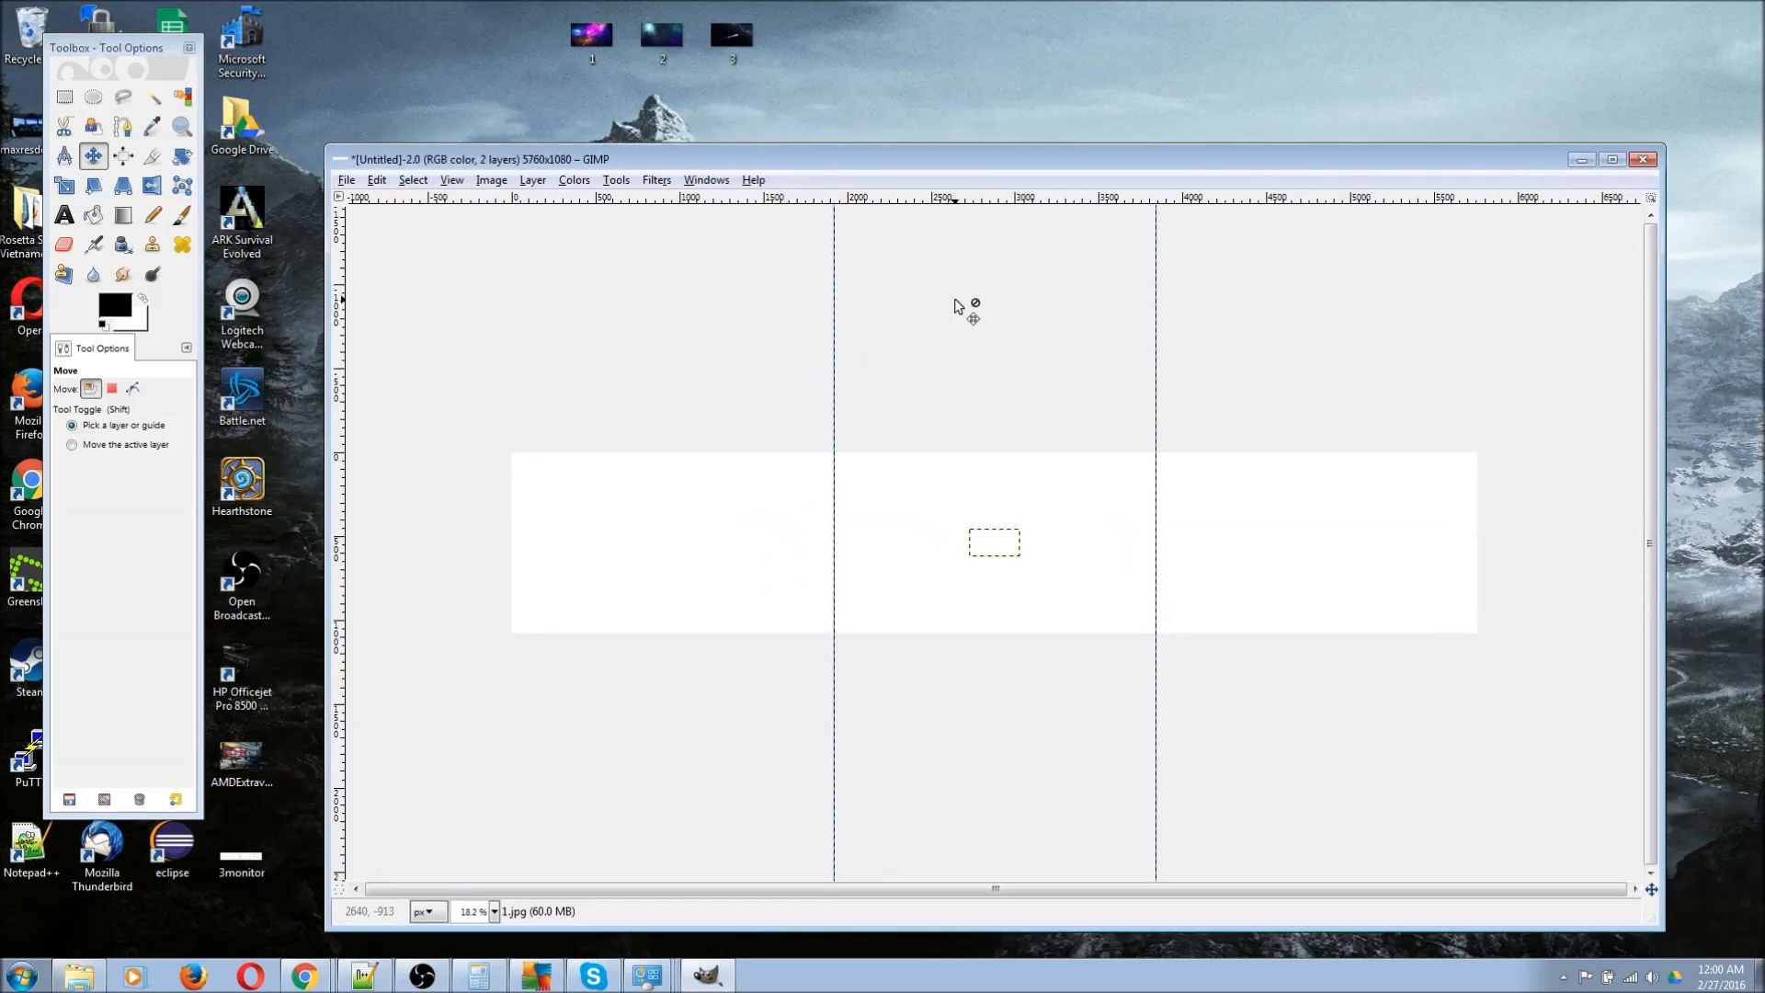
pyautogui.moveTo(837, 216)
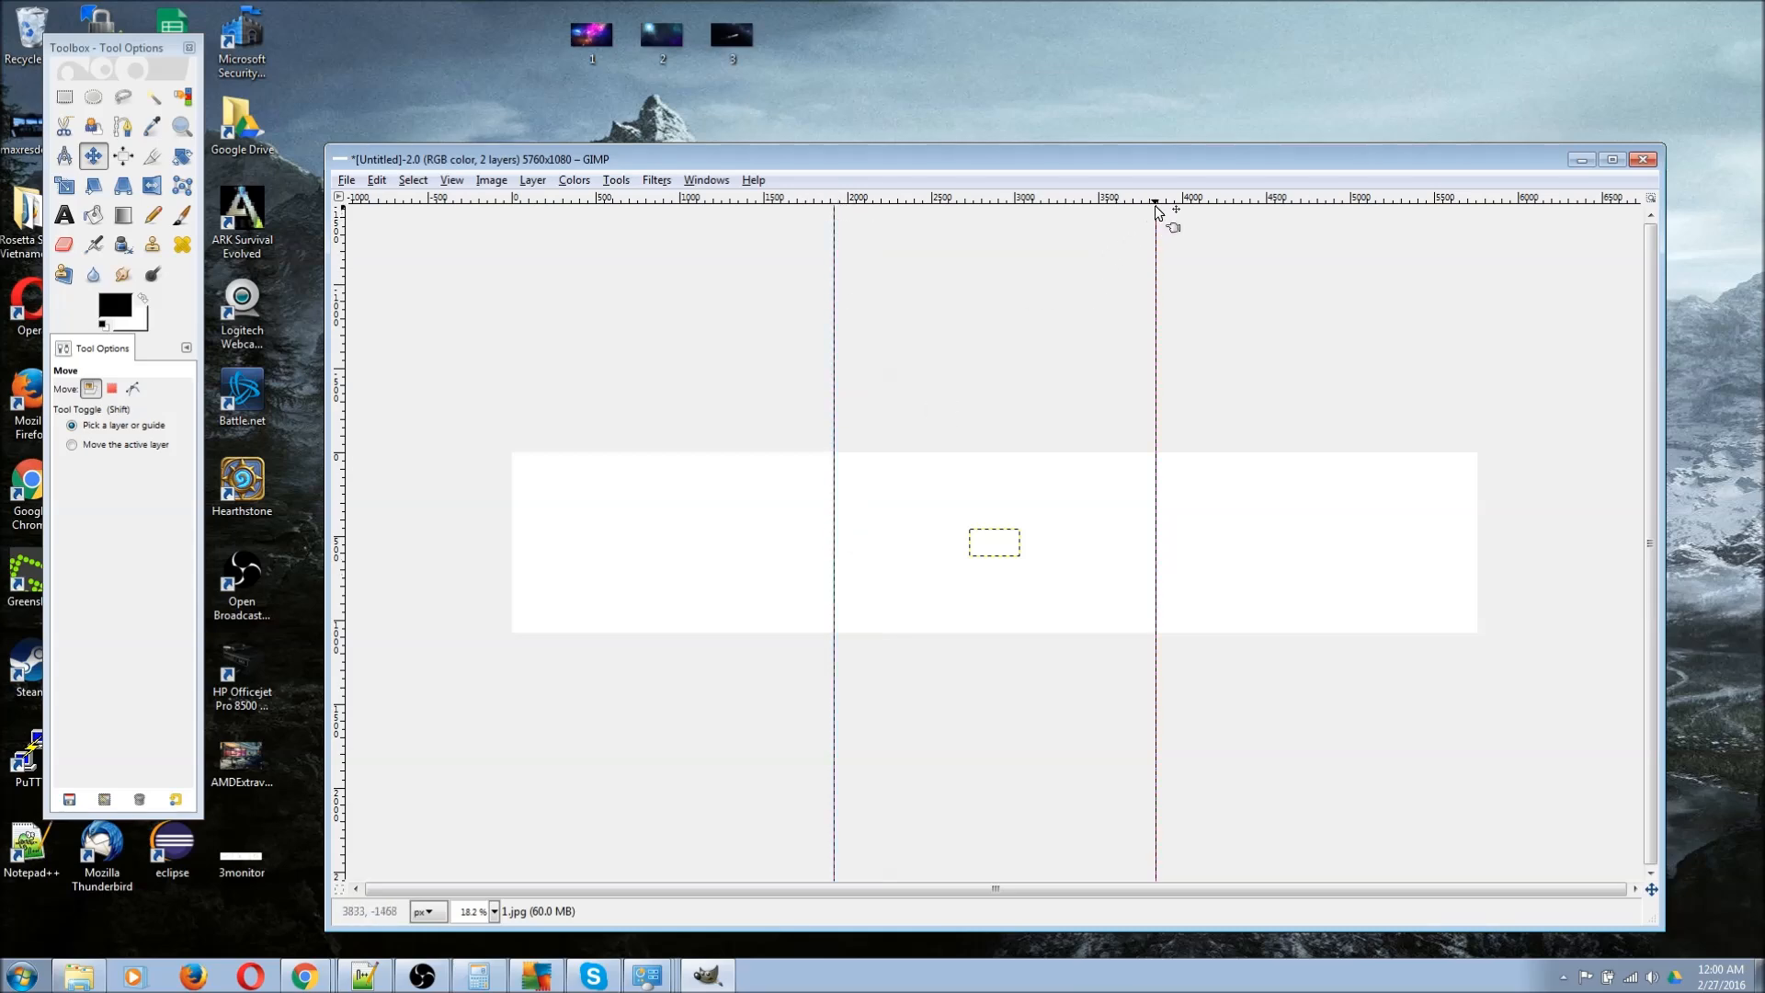
pyautogui.moveTo(1163, 402)
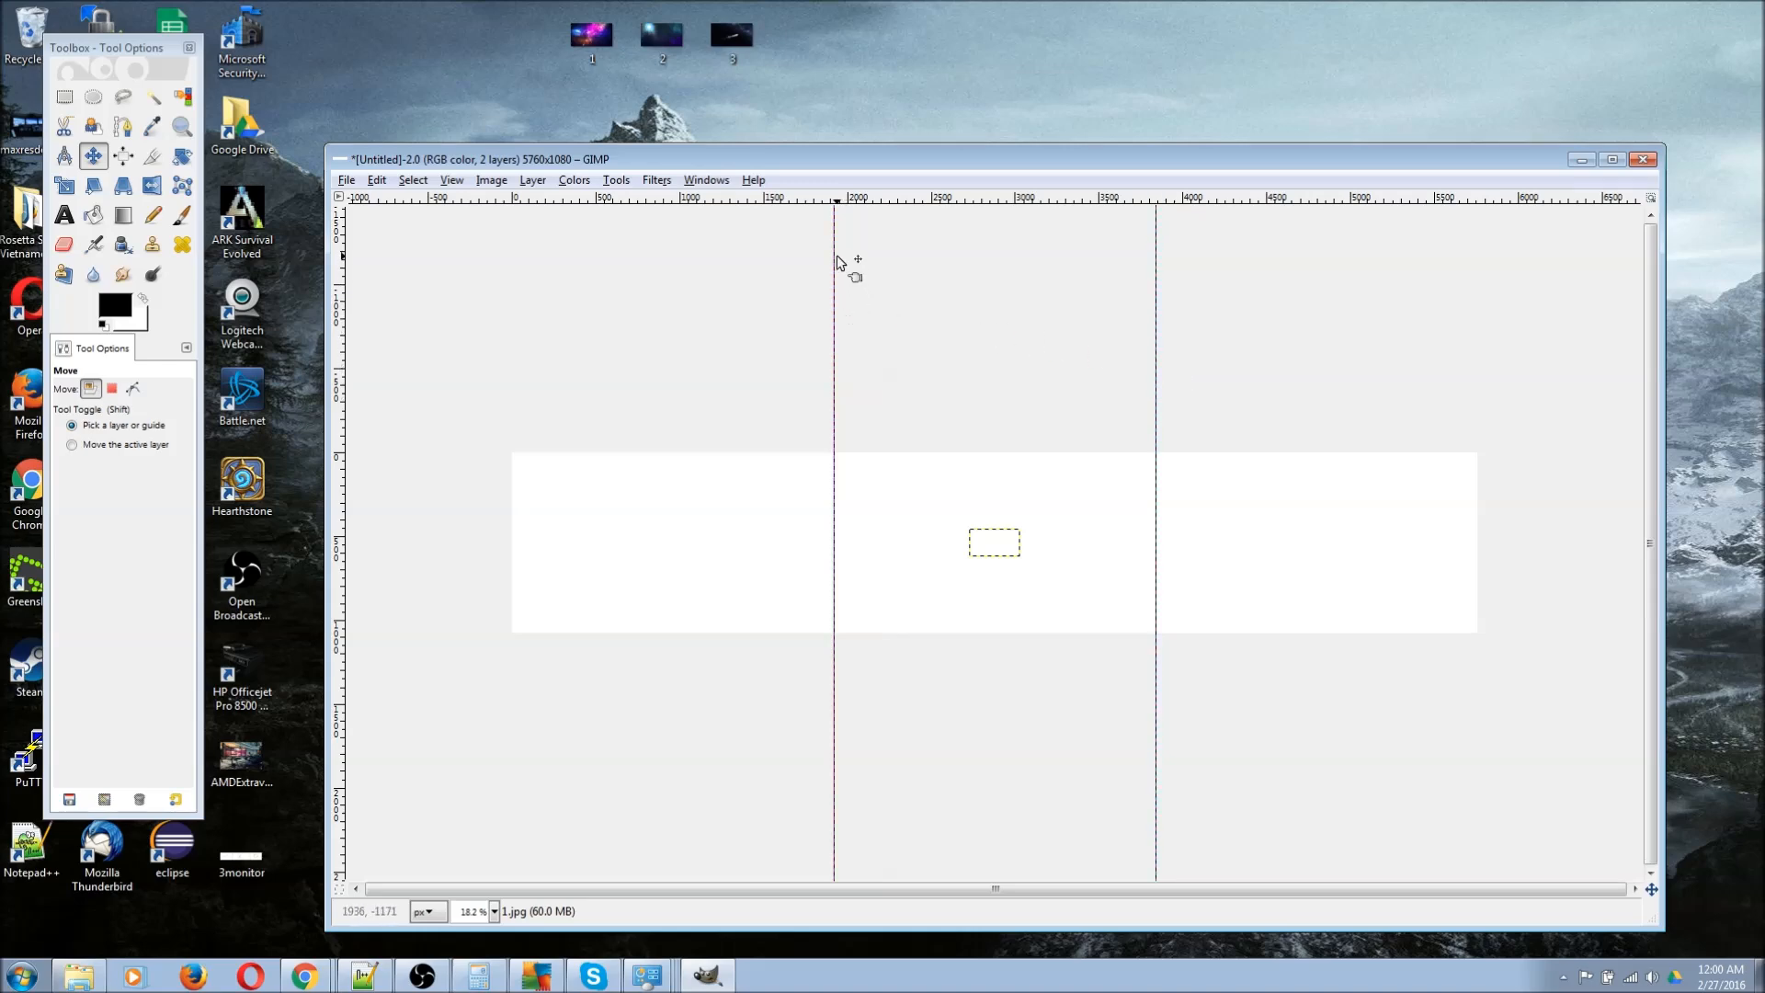
pyautogui.moveTo(900, 298)
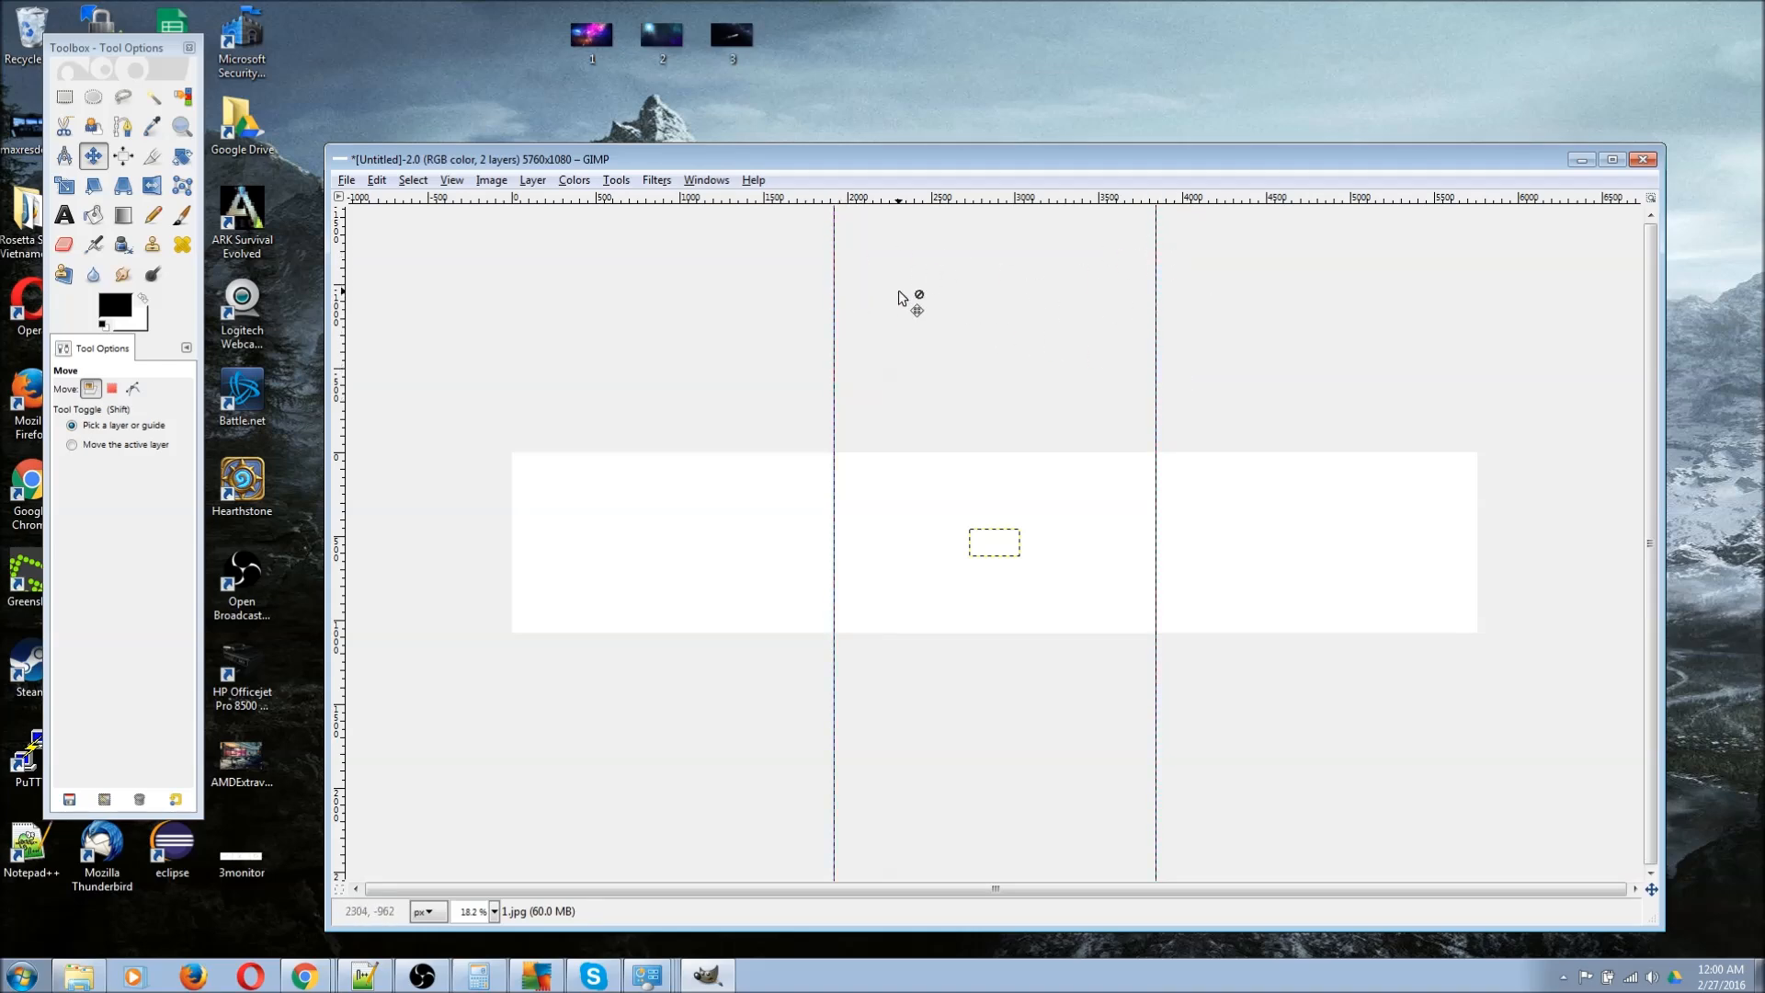
pyautogui.moveTo(921, 330)
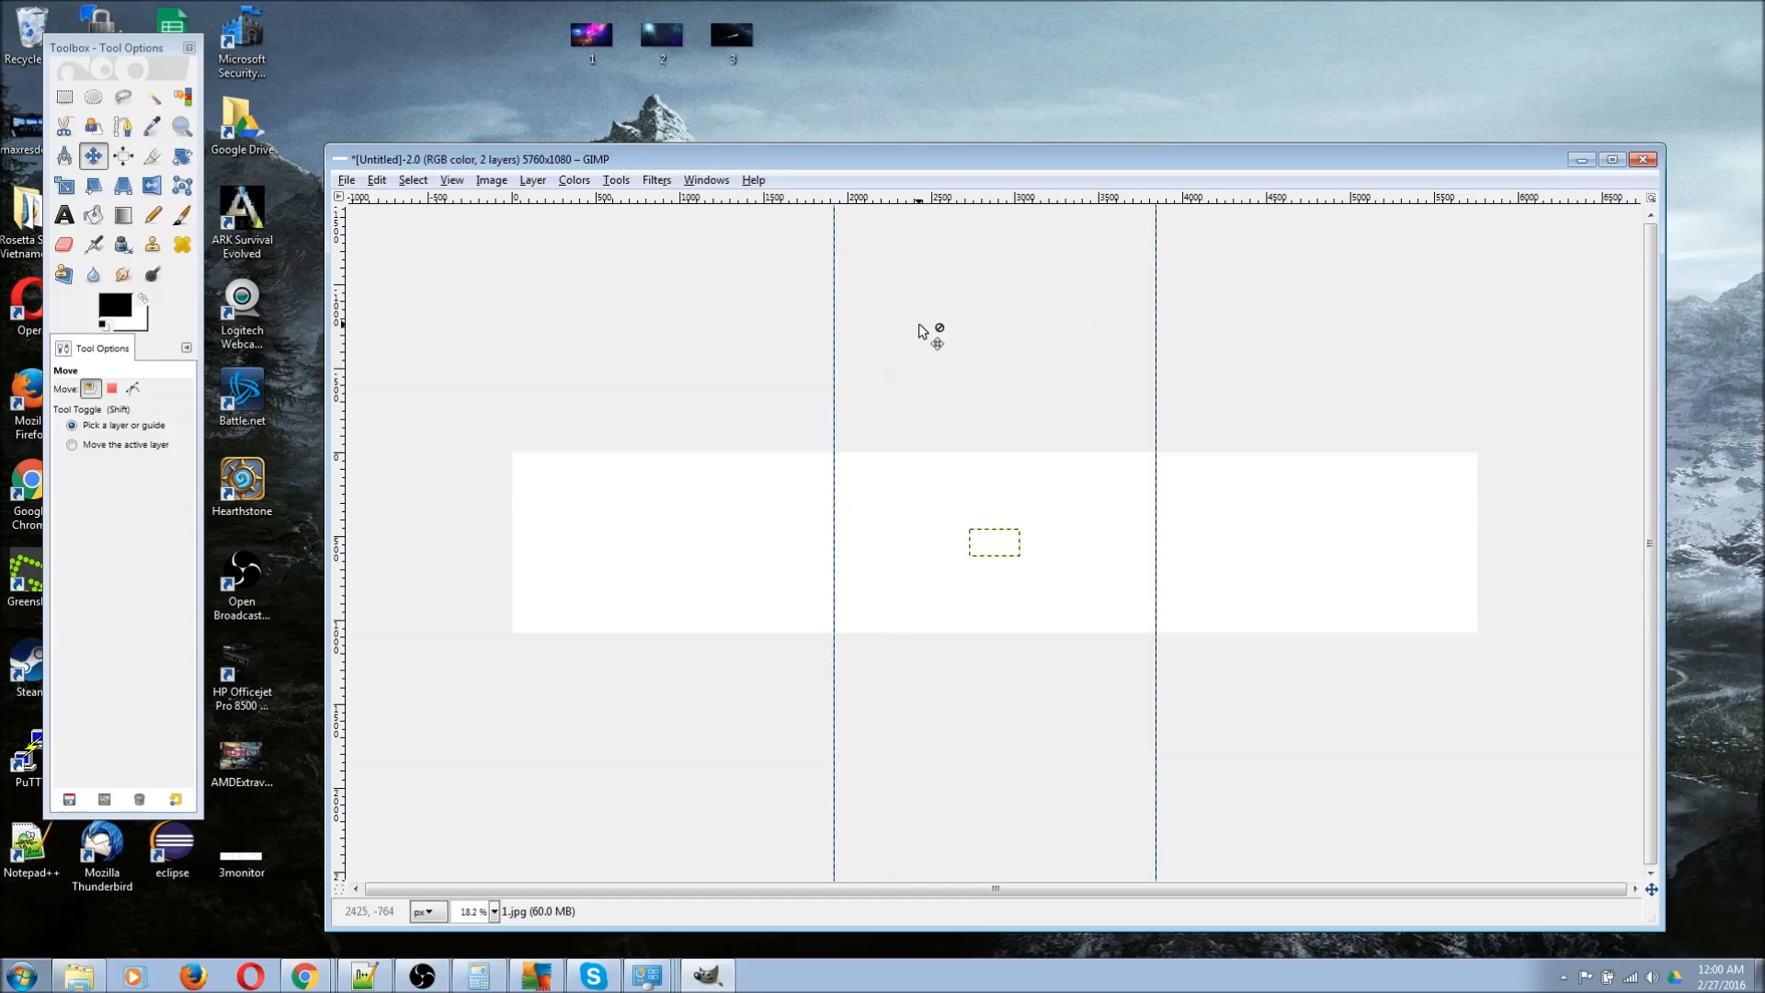
pyautogui.moveTo(819, 137)
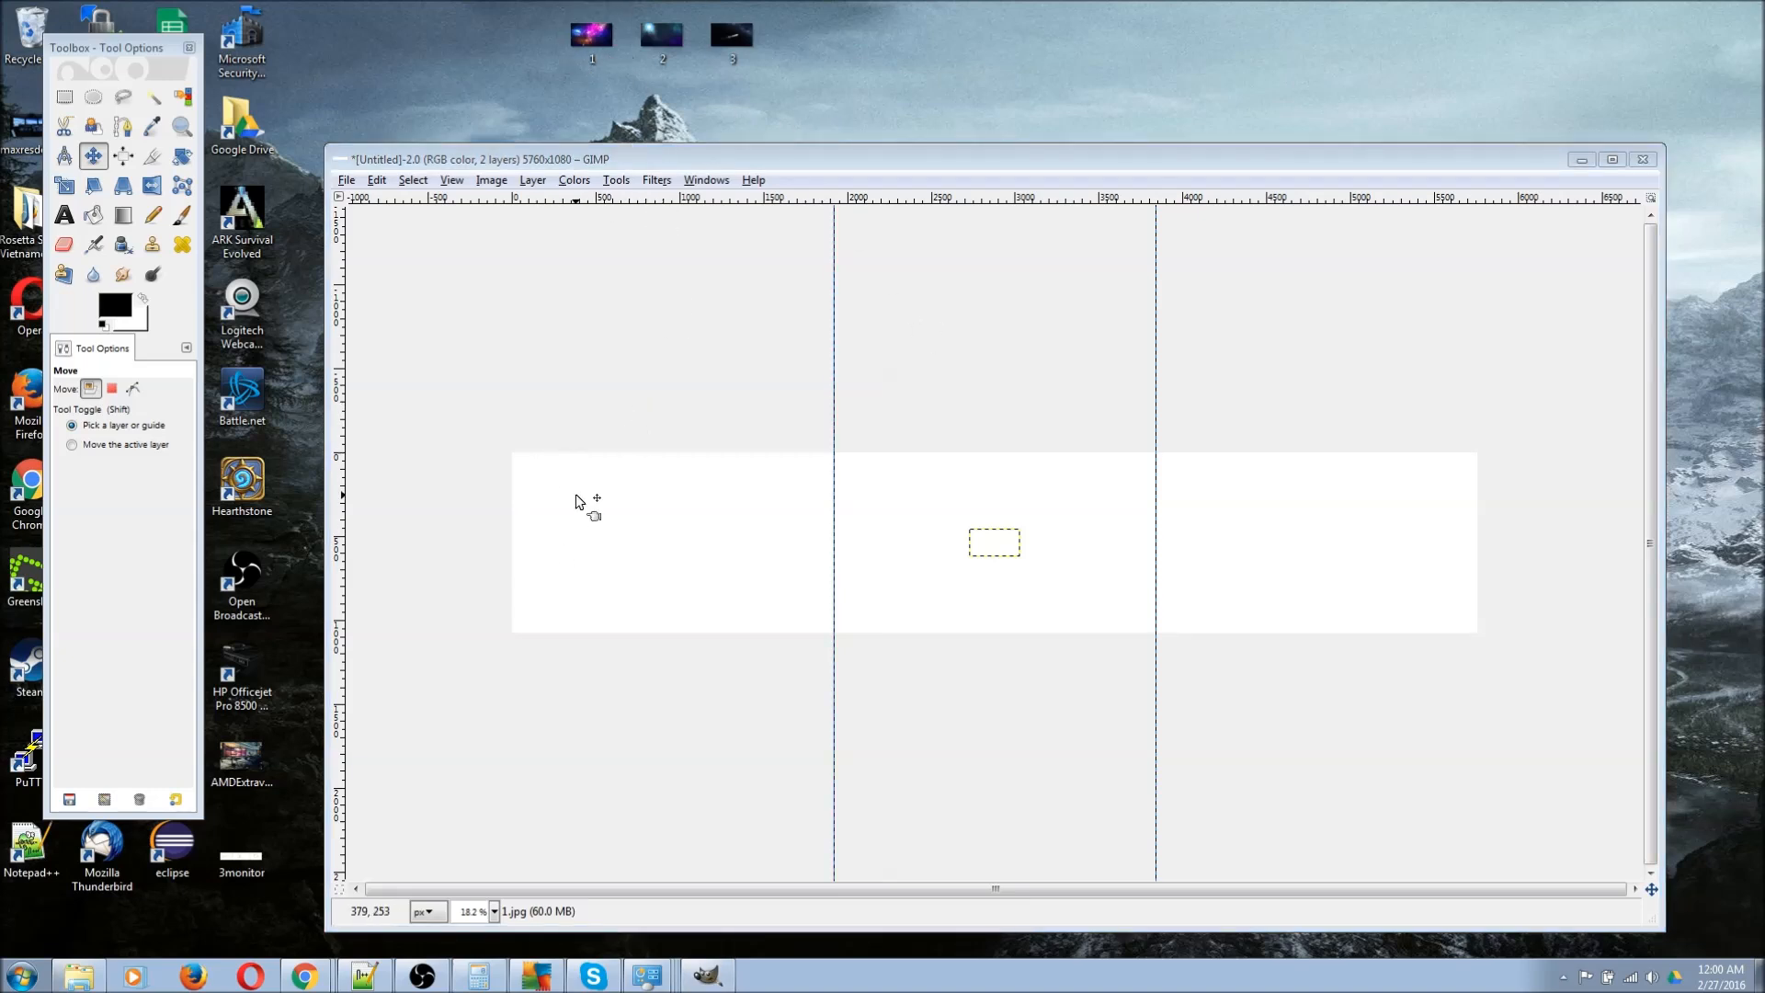
pyautogui.moveTo(591, 34)
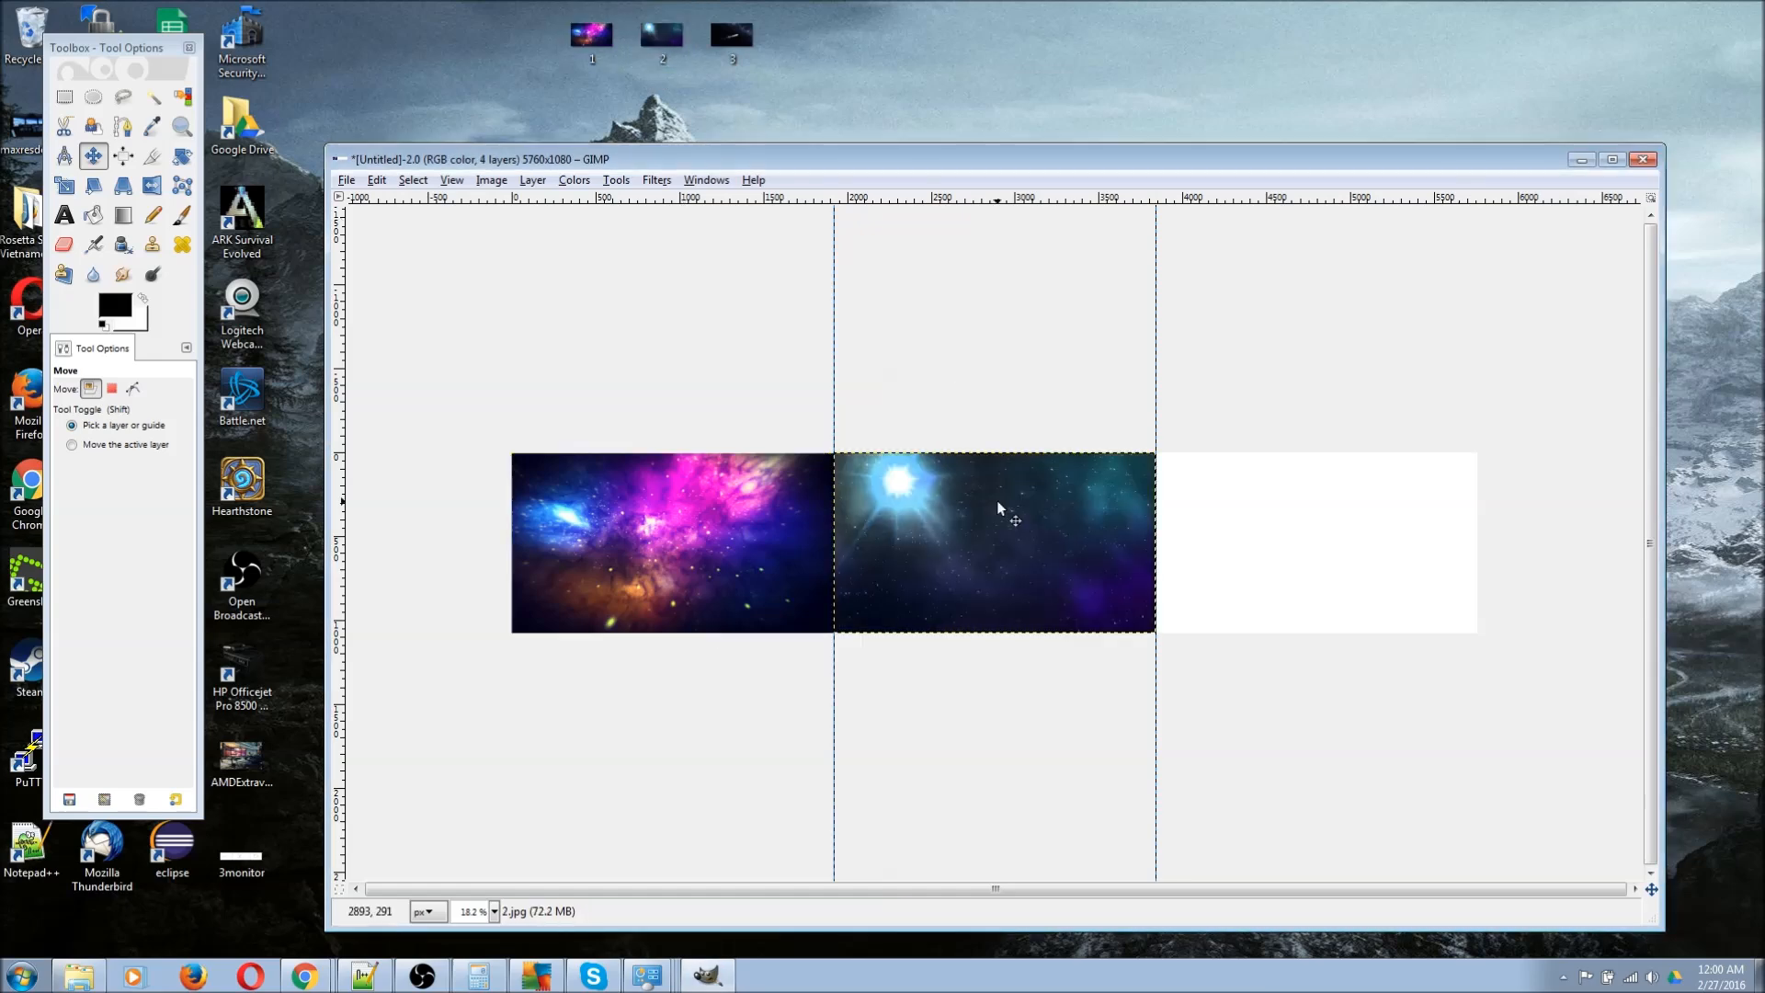
pyautogui.moveTo(1311, 540)
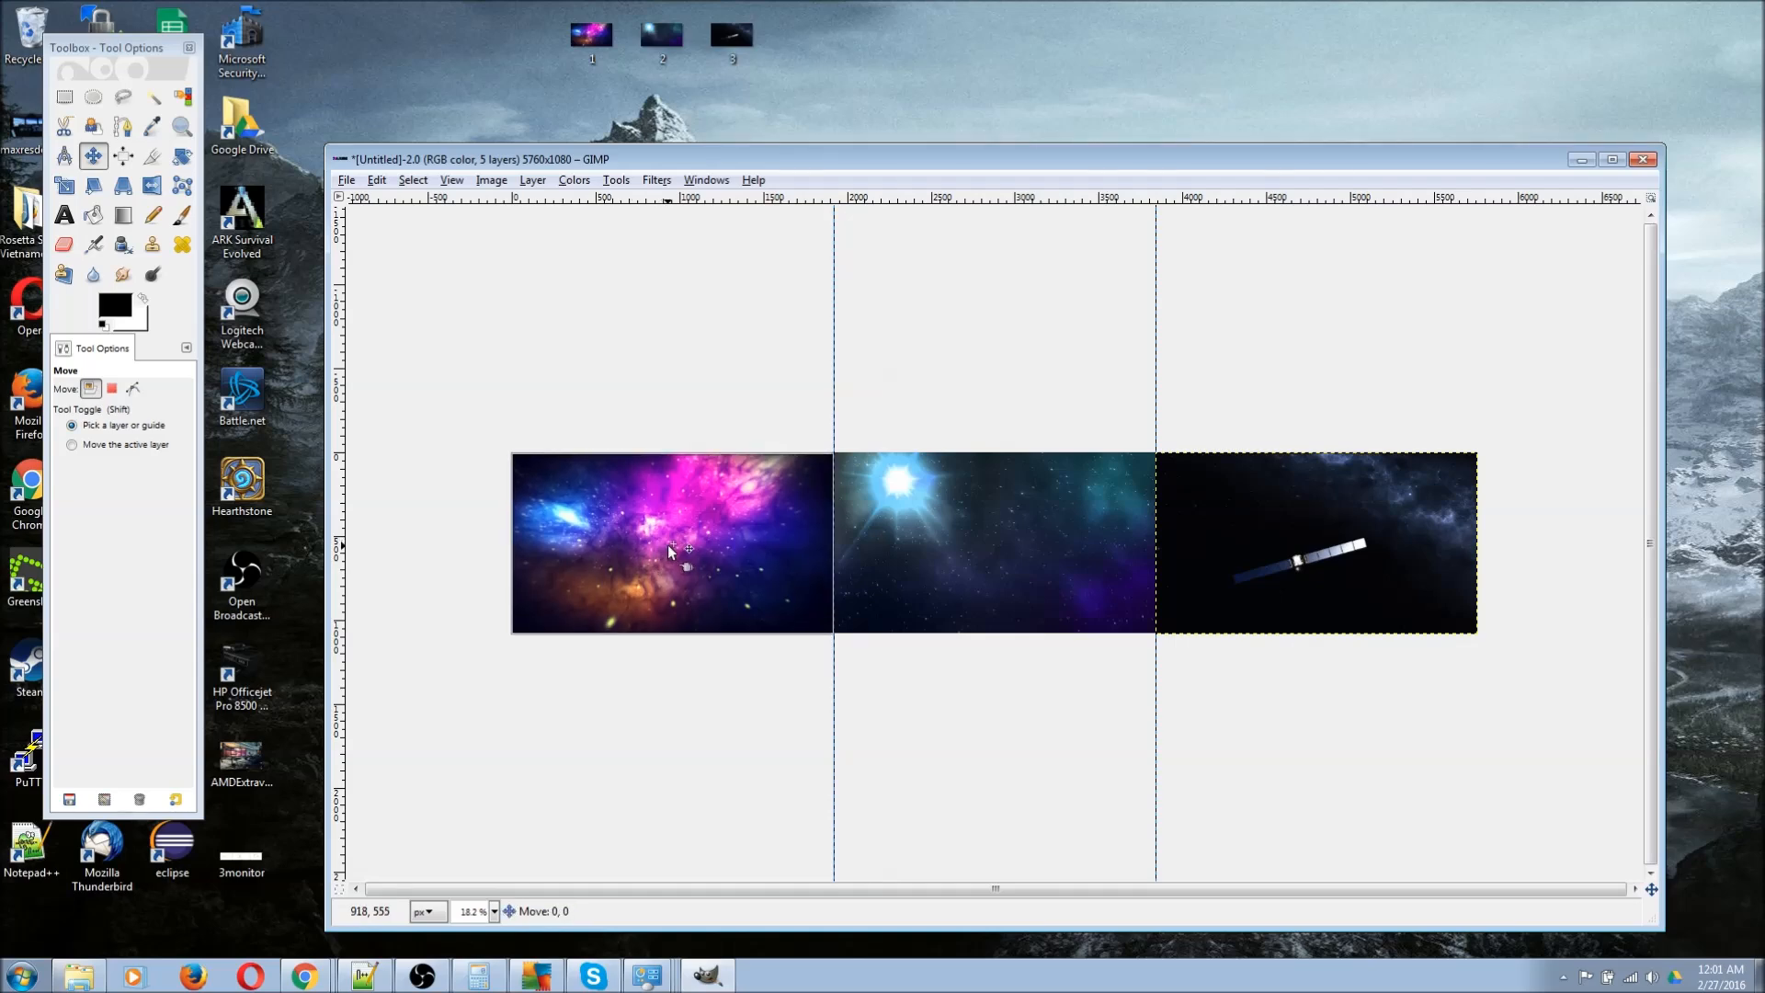
pyautogui.moveTo(717, 664)
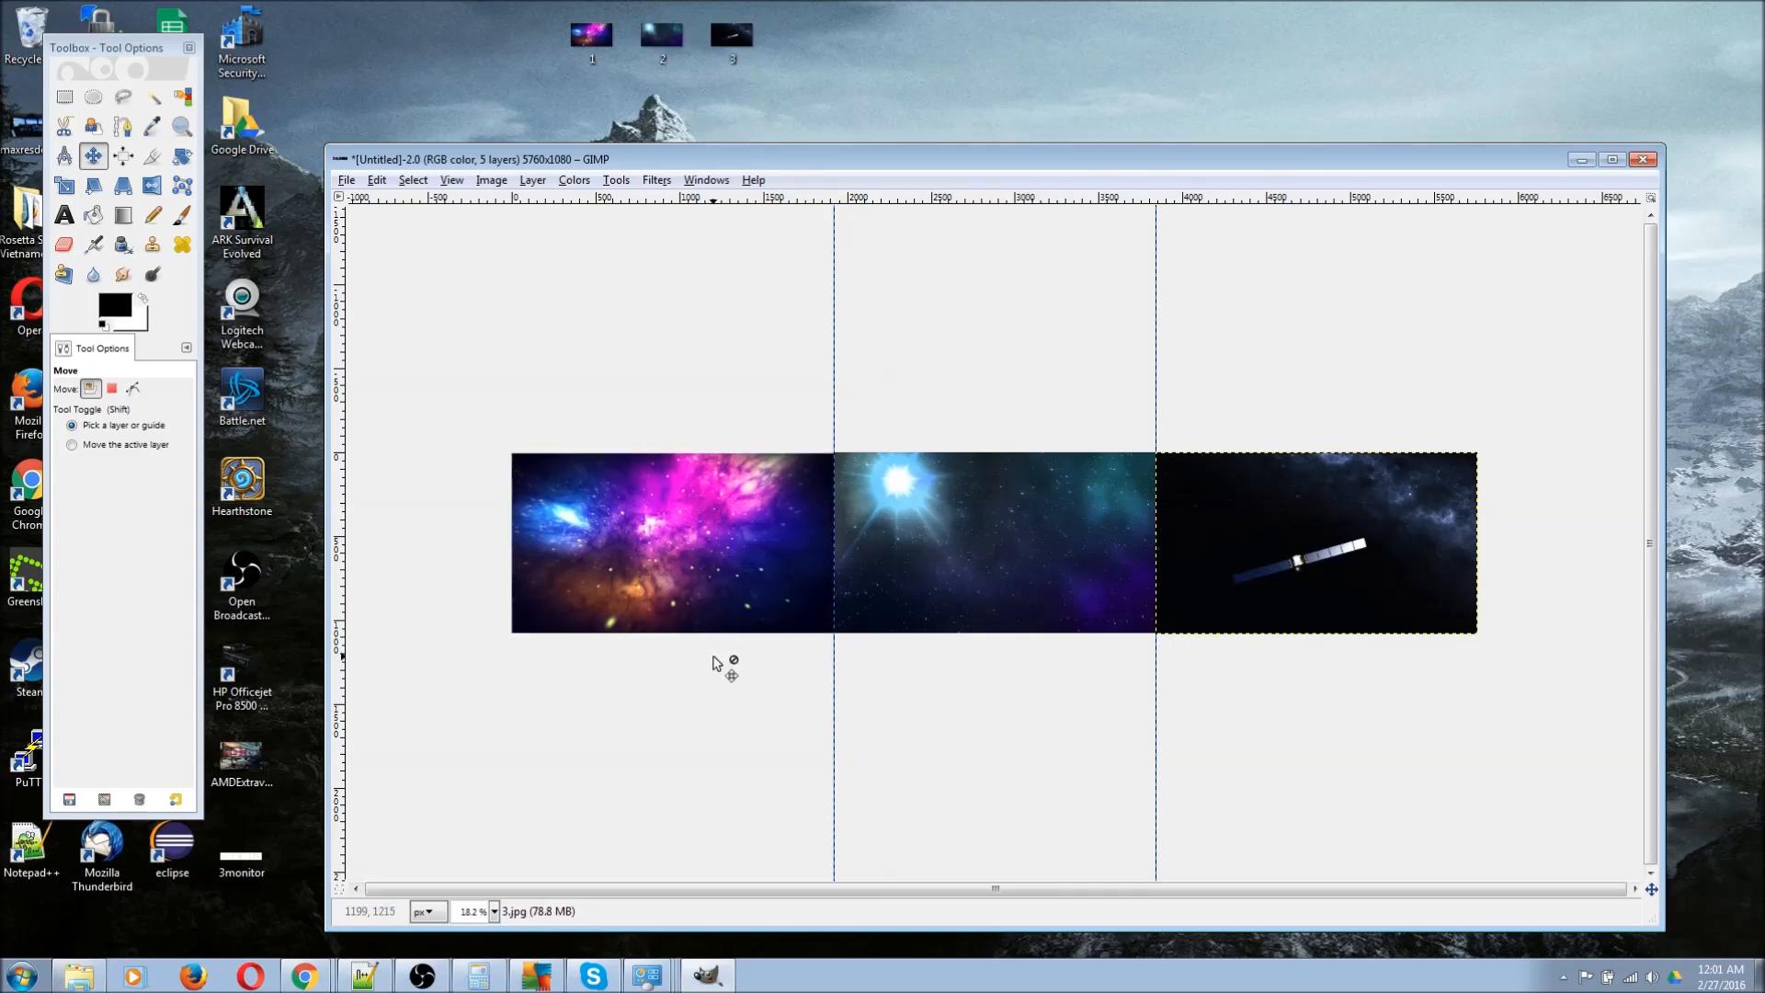
pyautogui.moveTo(440, 106)
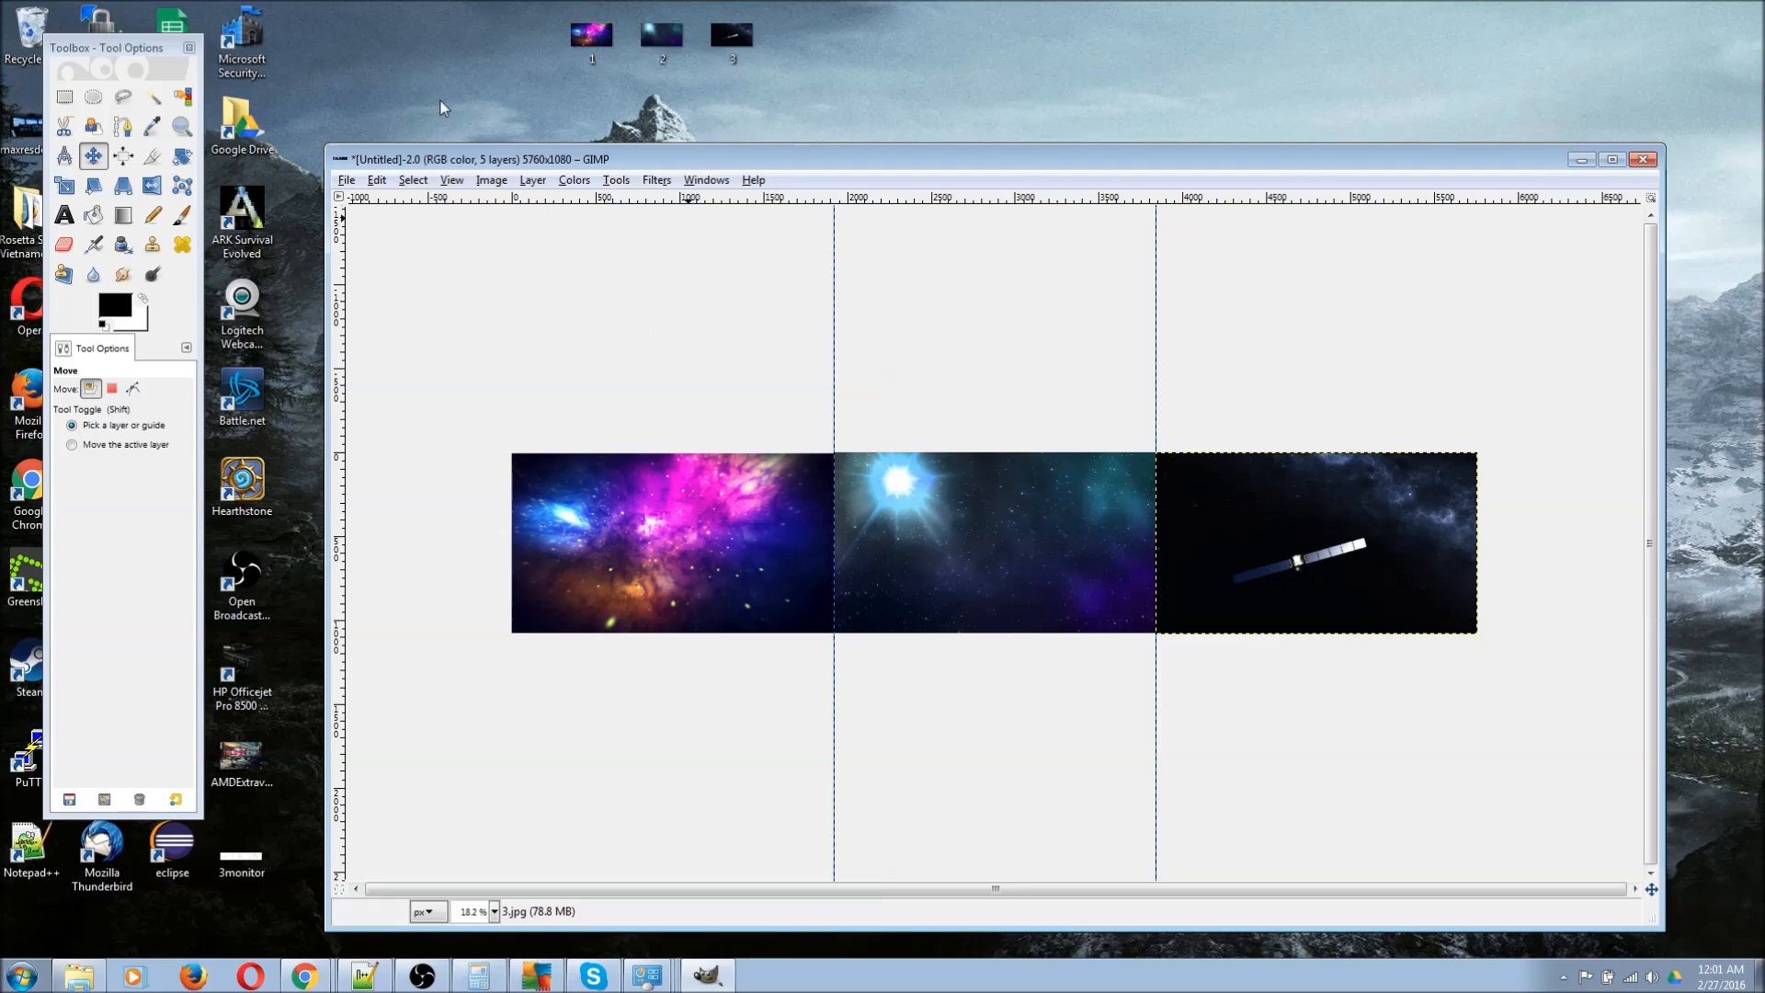
# Export the image to the Desktop as 3monitordesktop.png, accepting the default PNG options
pyautogui.click(347, 180)
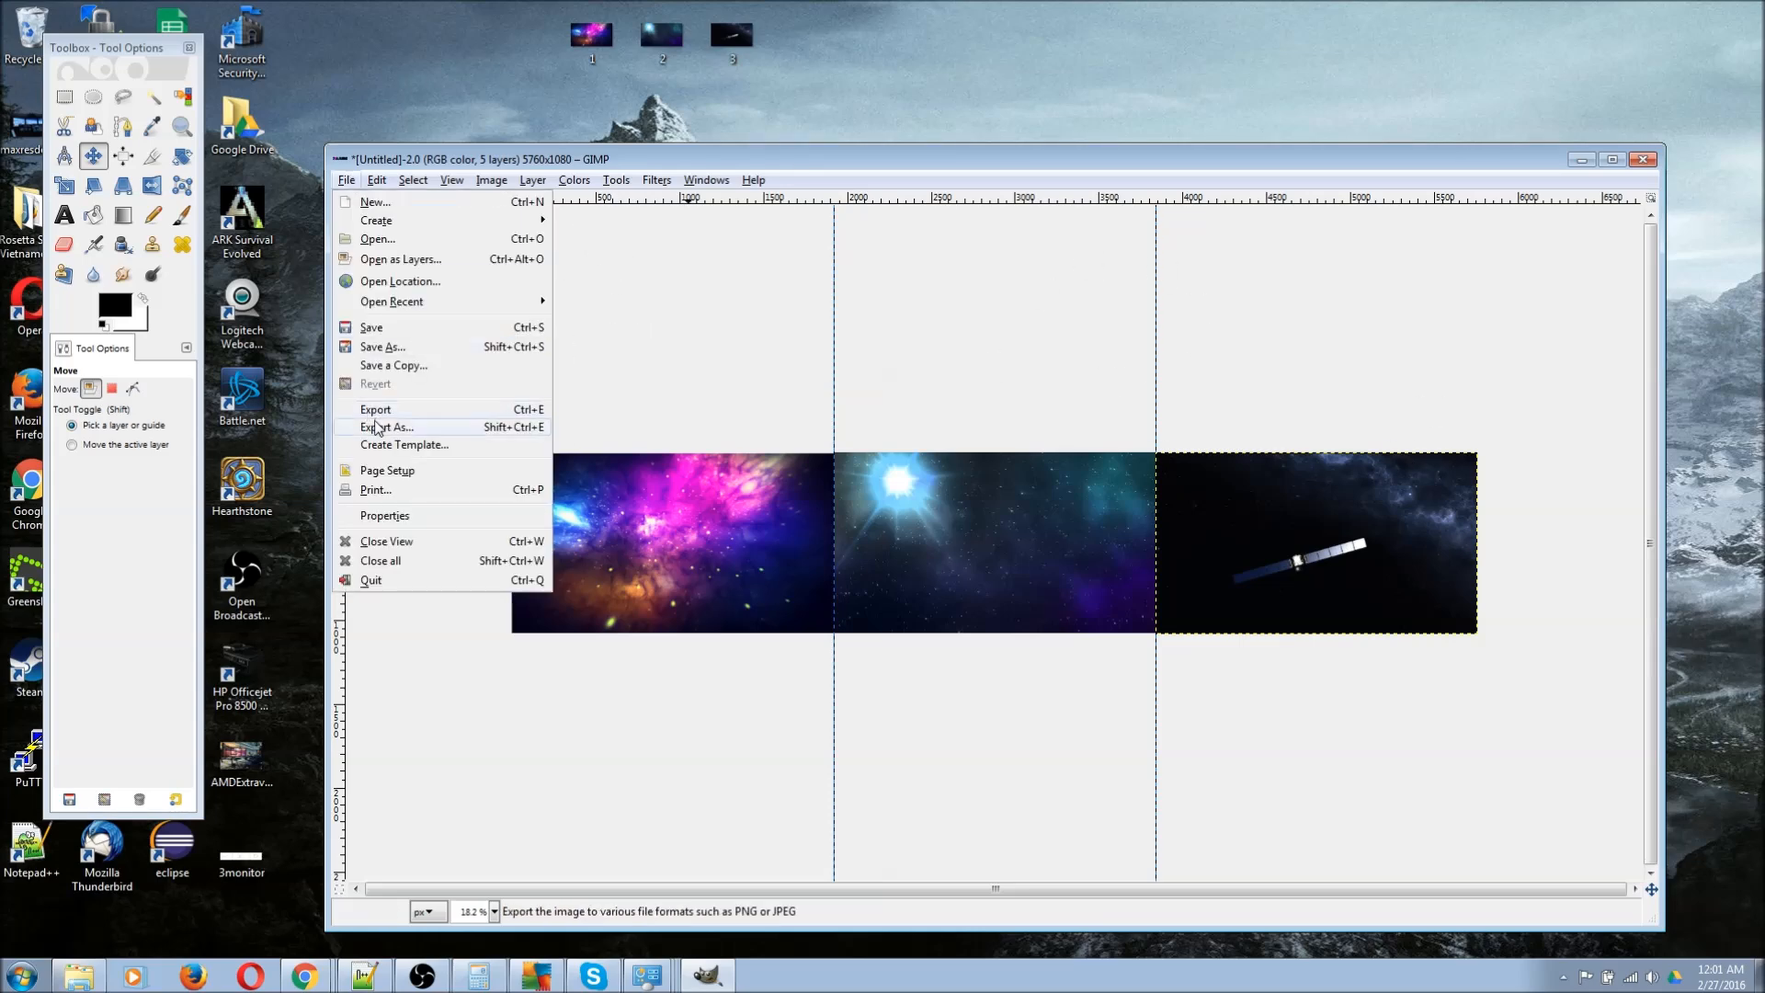
pyautogui.click(385, 427)
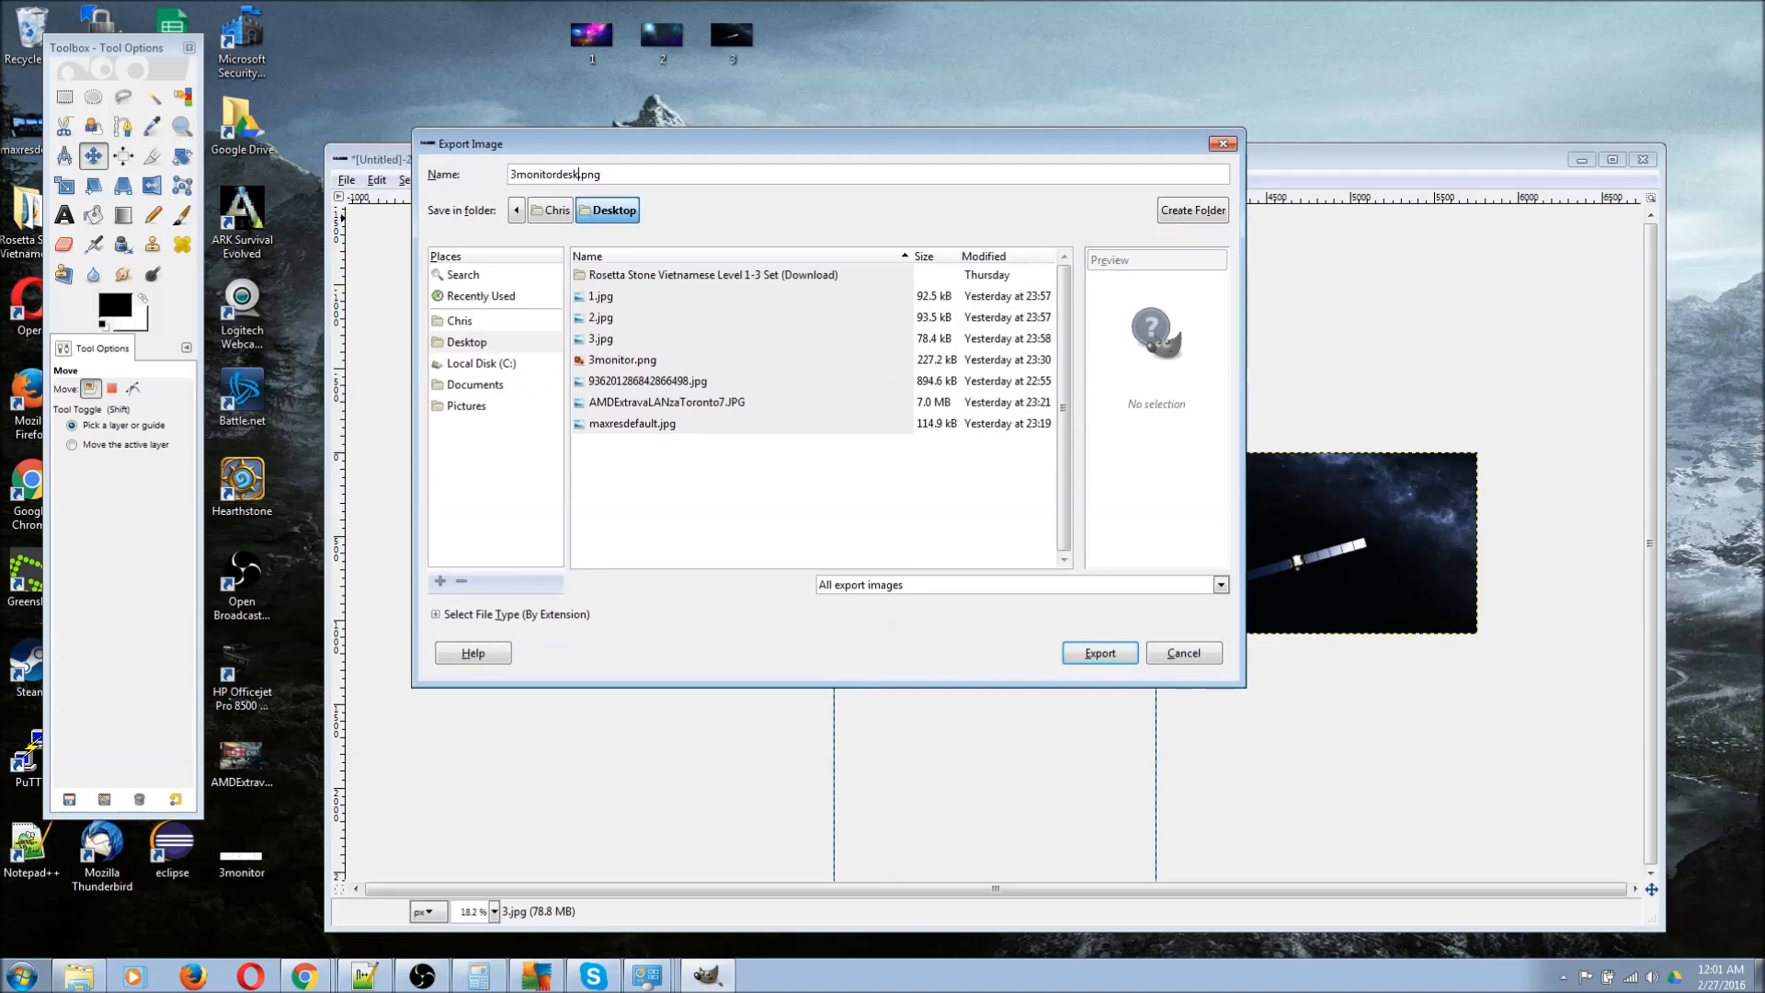
pyautogui.click(1097, 652)
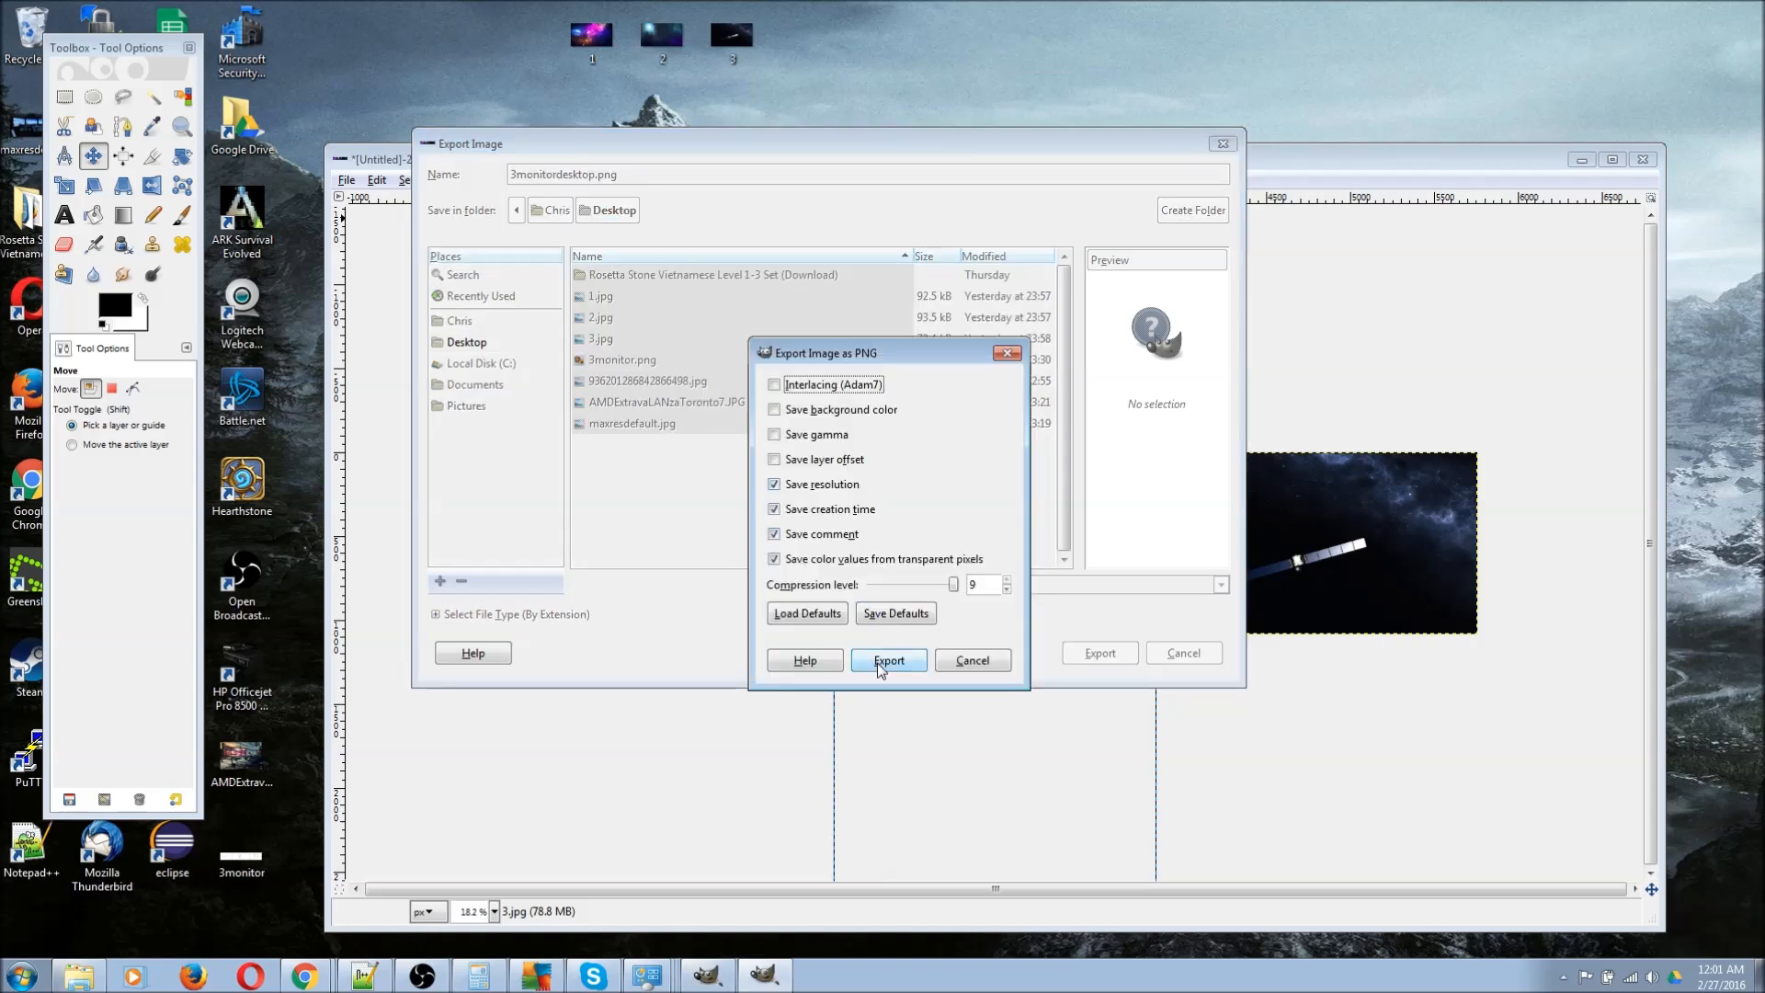
pyautogui.click(888, 660)
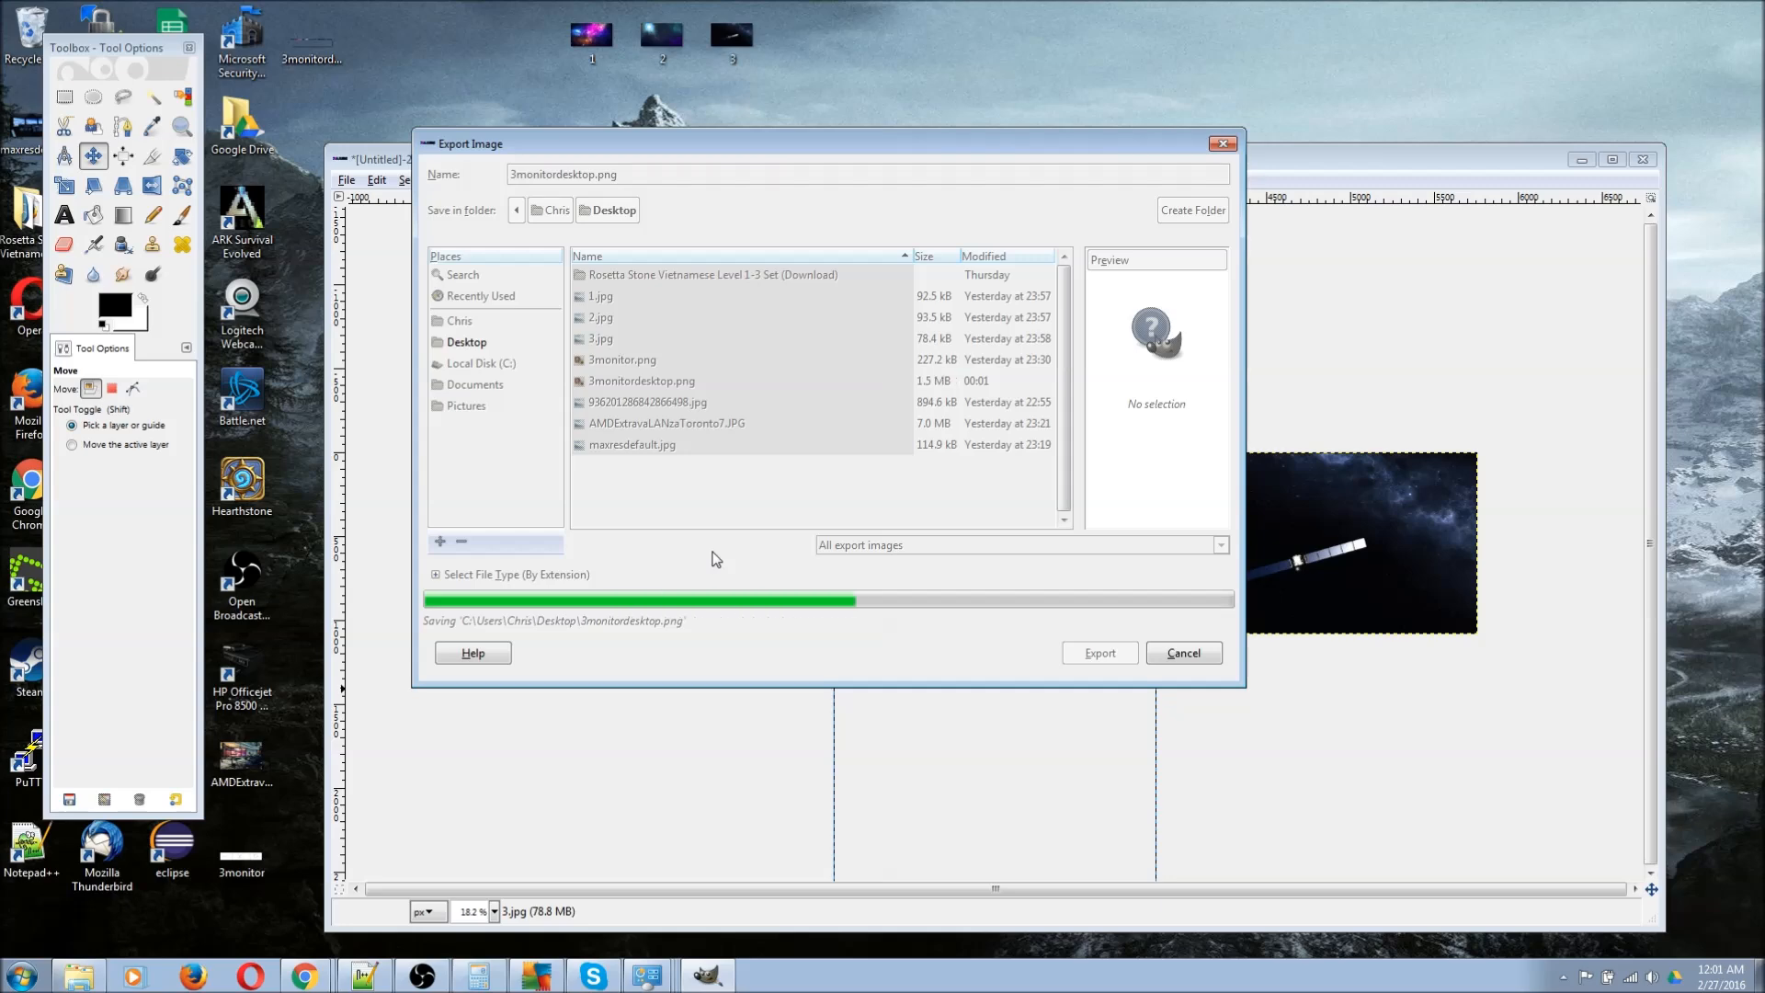
pyautogui.click(1098, 652)
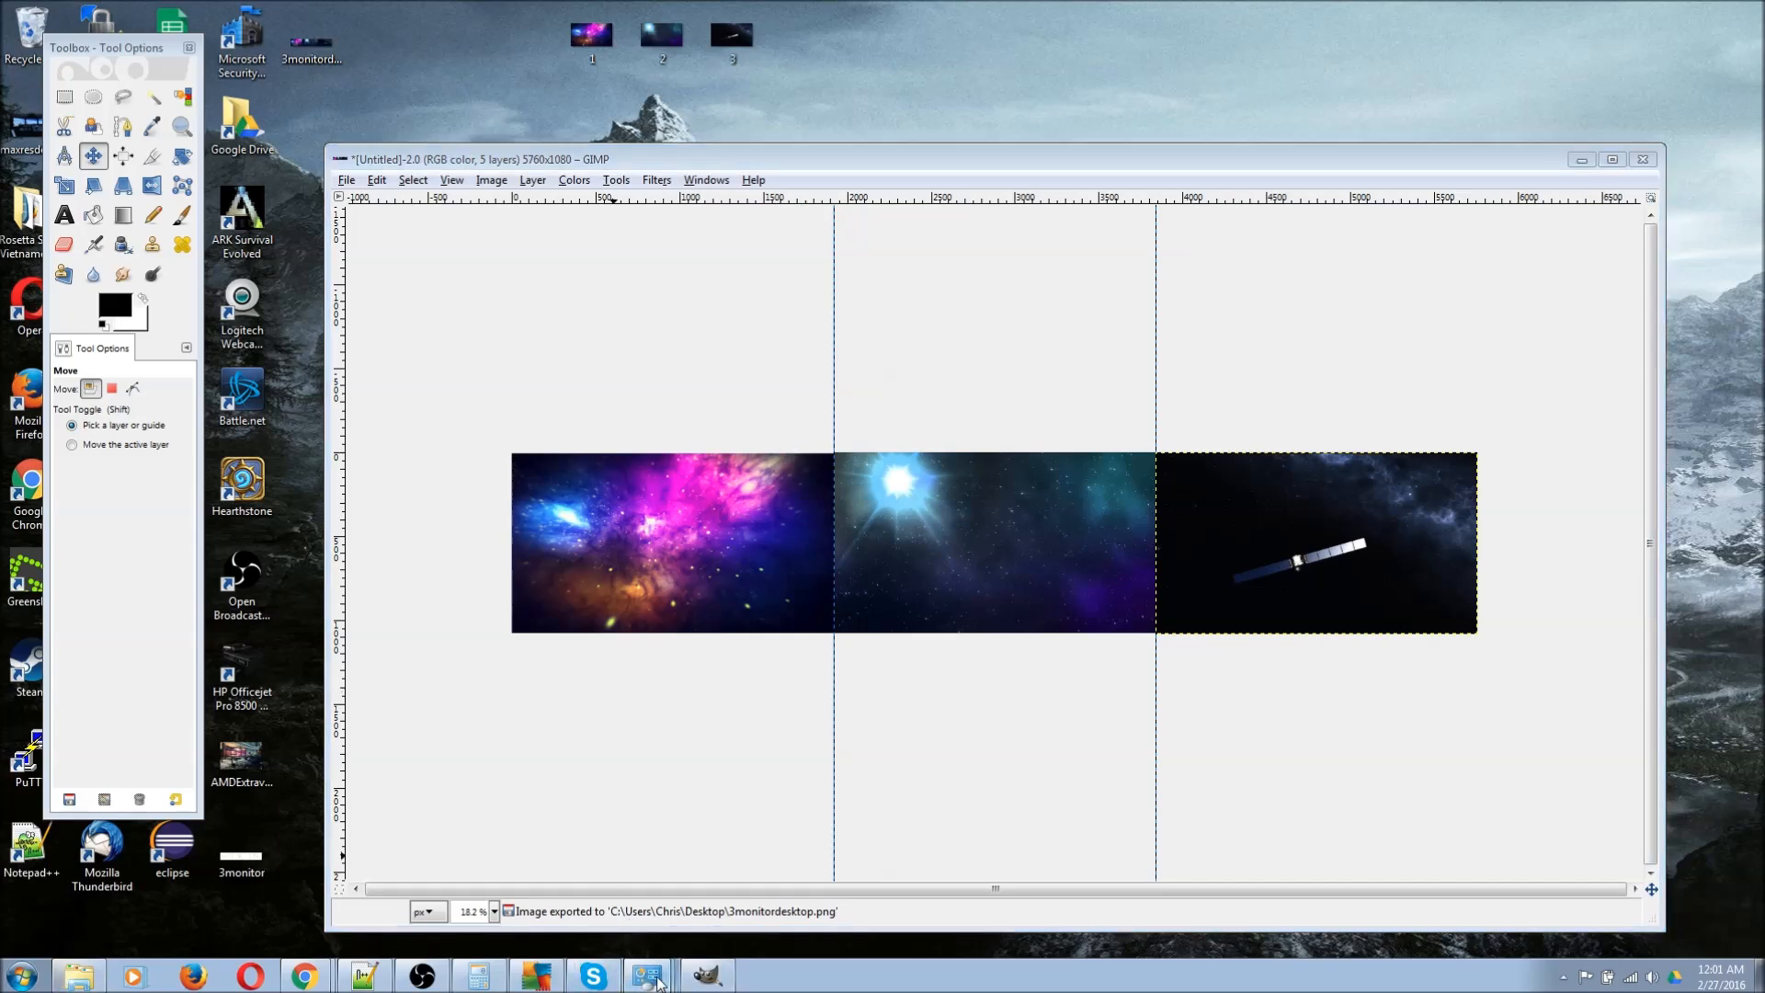
pyautogui.moveTo(675, 872)
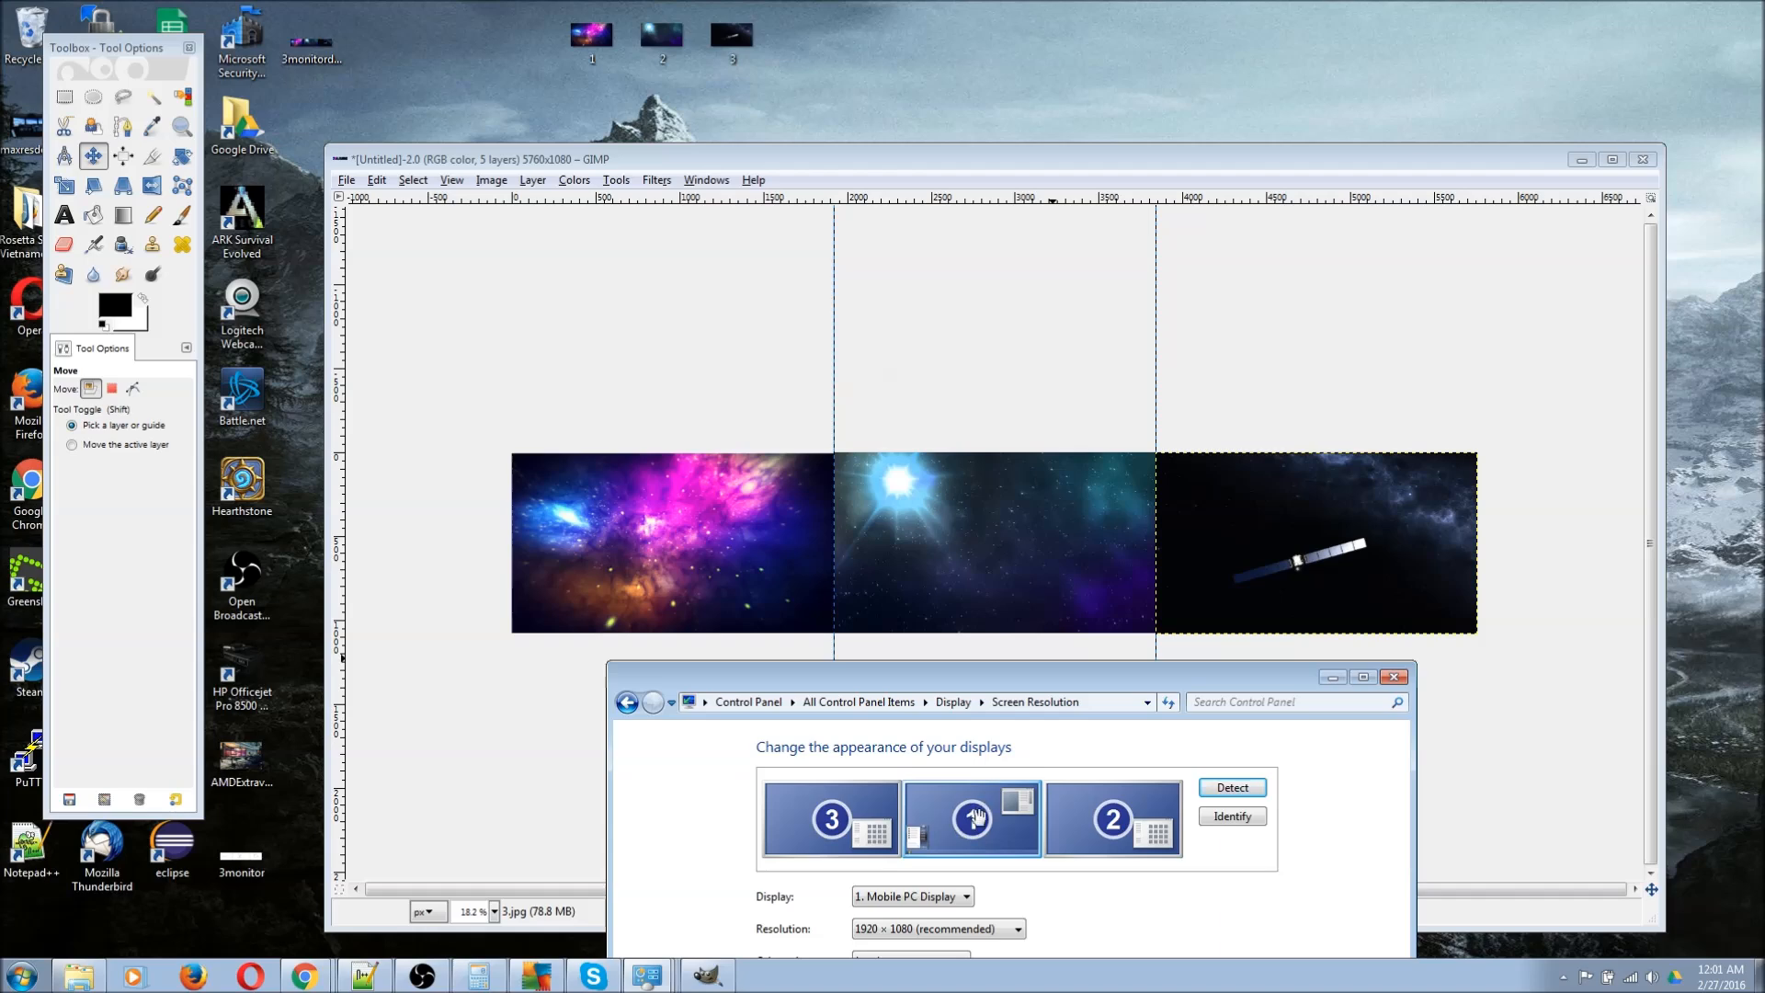
# Review the three-monitor arrangement in Screen Resolution, then go back to the Display page
pyautogui.click(971, 818)
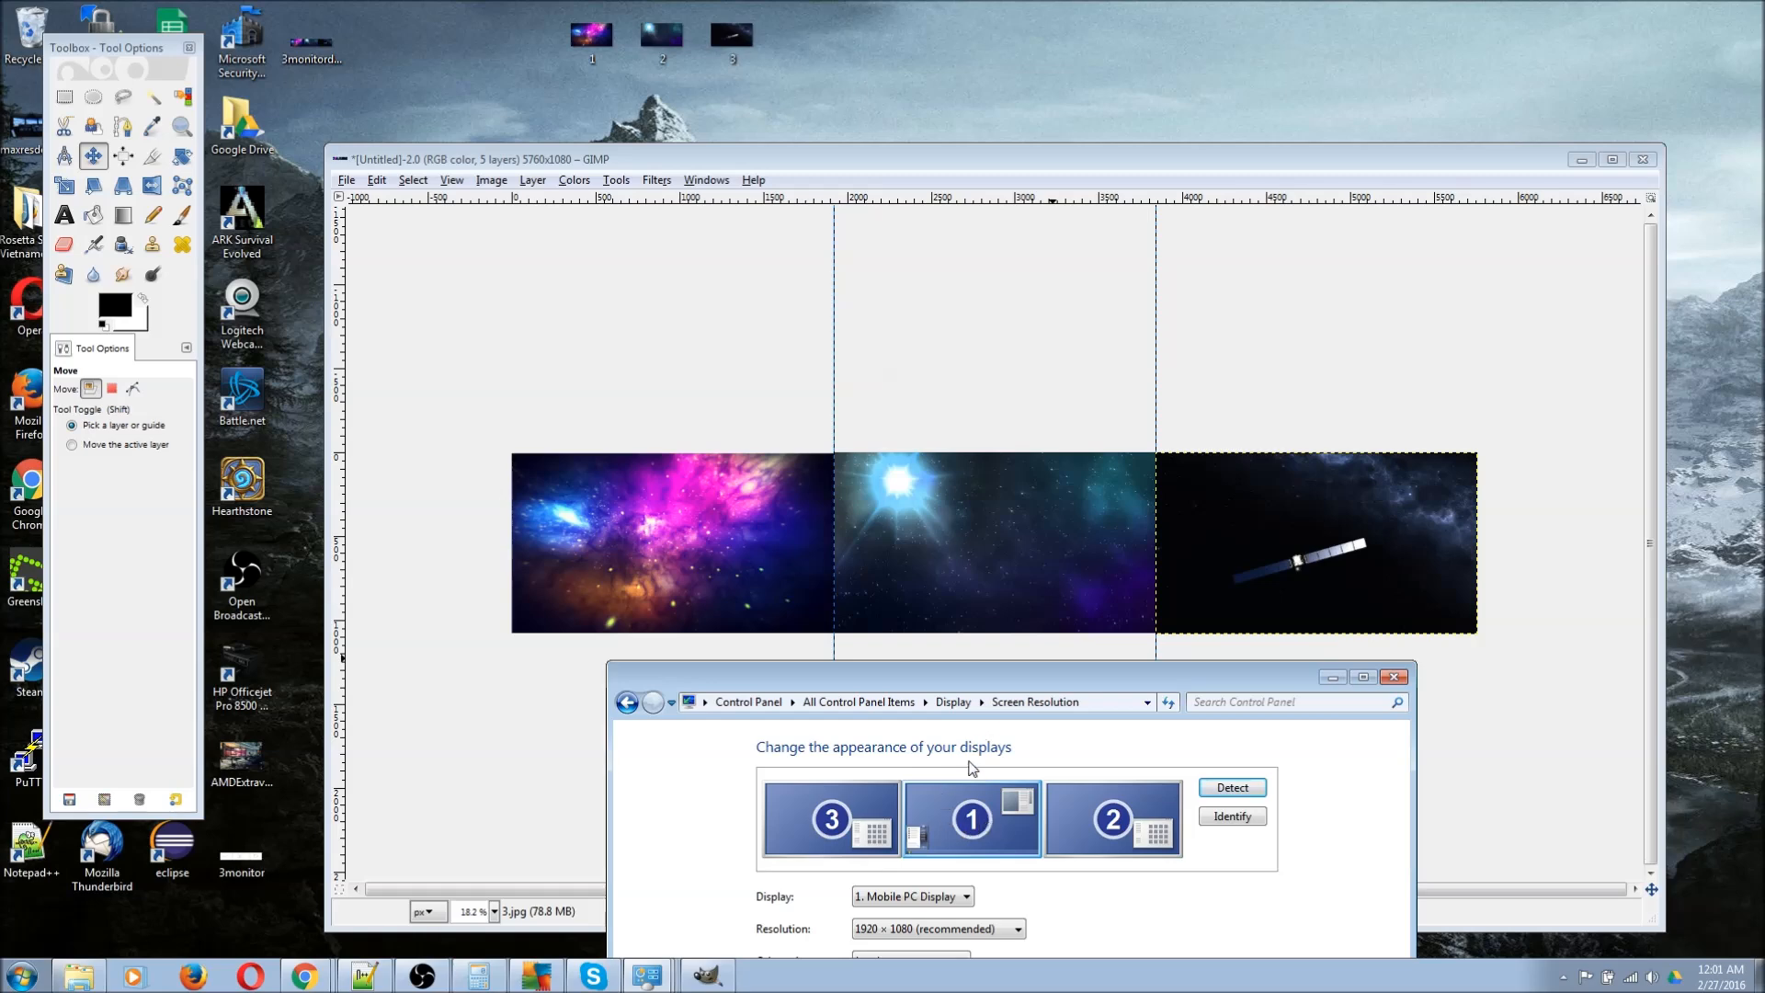
pyautogui.moveTo(1346, 557)
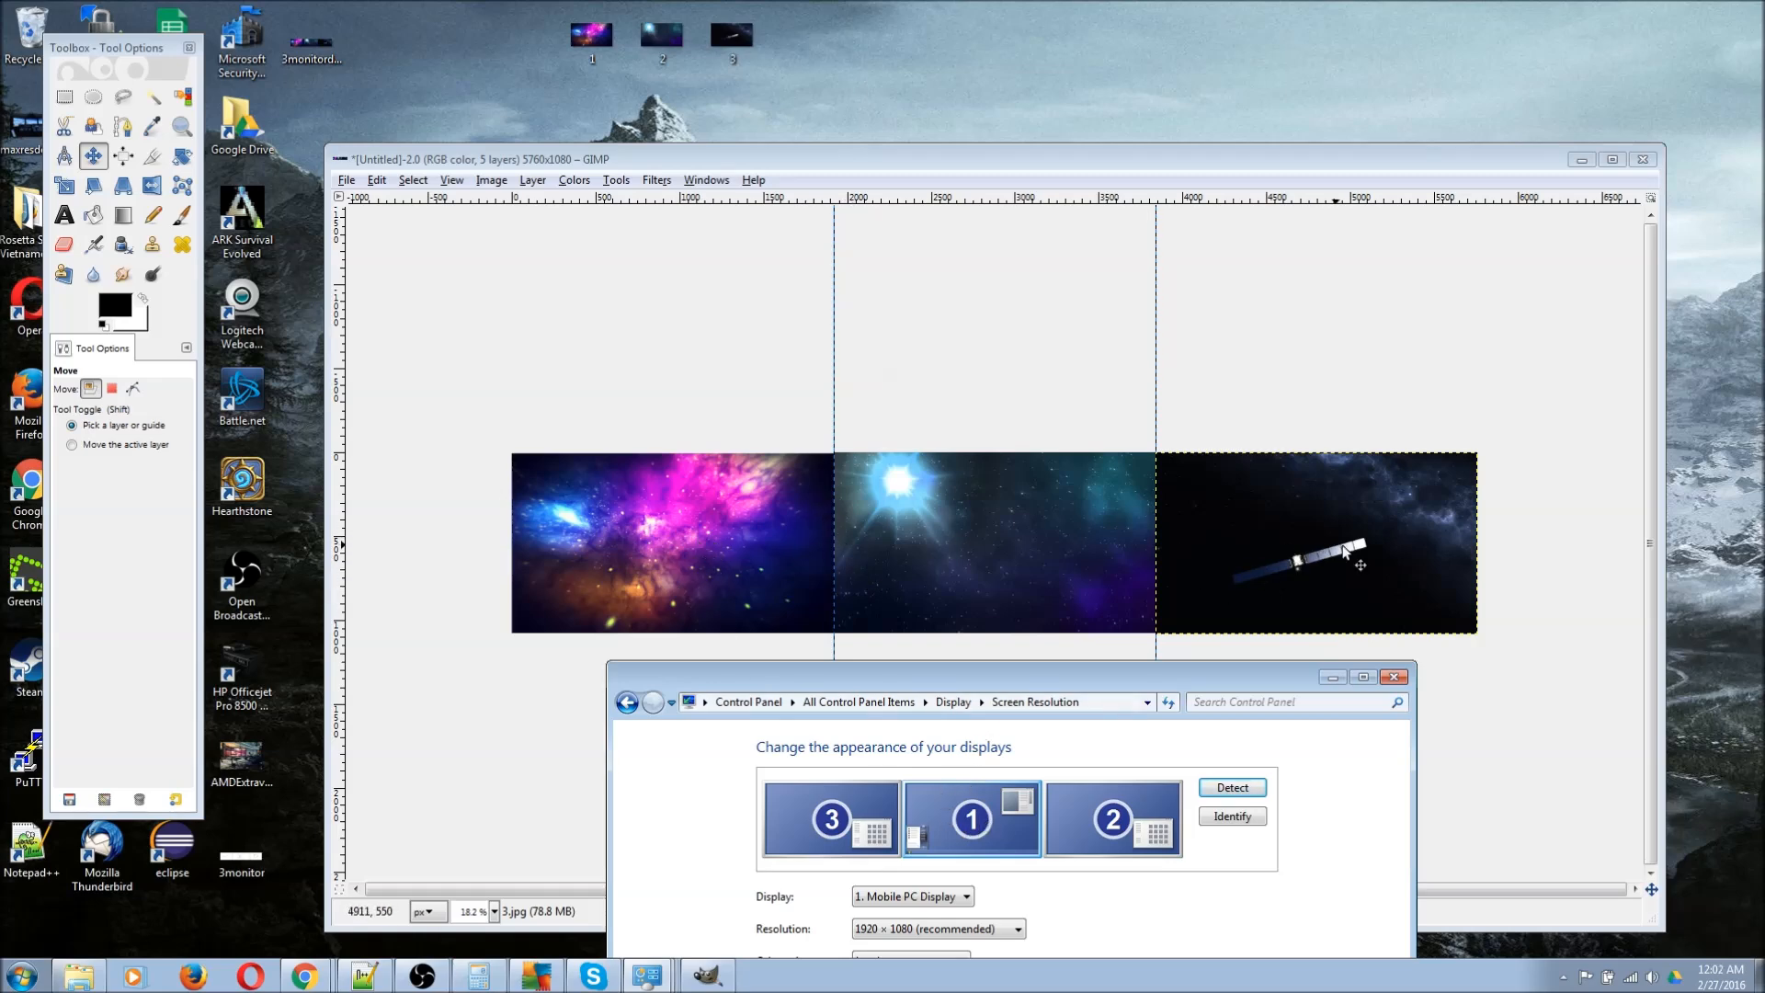
pyautogui.moveTo(1543, 675)
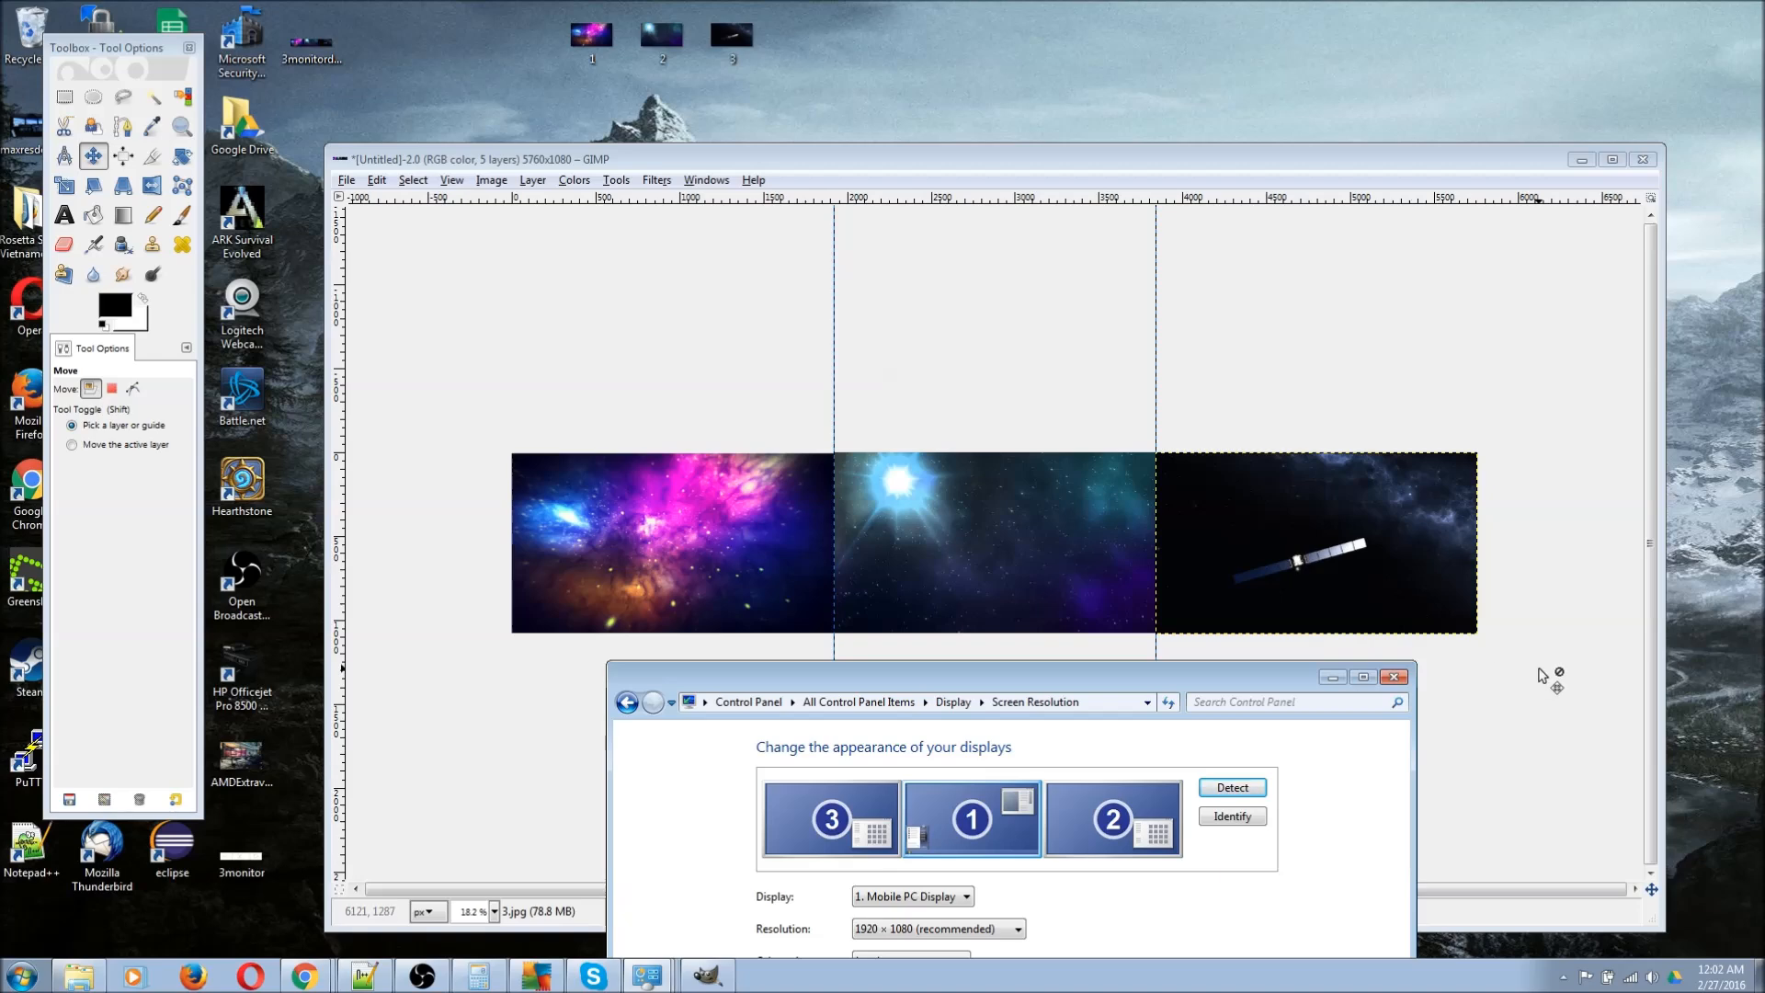
pyautogui.moveTo(1464, 735)
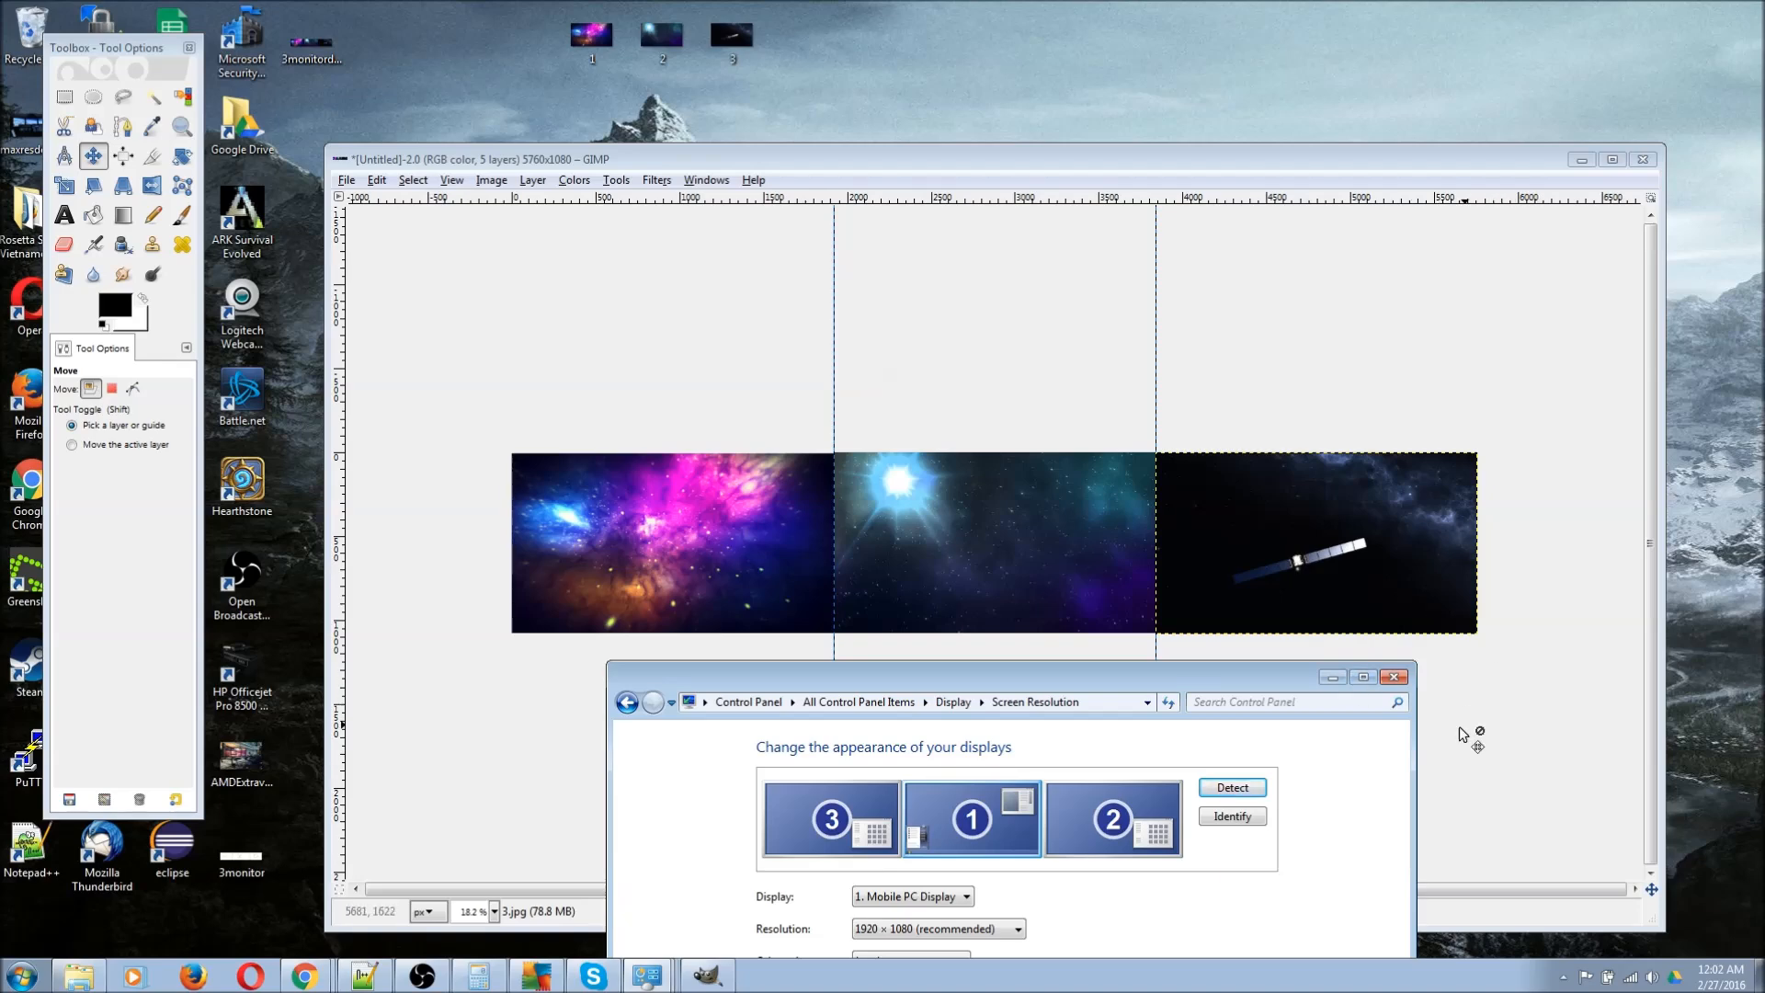
pyautogui.moveTo(664, 557)
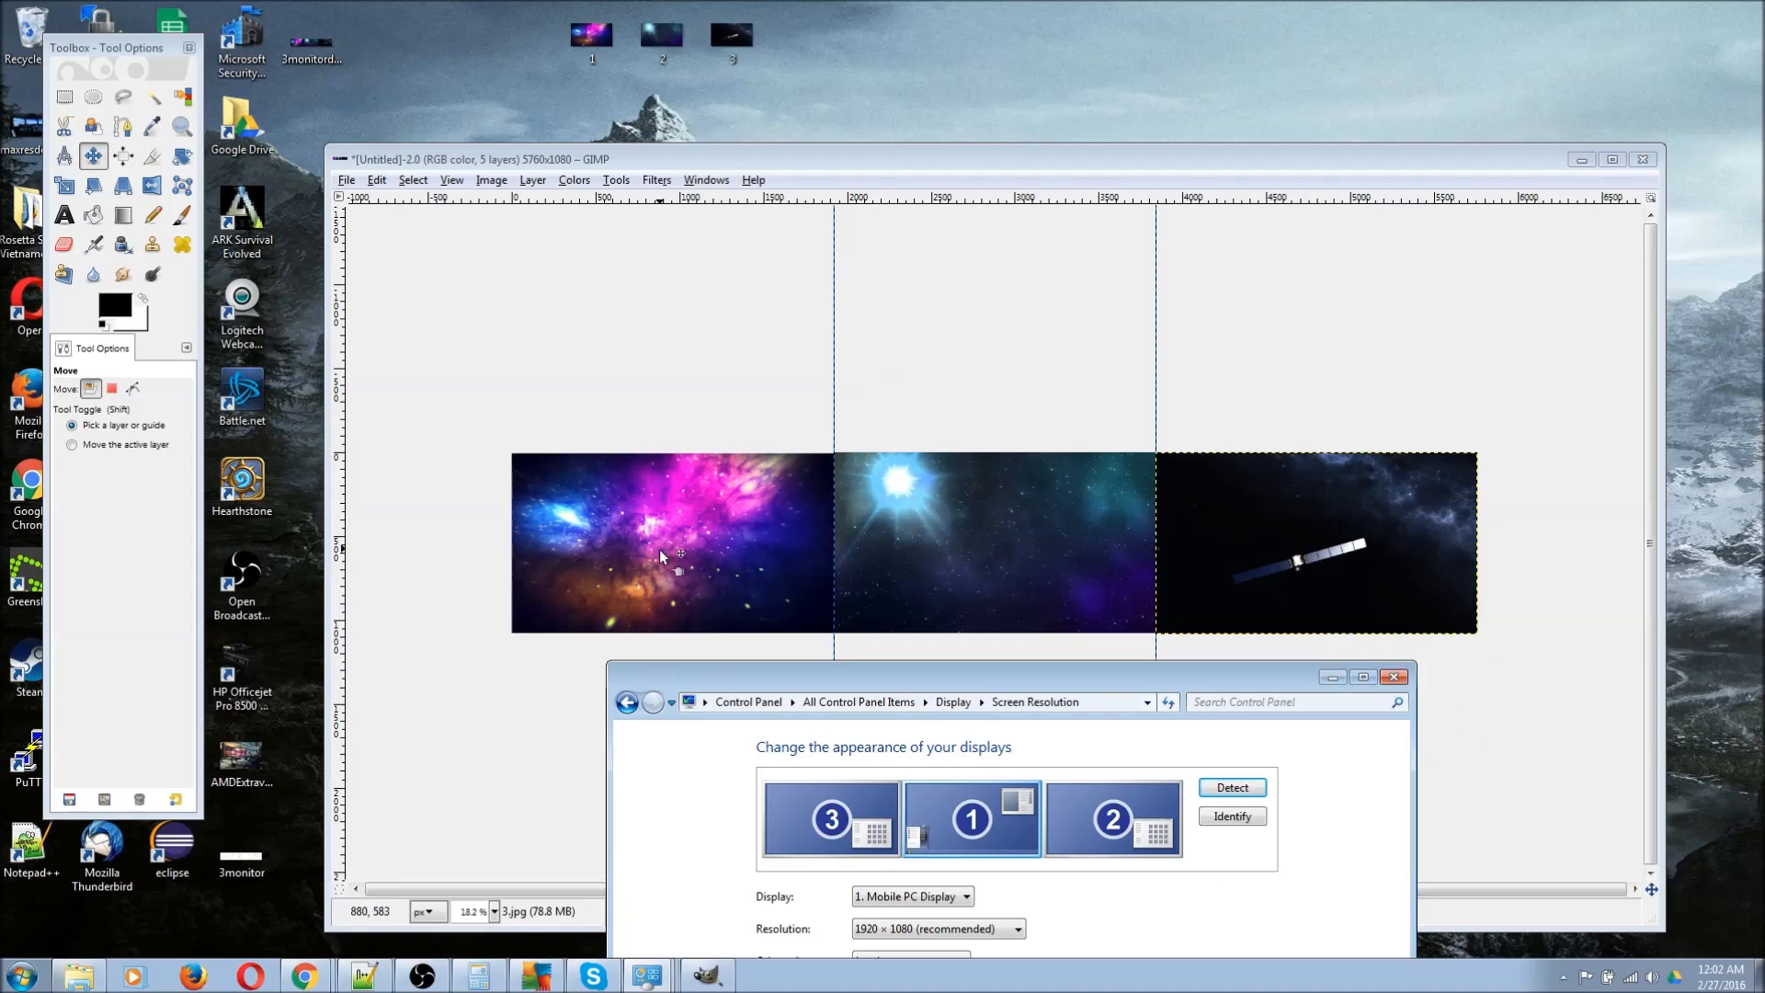
pyautogui.moveTo(697, 563)
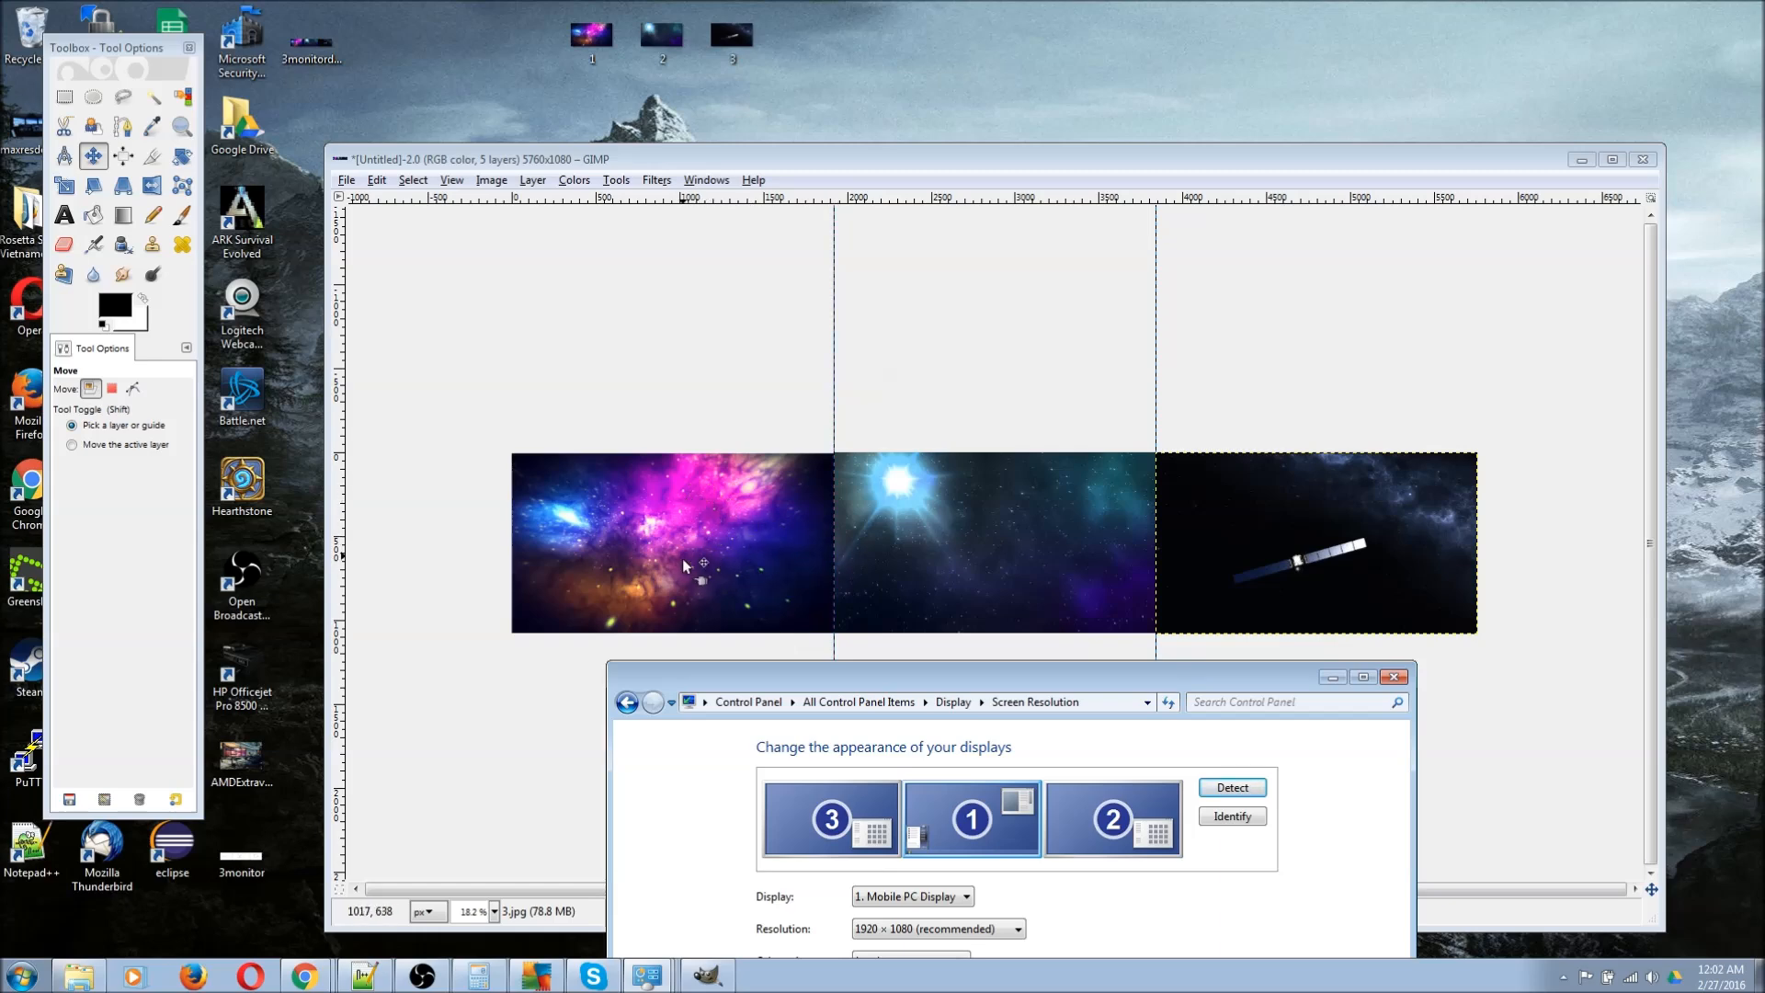
pyautogui.moveTo(683, 501)
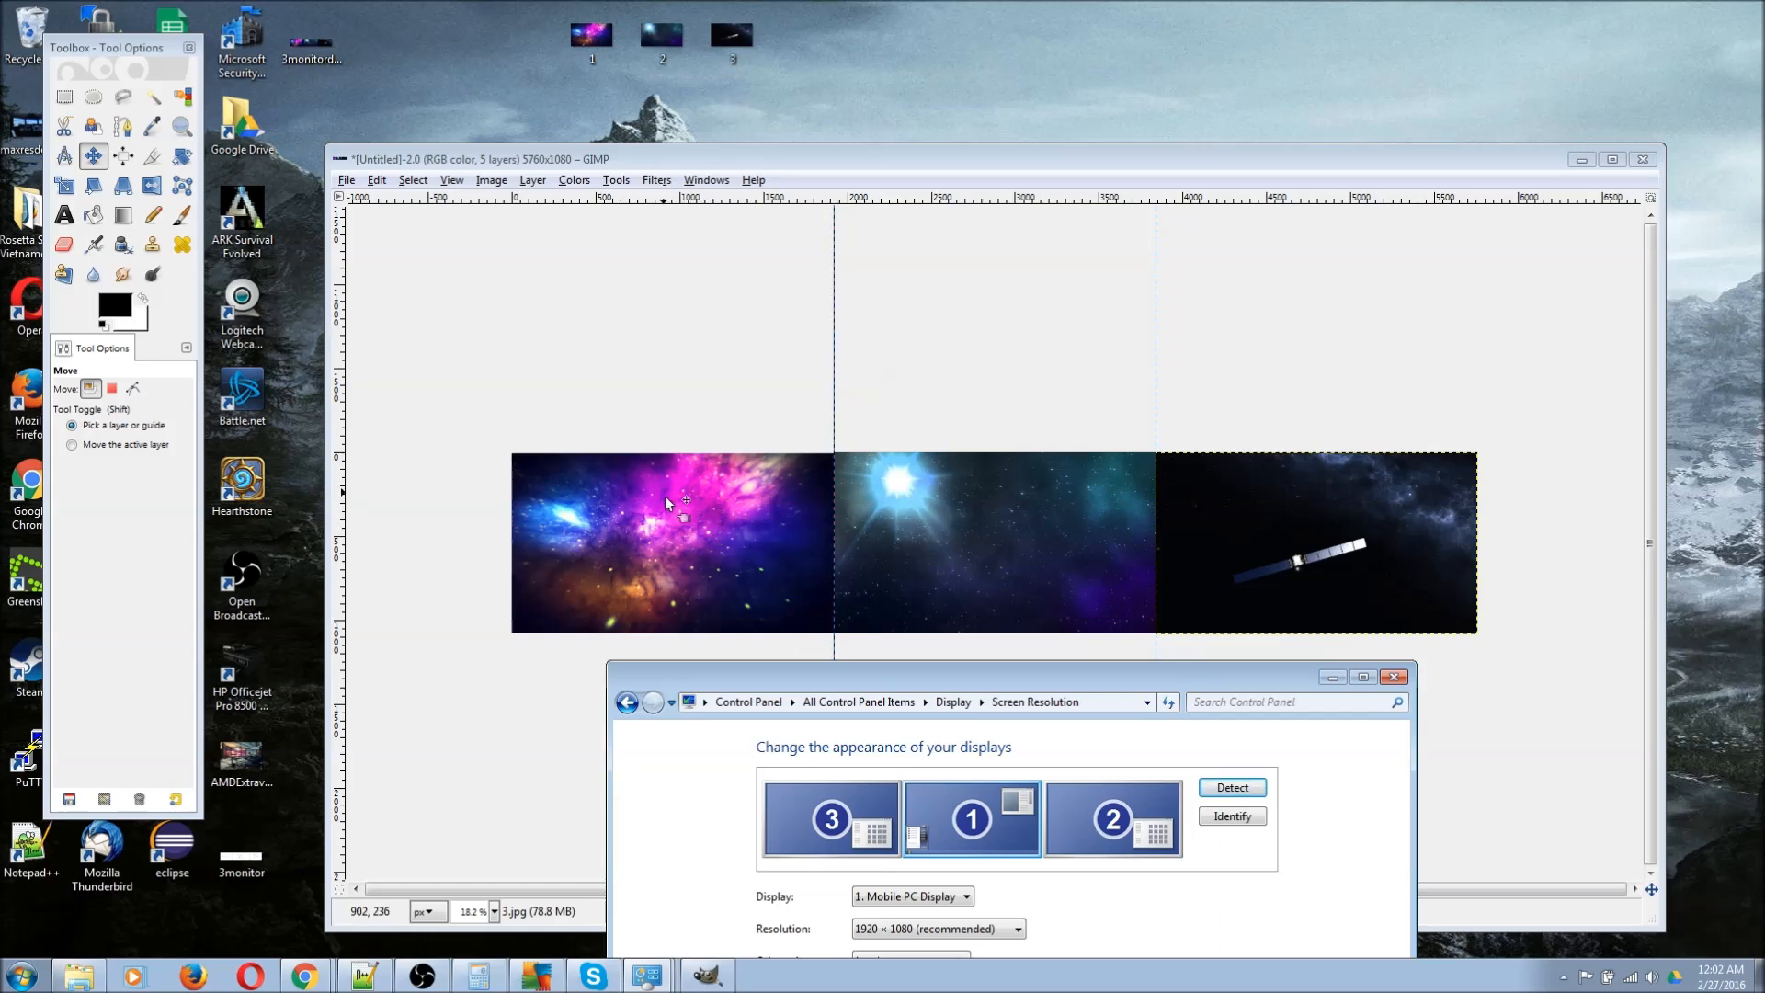
pyautogui.moveTo(625, 618)
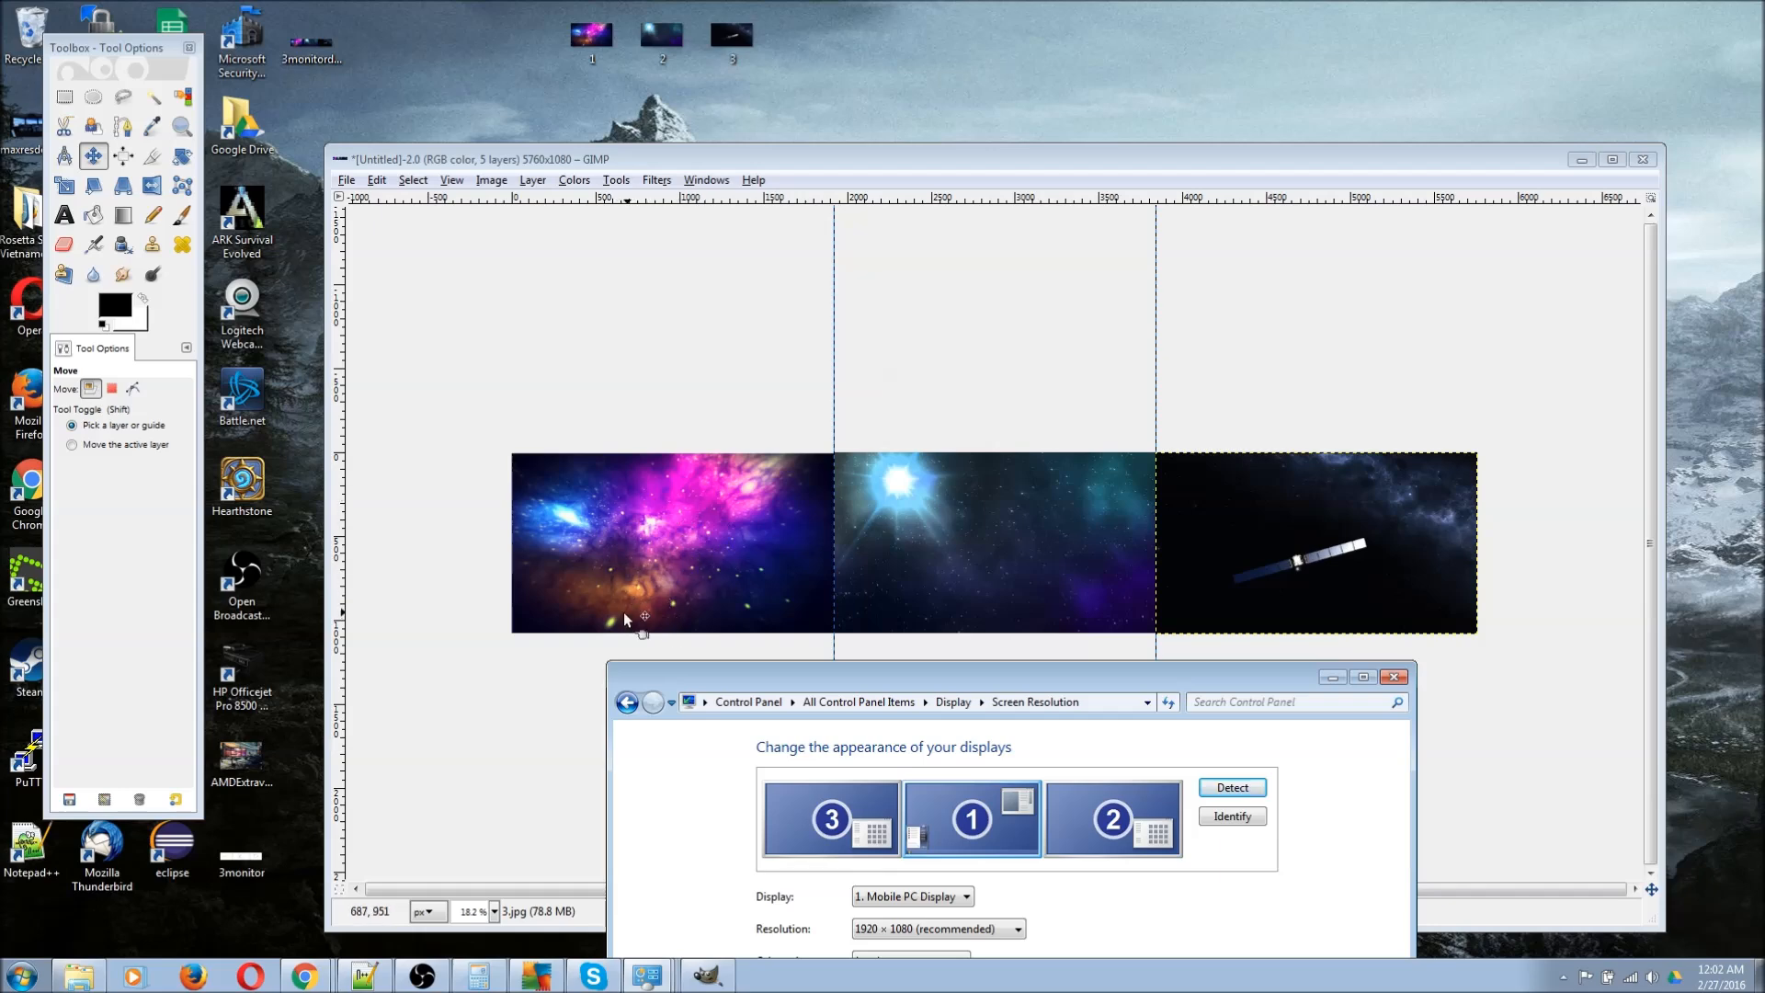
pyautogui.moveTo(686, 501)
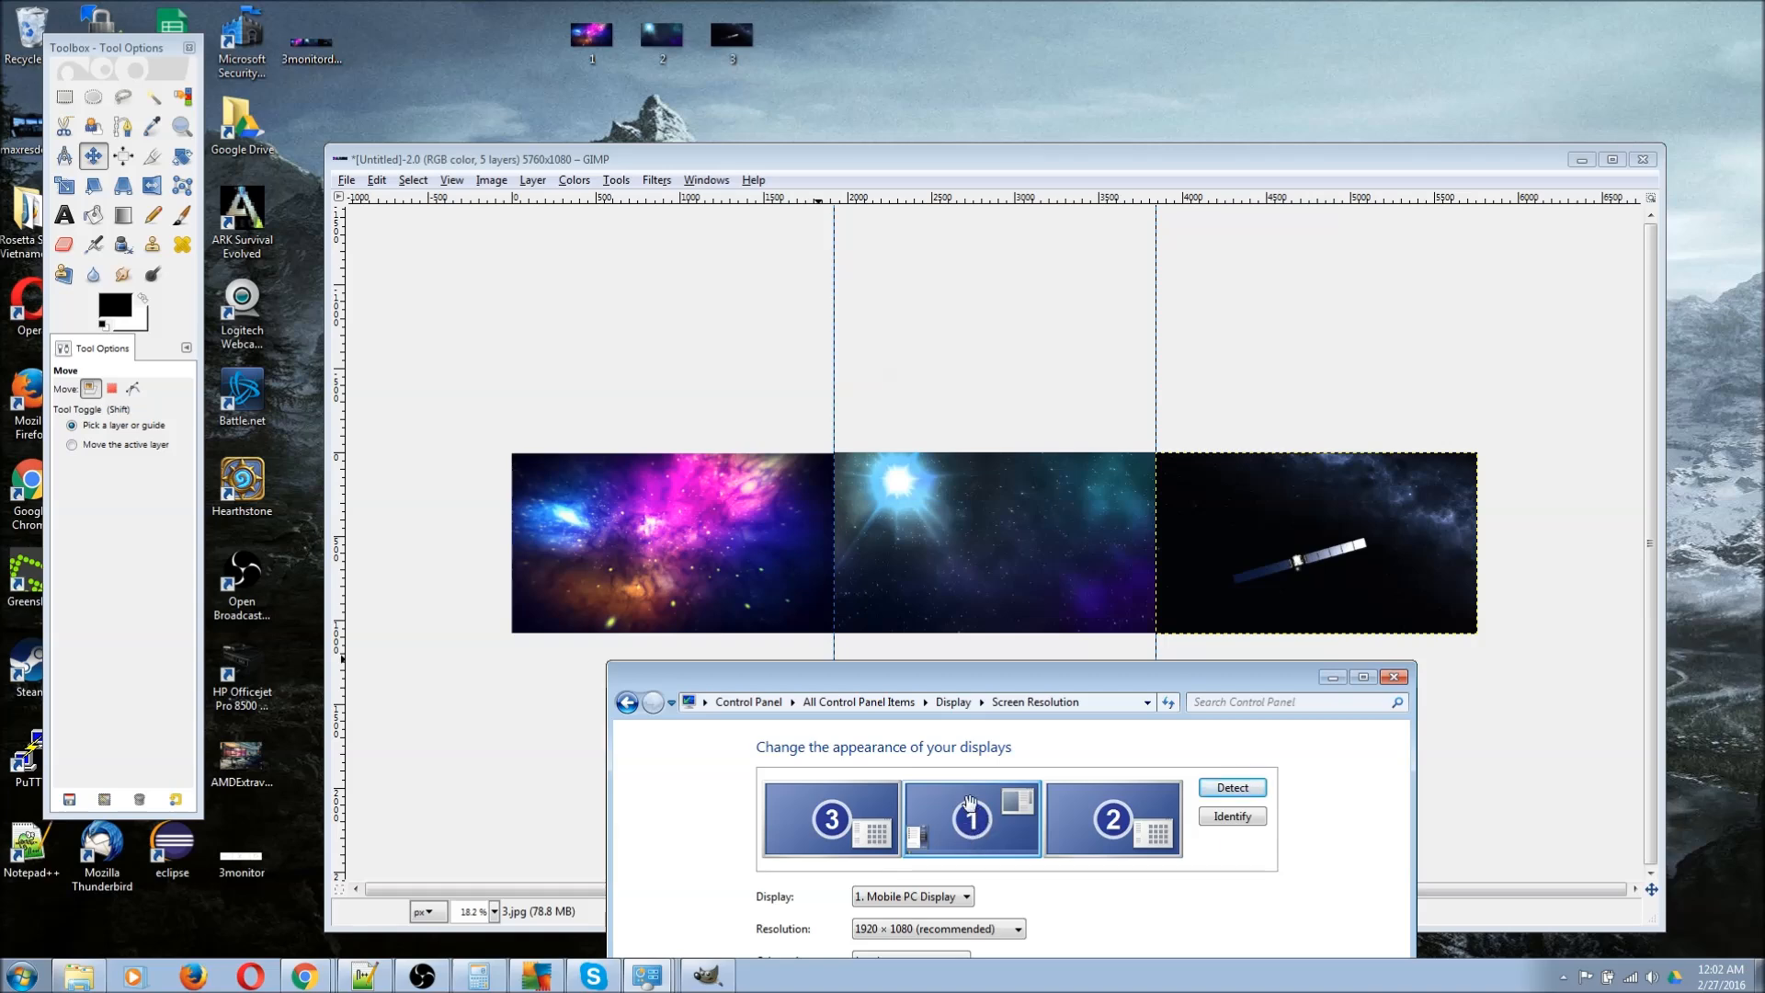
pyautogui.moveTo(989, 829)
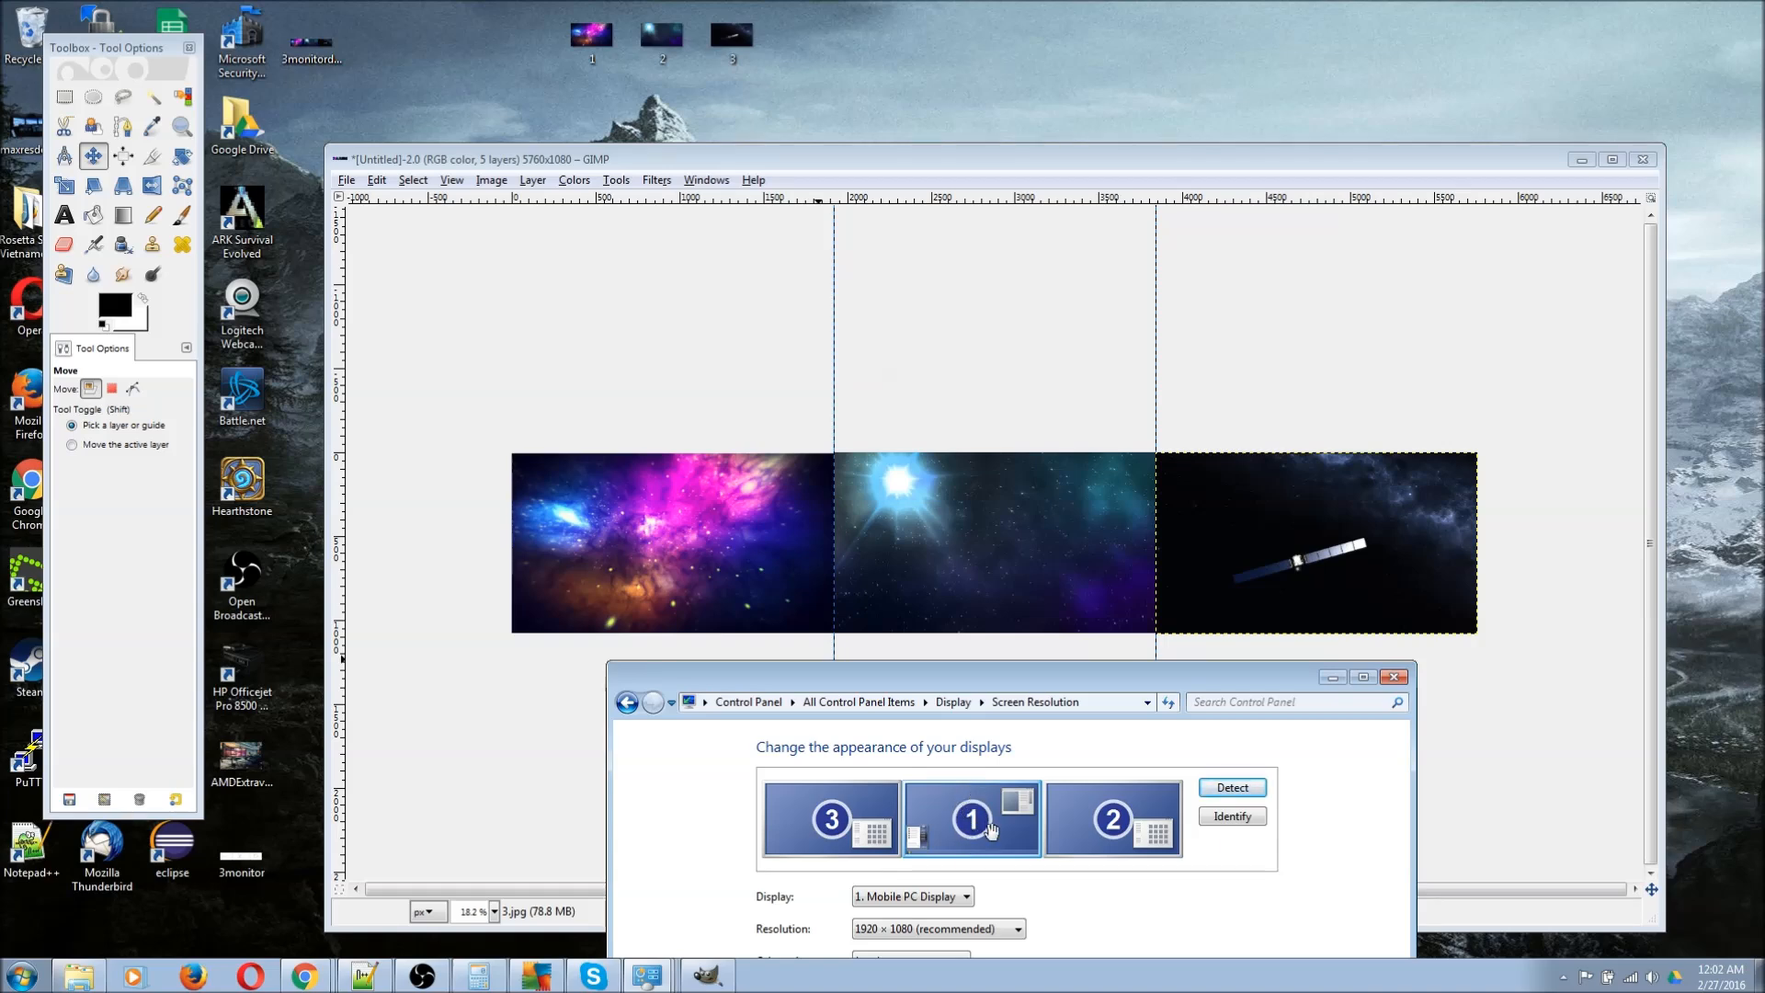
pyautogui.click(1111, 818)
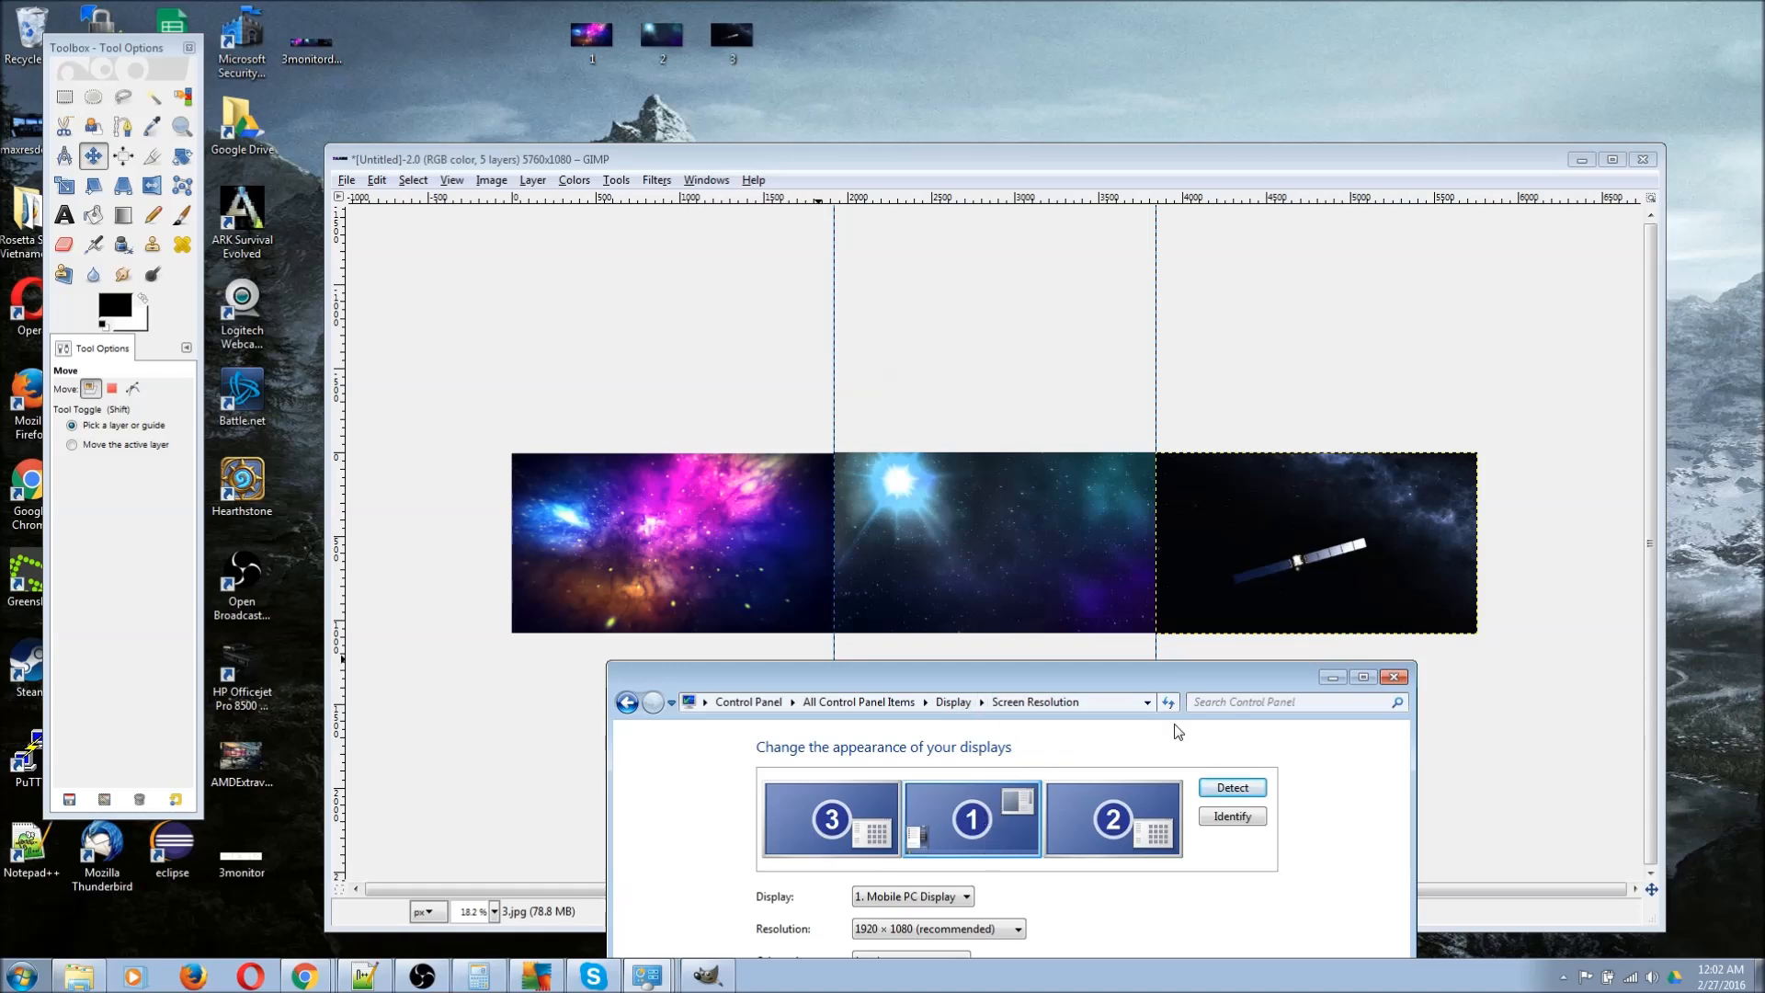
pyautogui.moveTo(1058, 721)
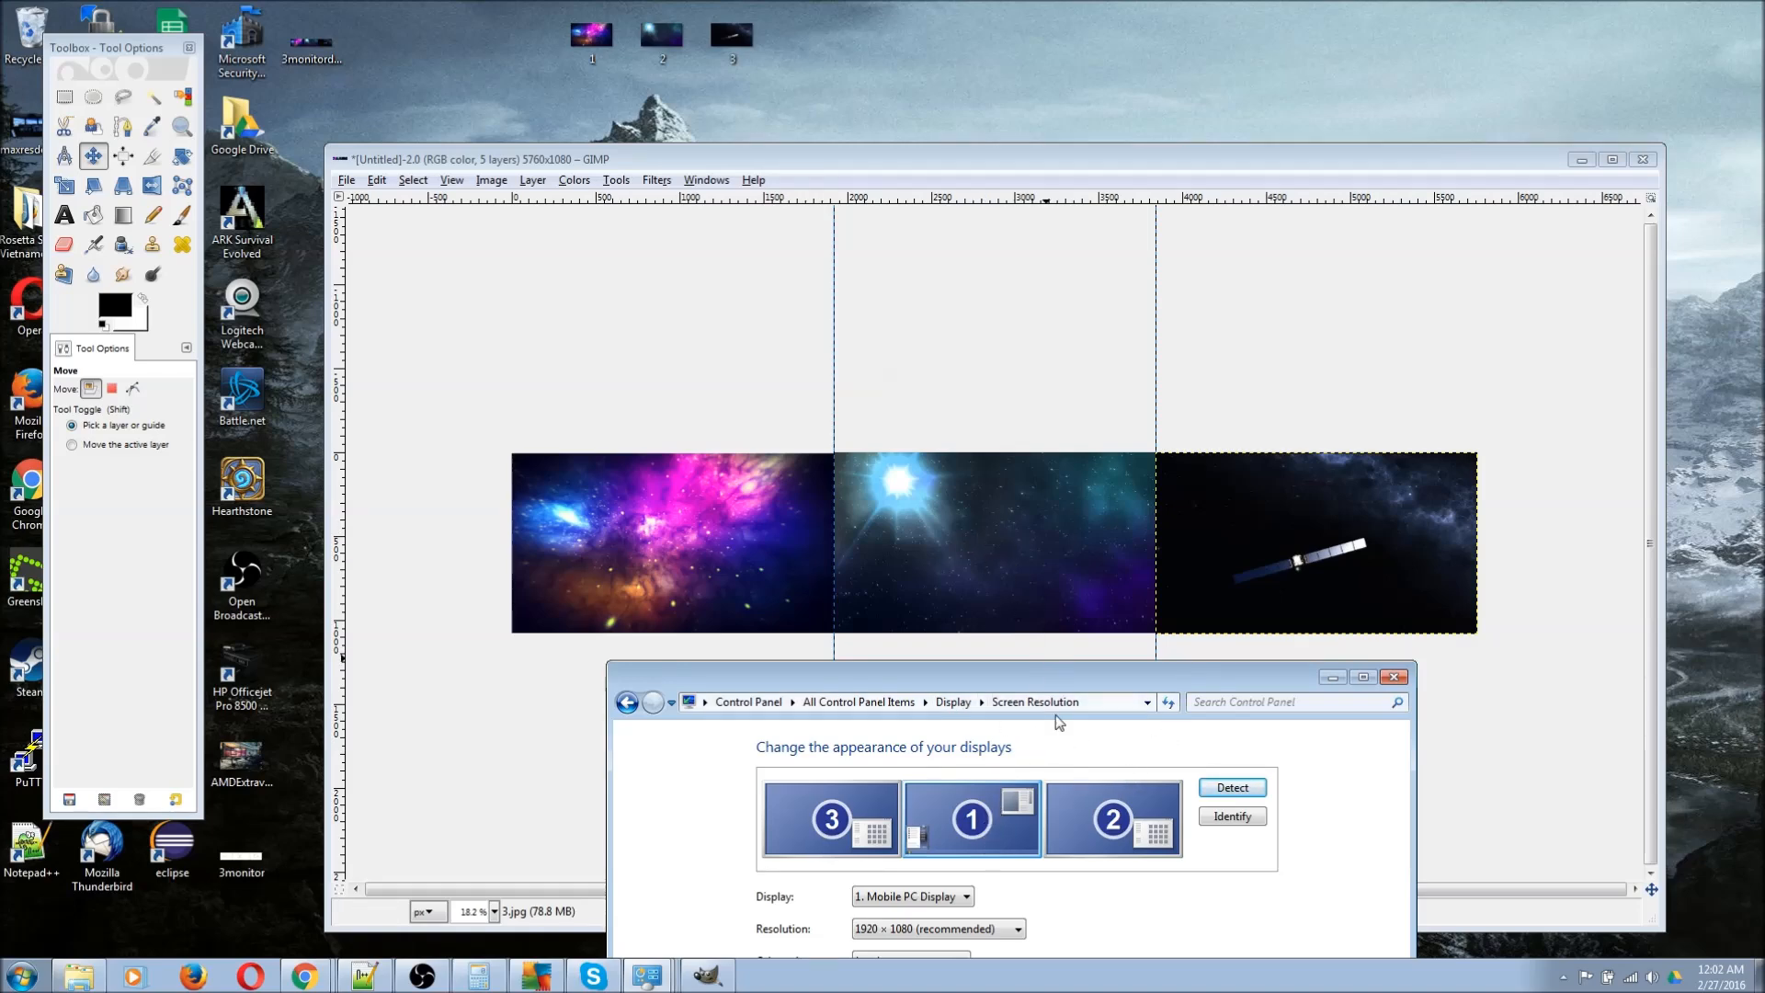
pyautogui.moveTo(984, 548)
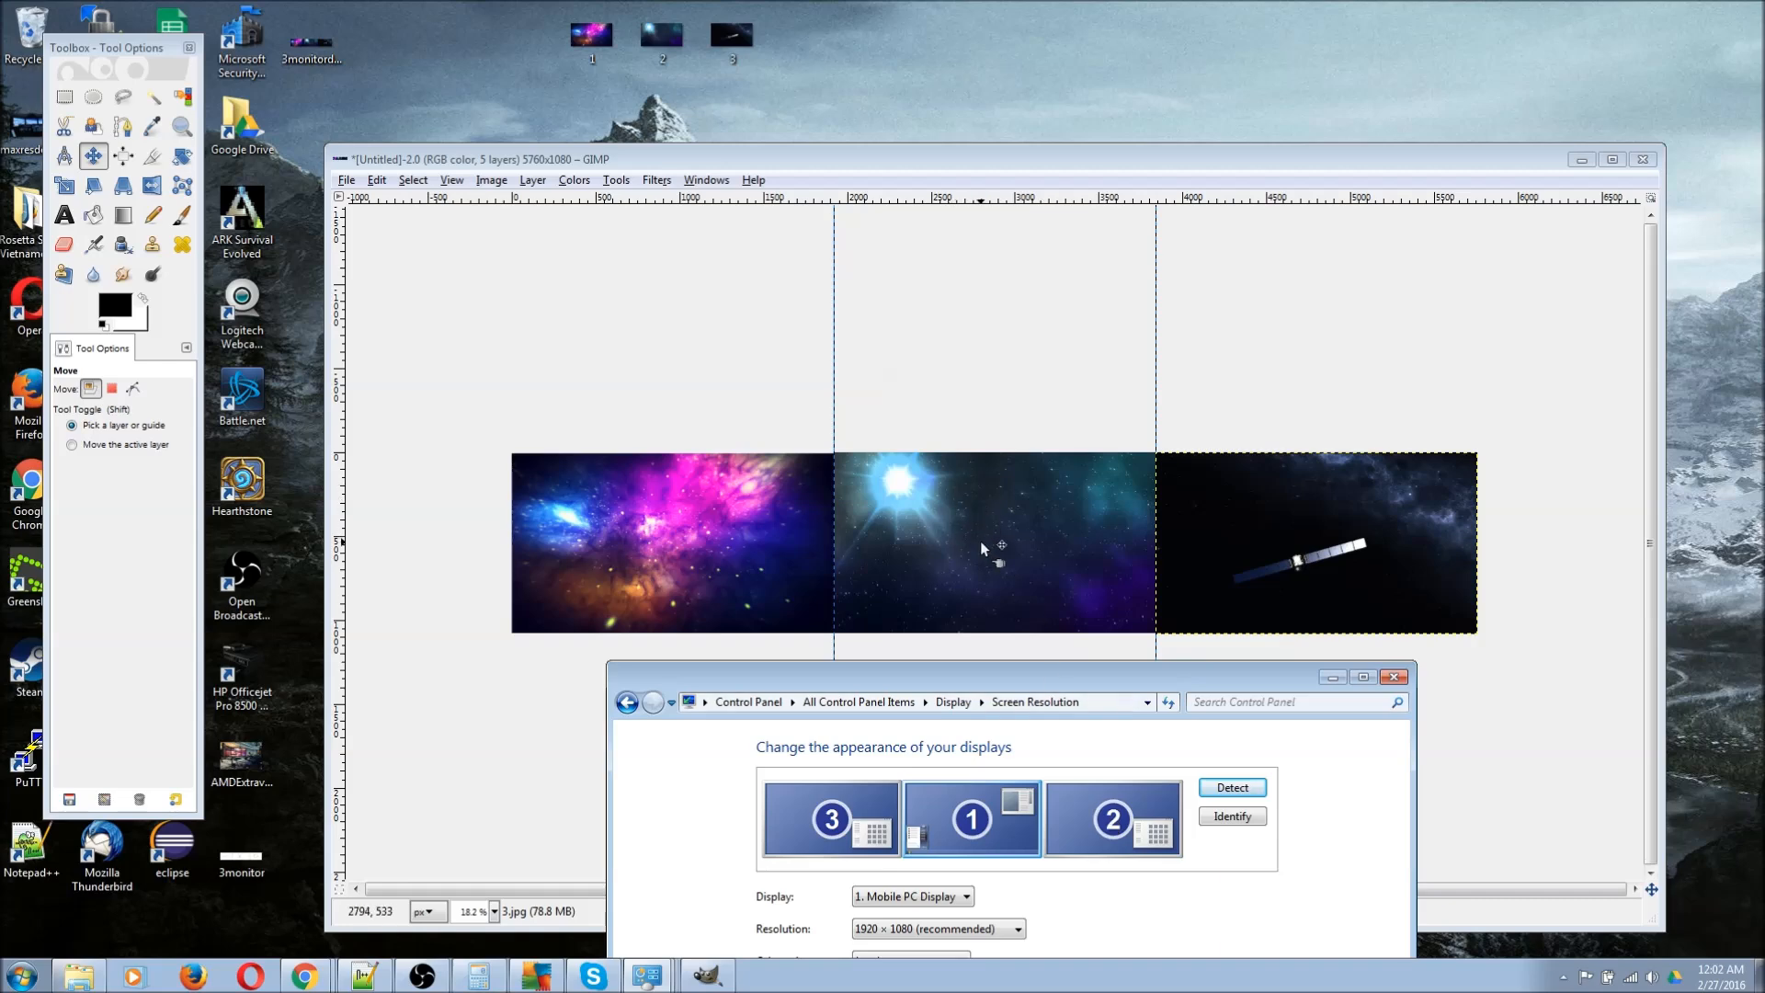
pyautogui.moveTo(1043, 597)
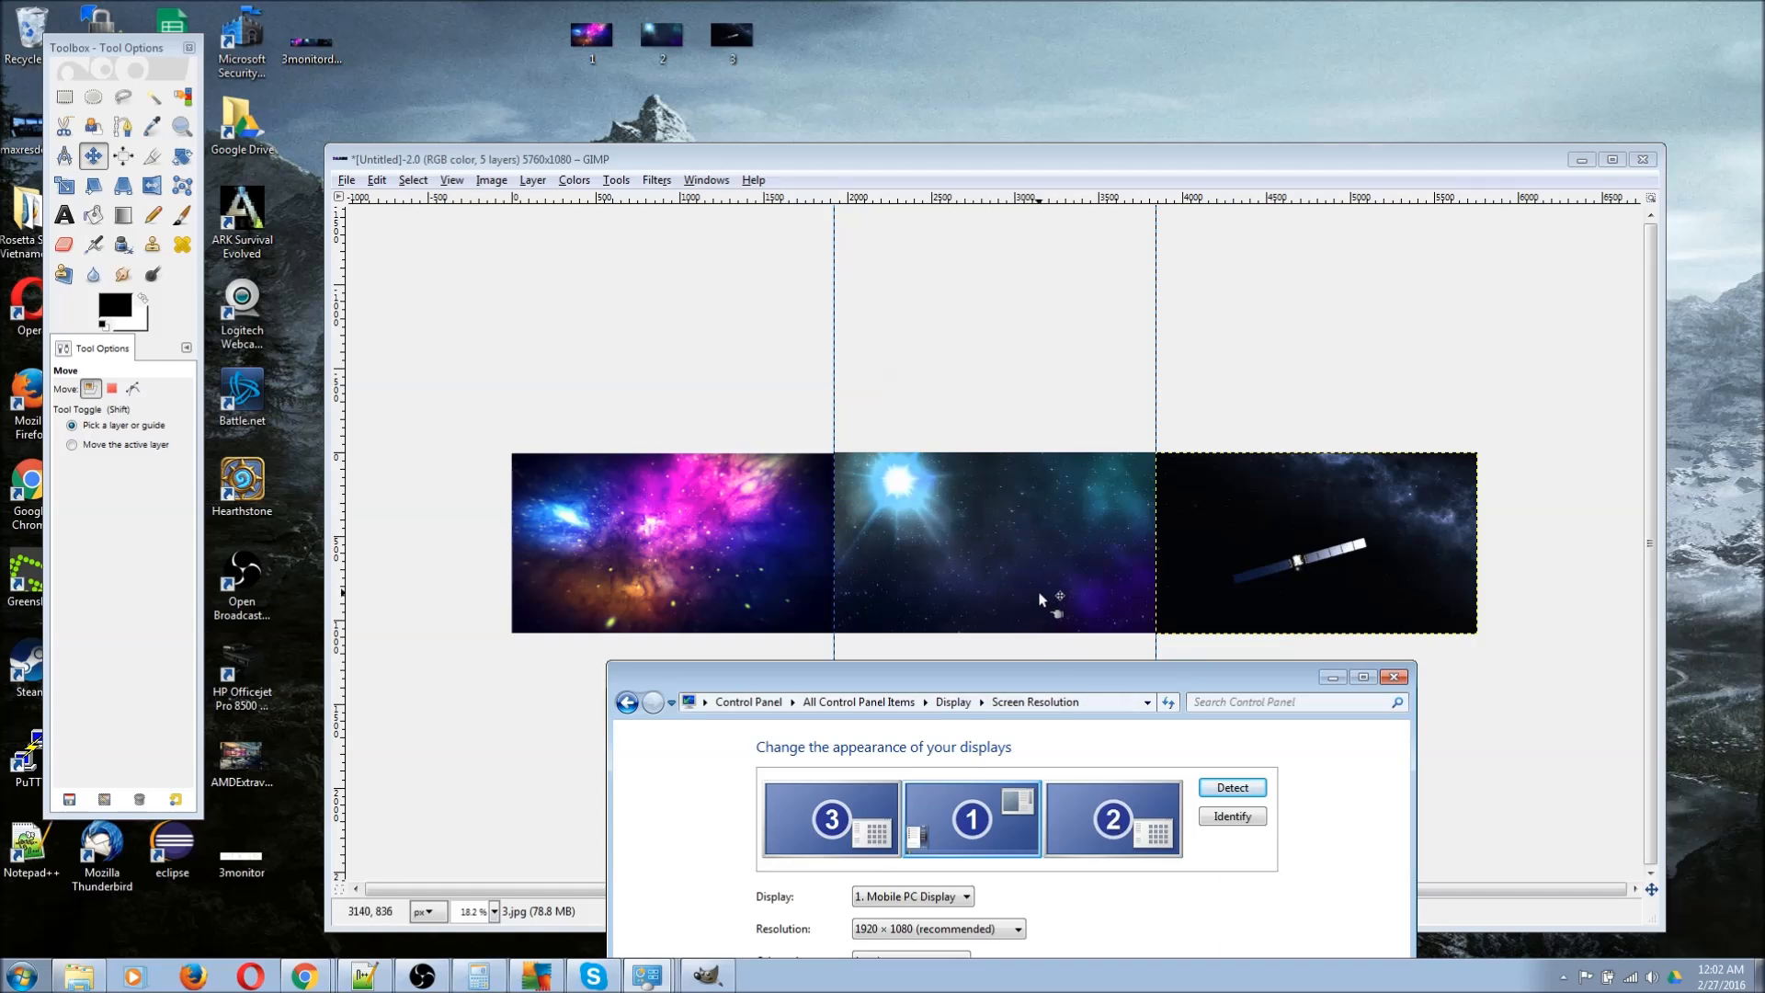
pyautogui.moveTo(1023, 552)
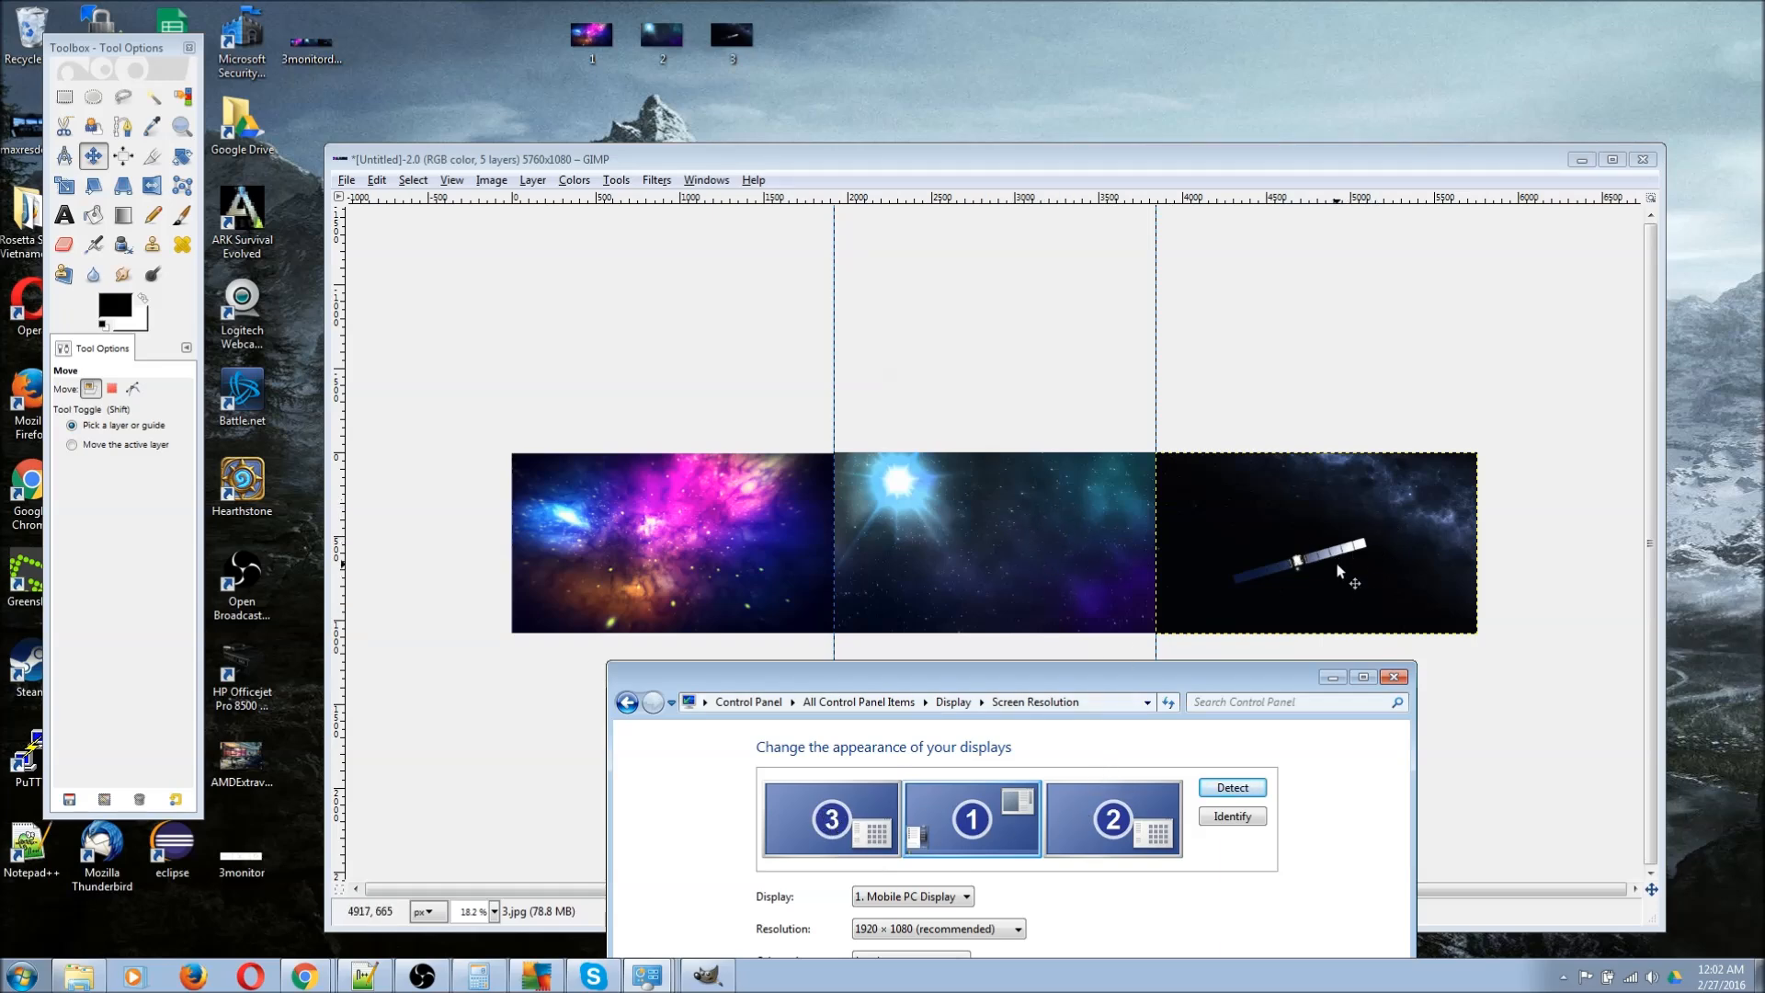
pyautogui.moveTo(934, 782)
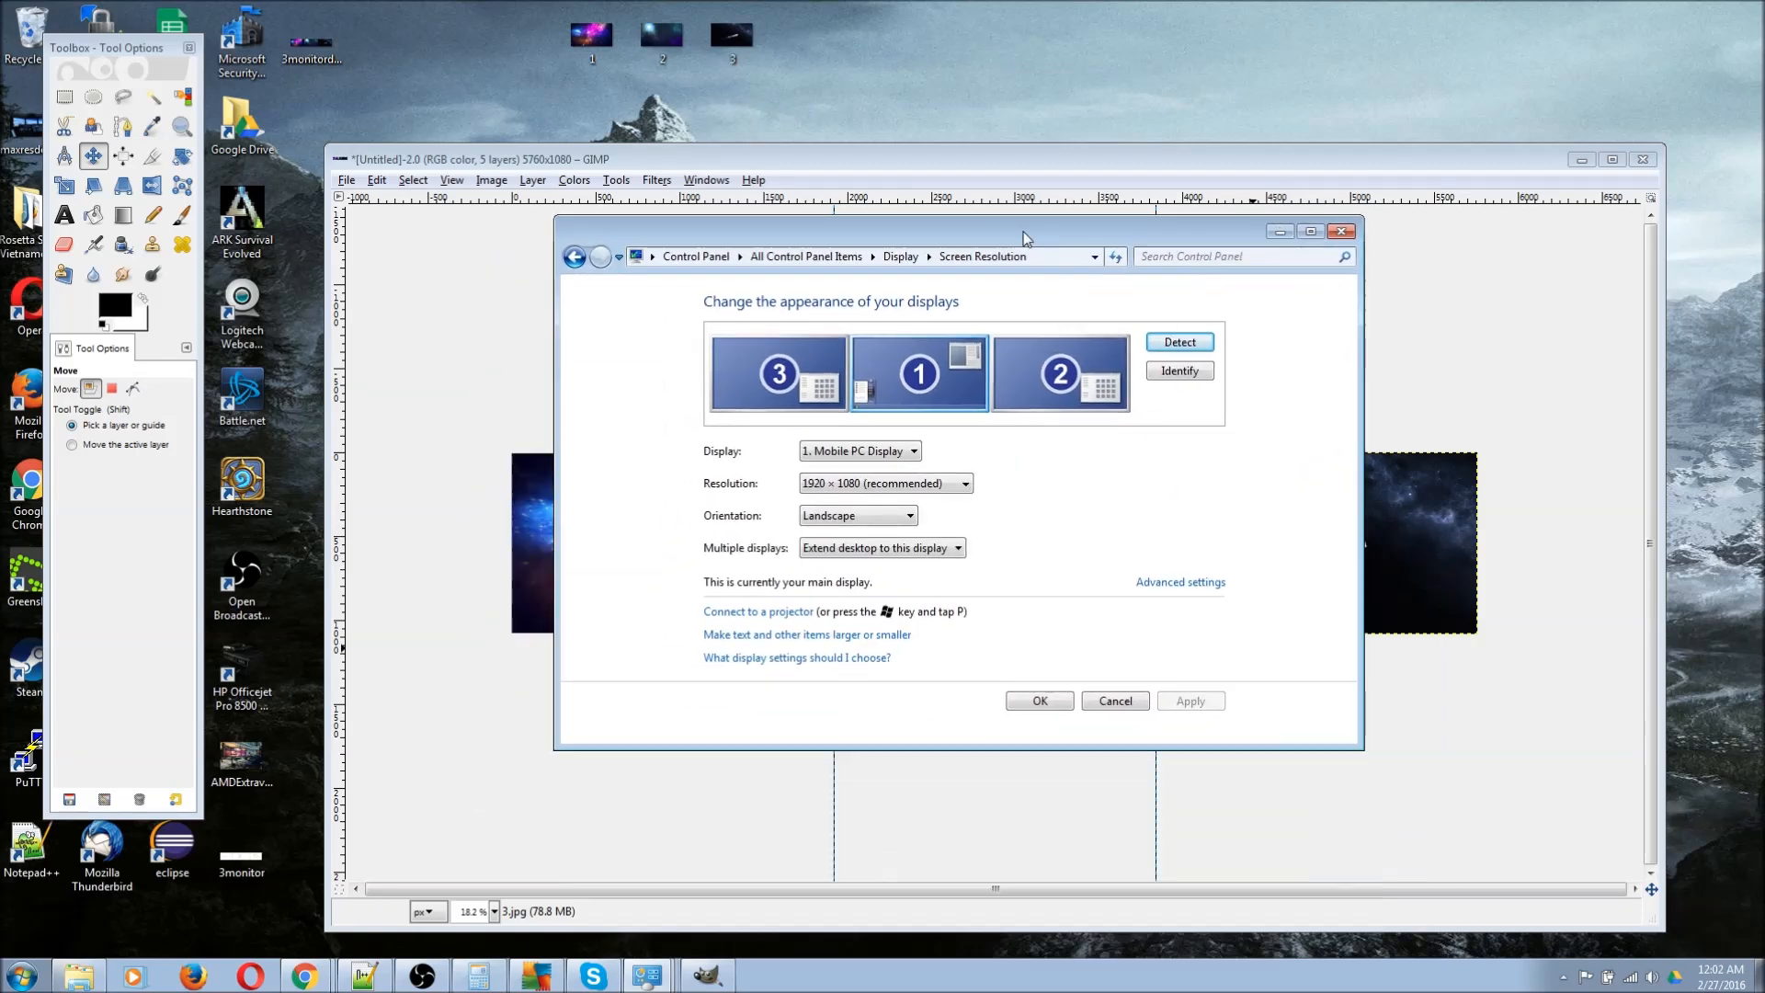
pyautogui.moveTo(1036, 739)
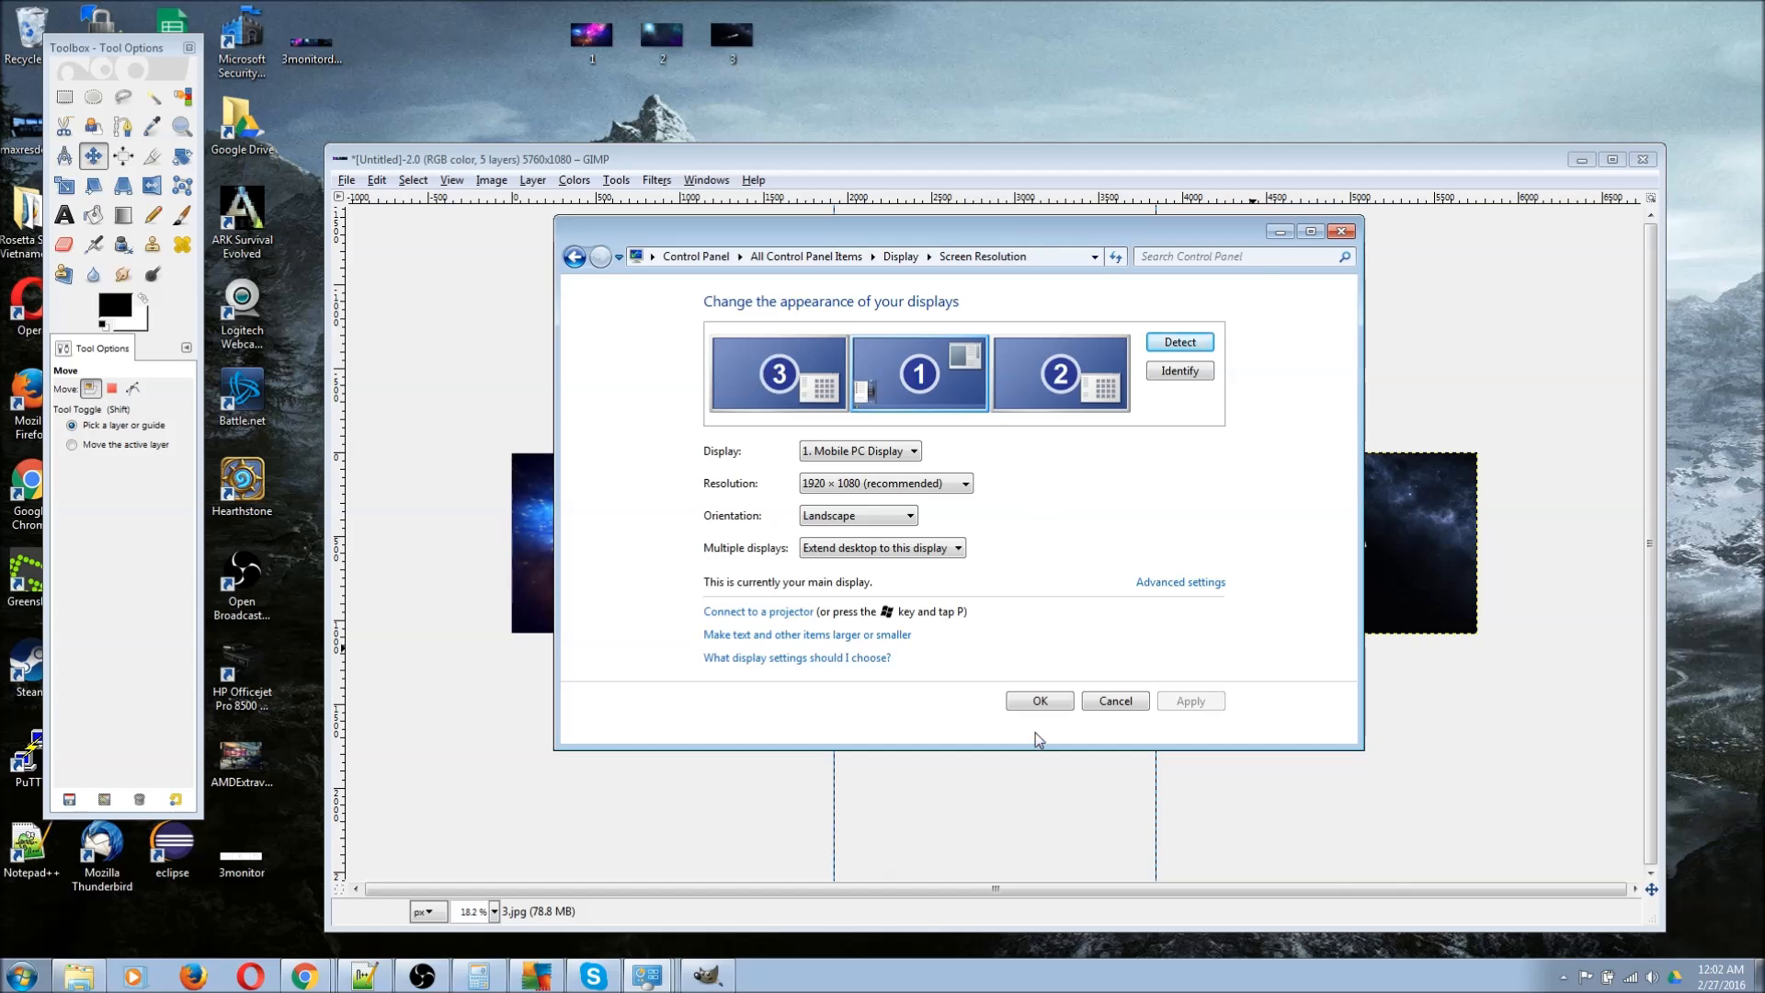
pyautogui.click(806, 633)
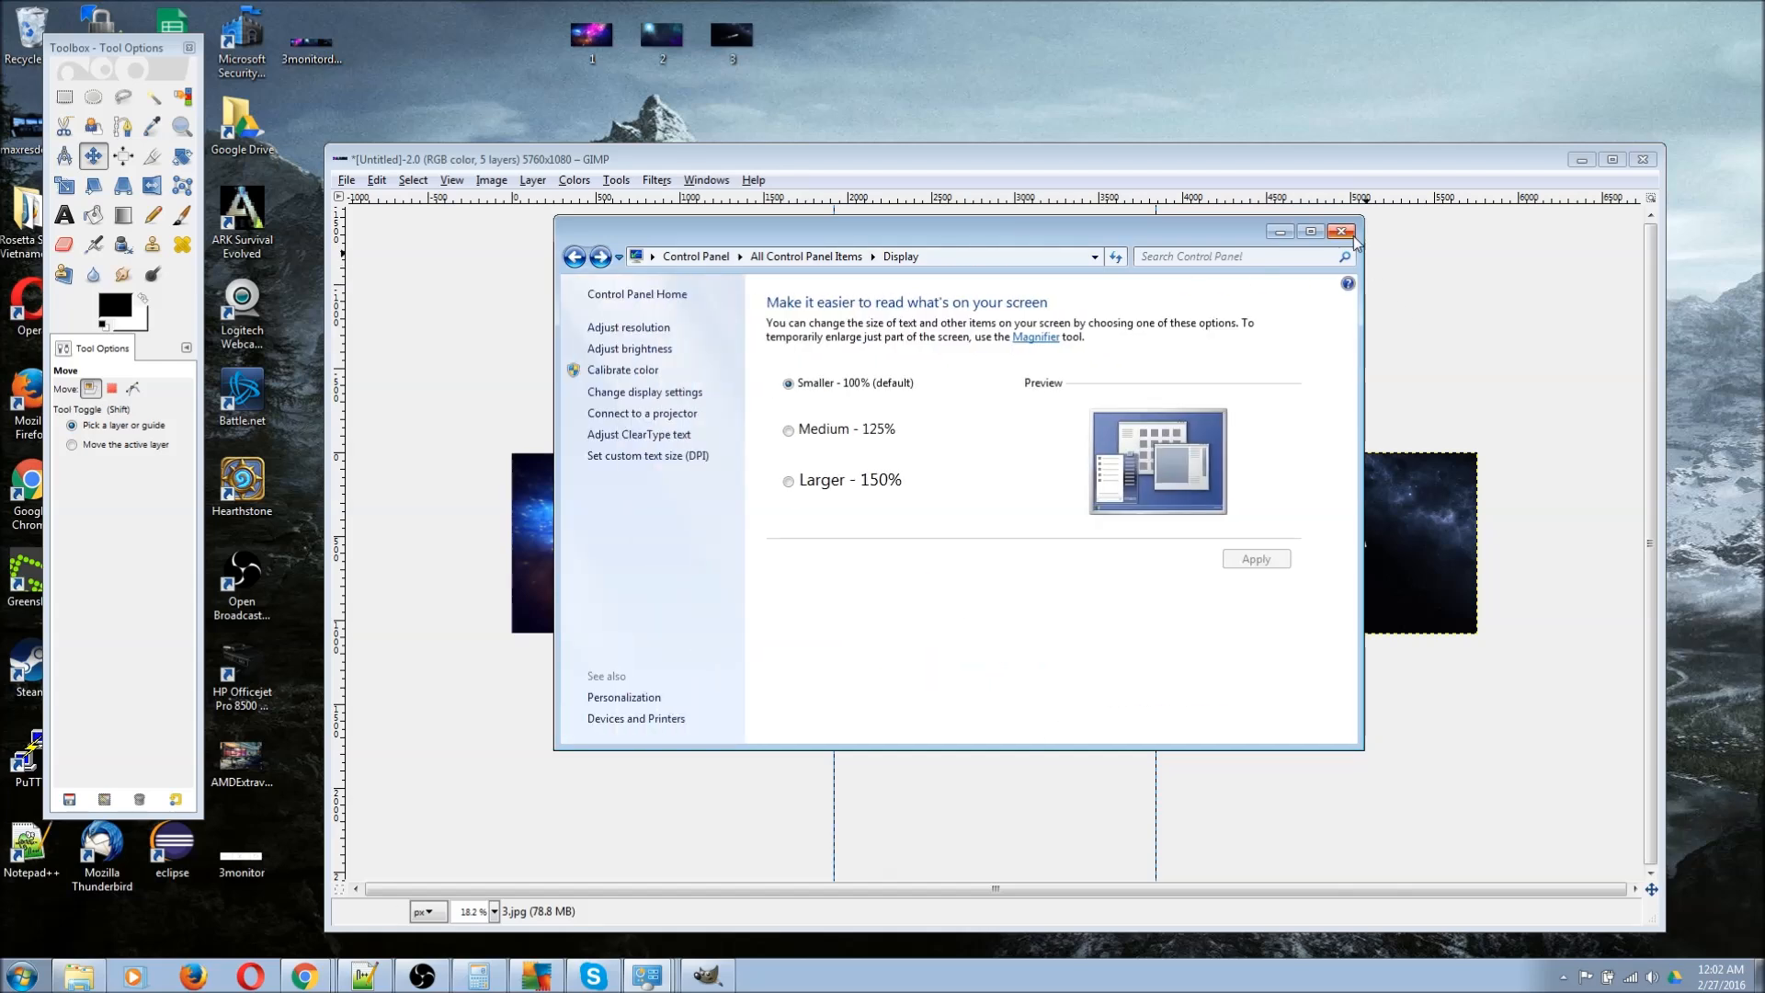
# Close the Display window and reach Desktop Background through Control Panel's Personalization
pyautogui.click(1340, 231)
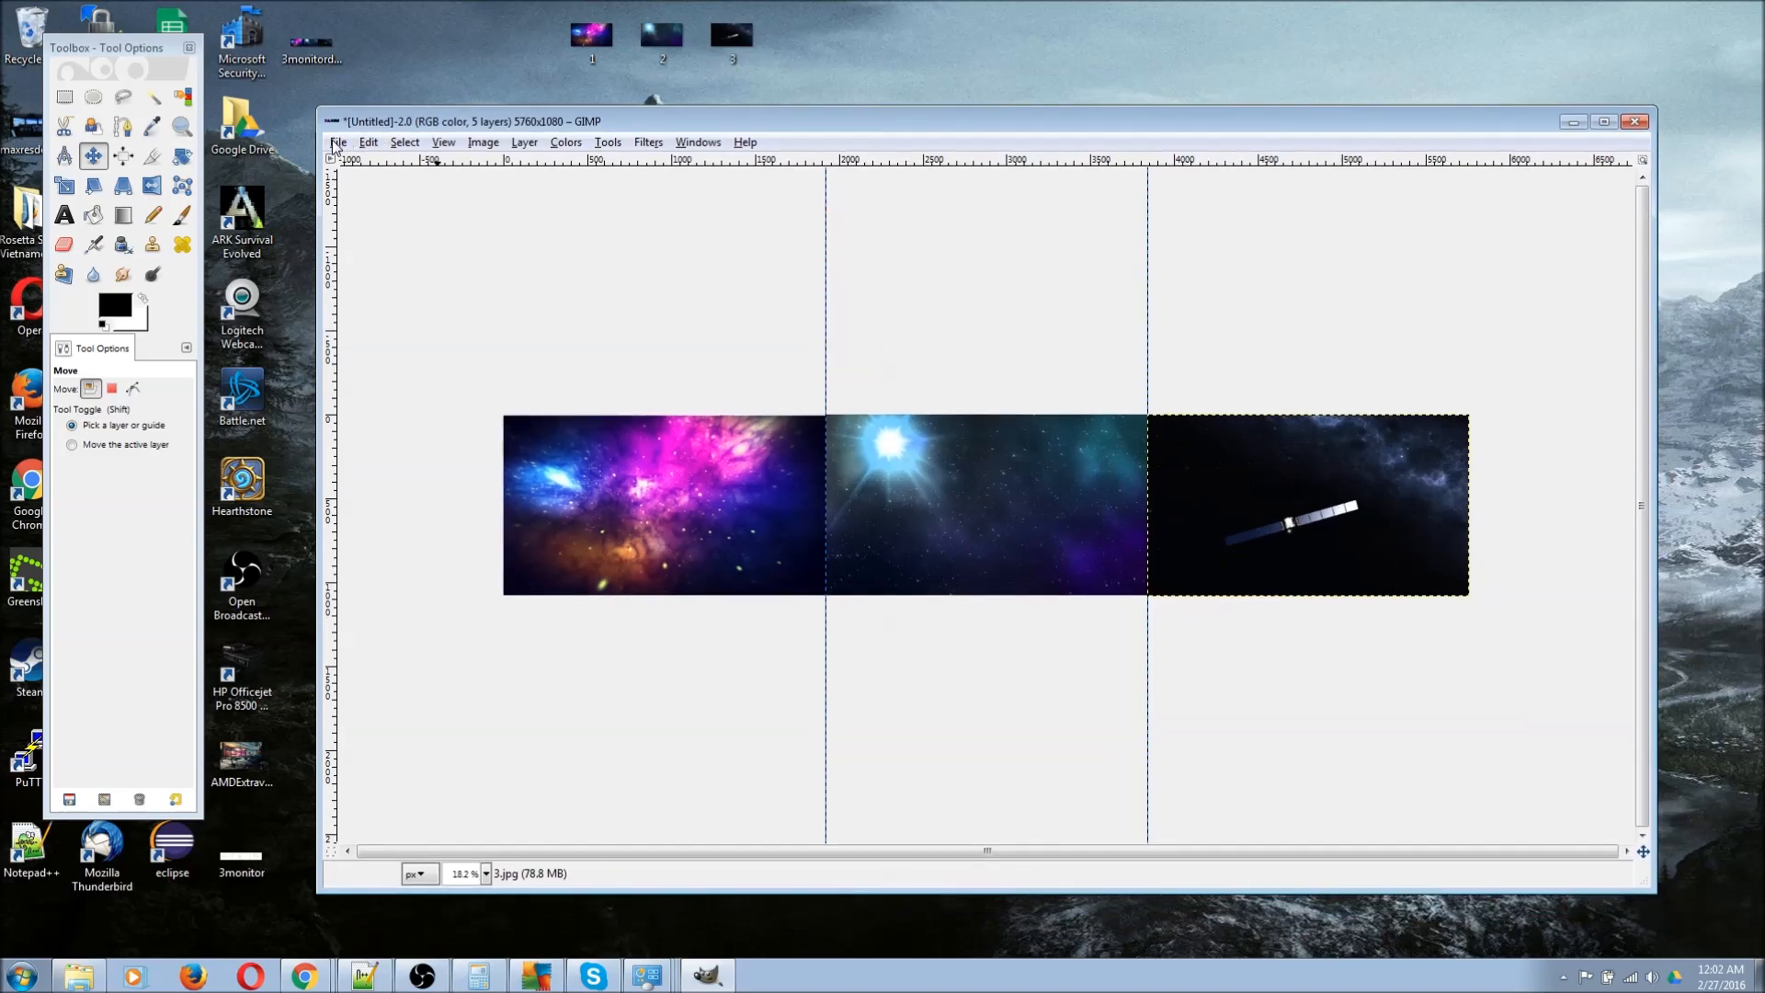
pyautogui.click(311, 36)
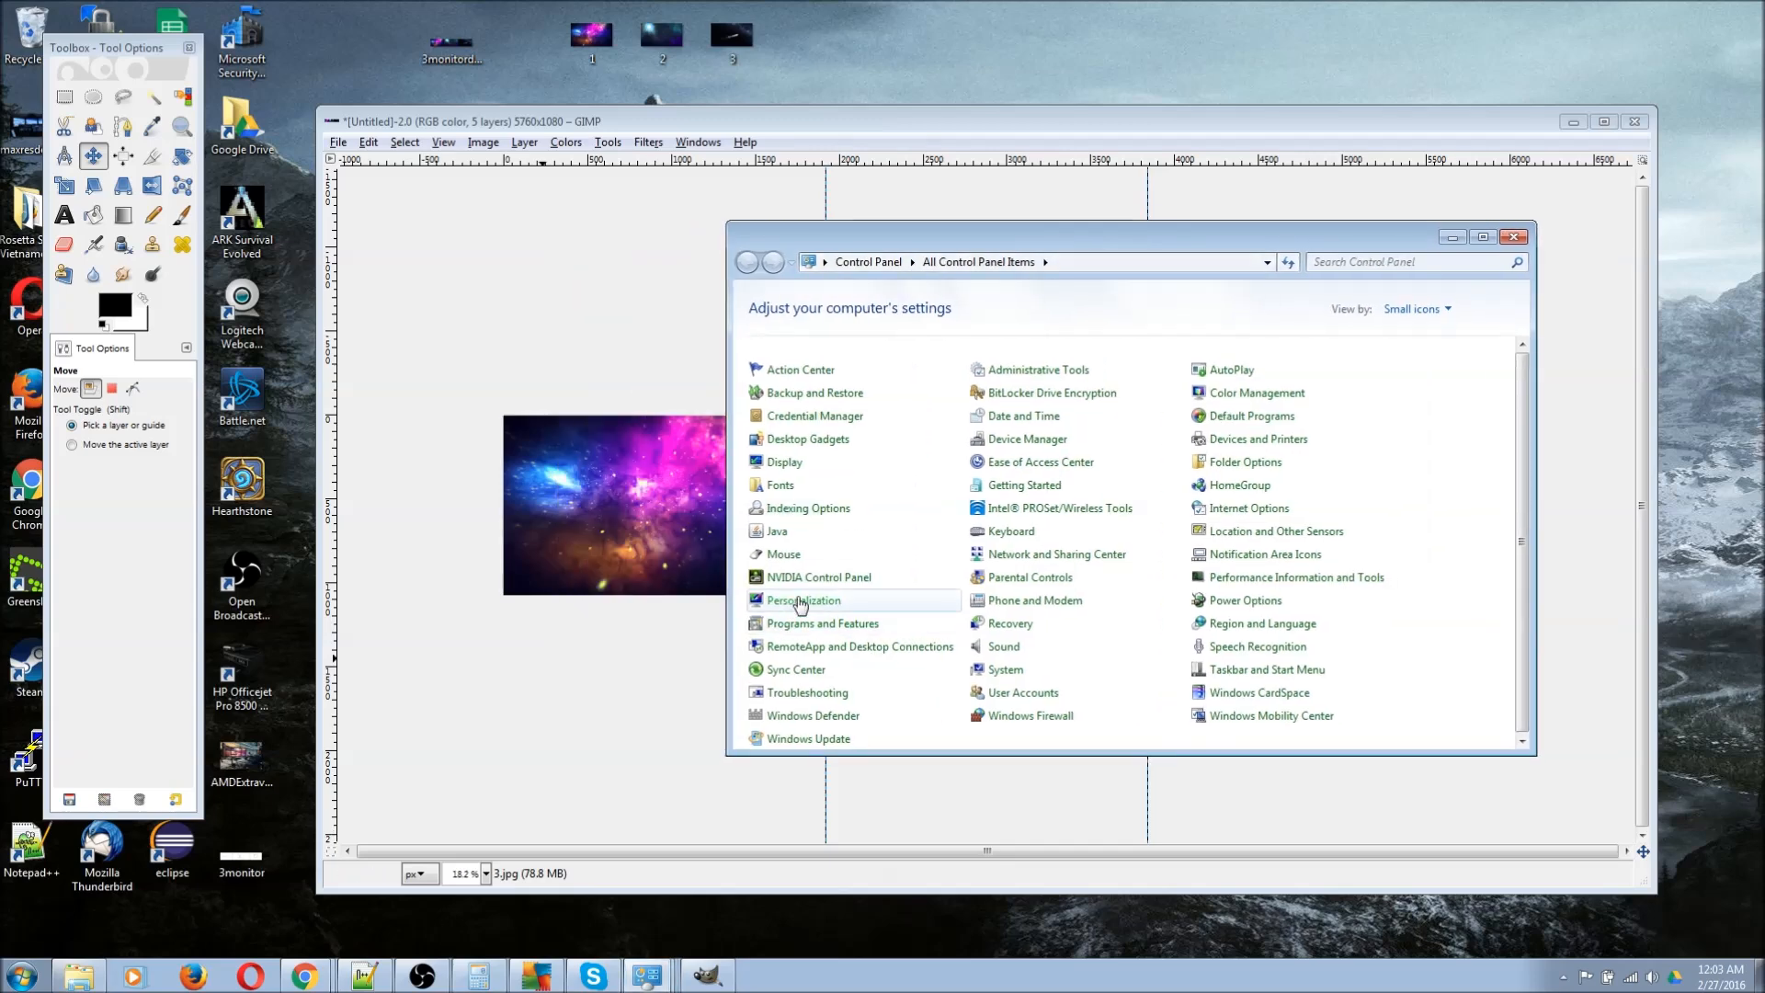
pyautogui.click(802, 598)
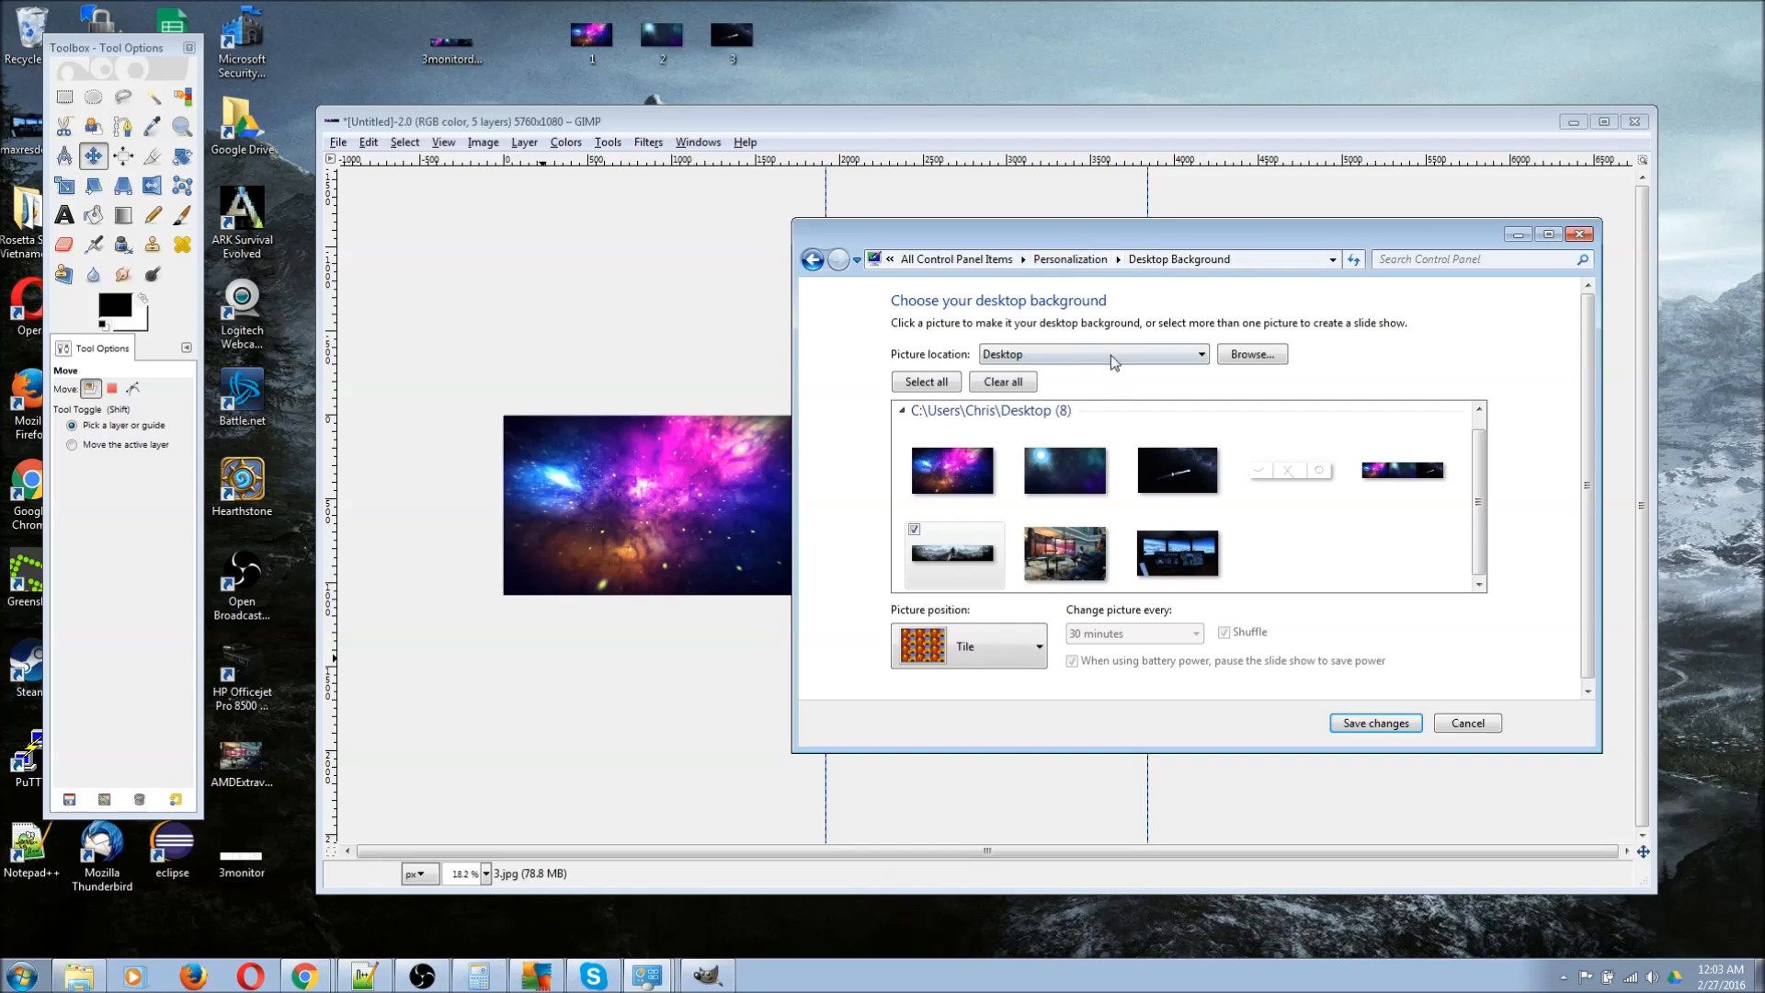
pyautogui.moveTo(1088, 386)
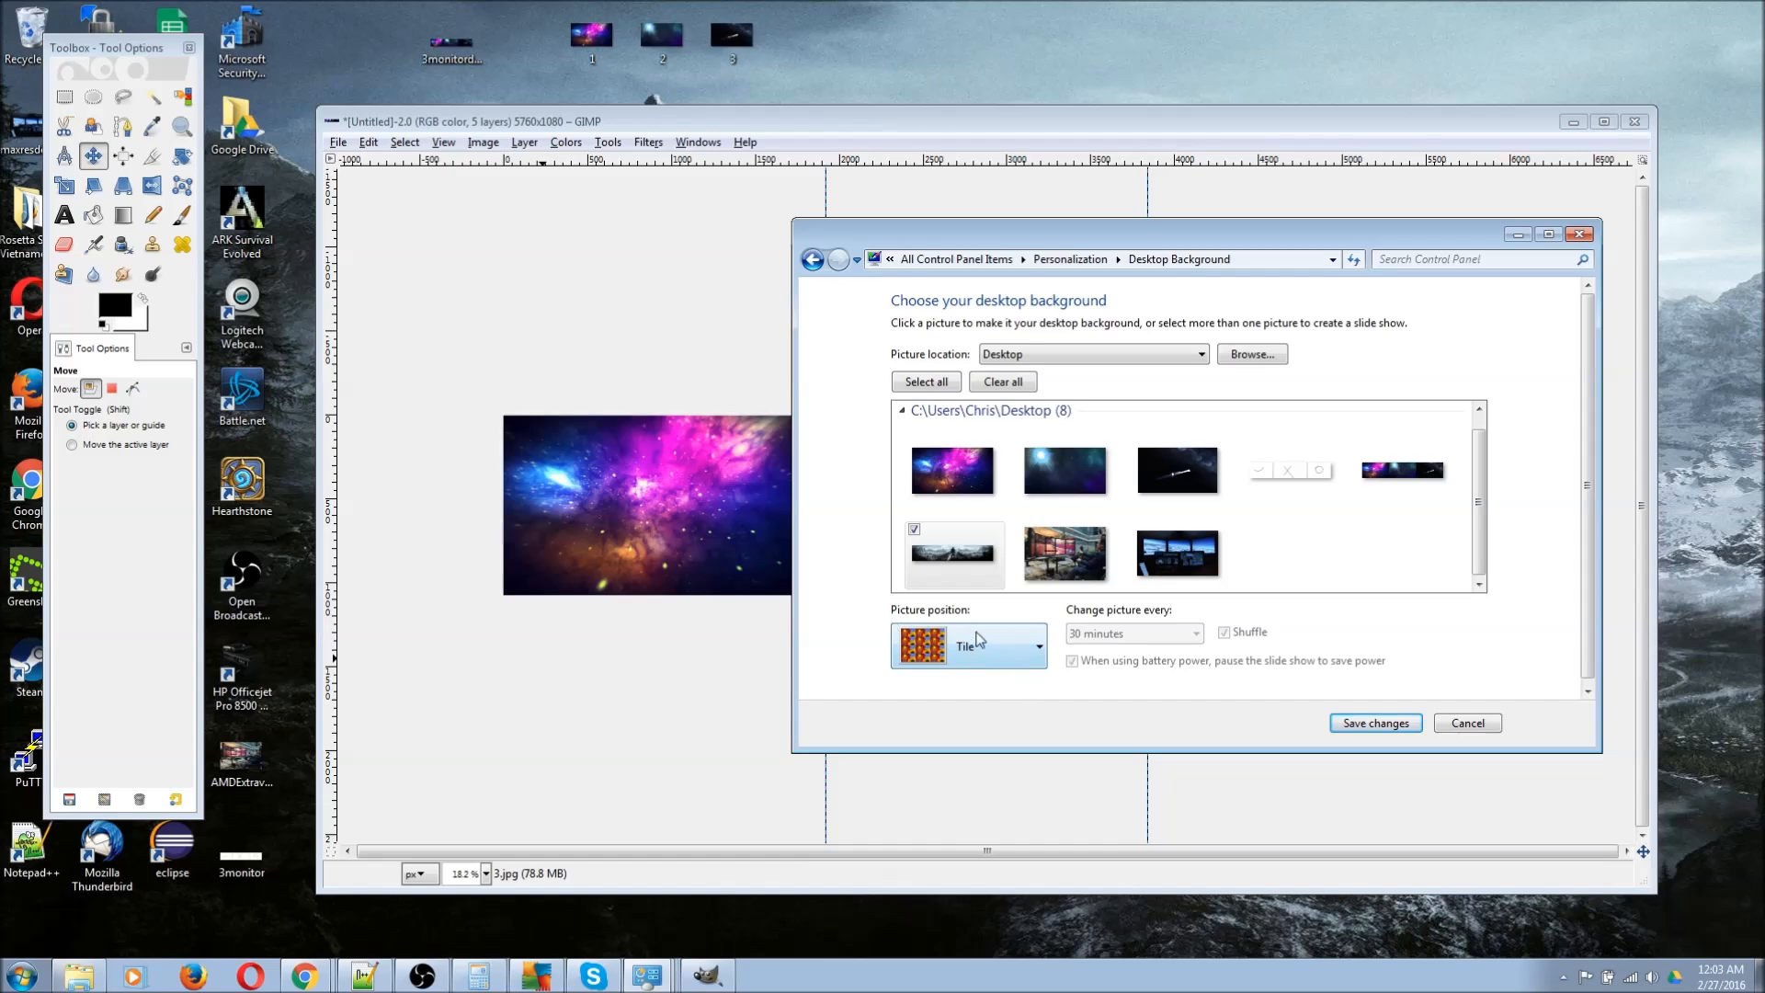
pyautogui.moveTo(972, 605)
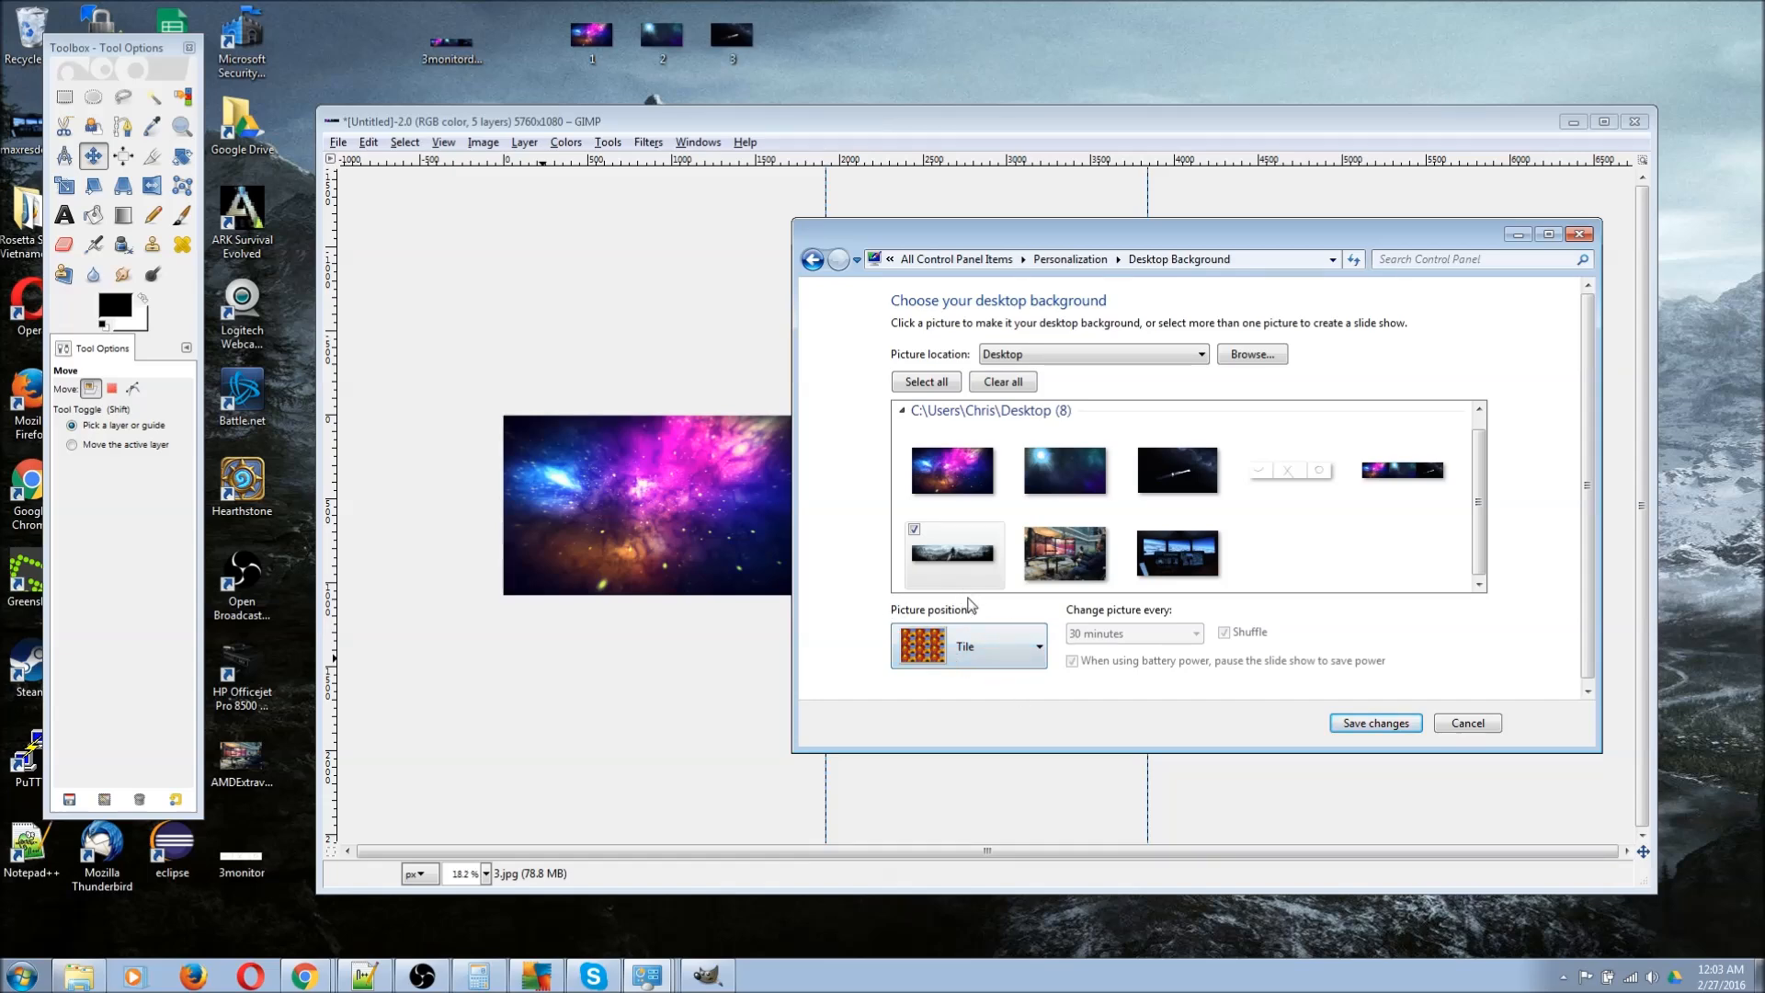
# Try the Fill picture position, then bring the position choices up again
pyautogui.click(966, 645)
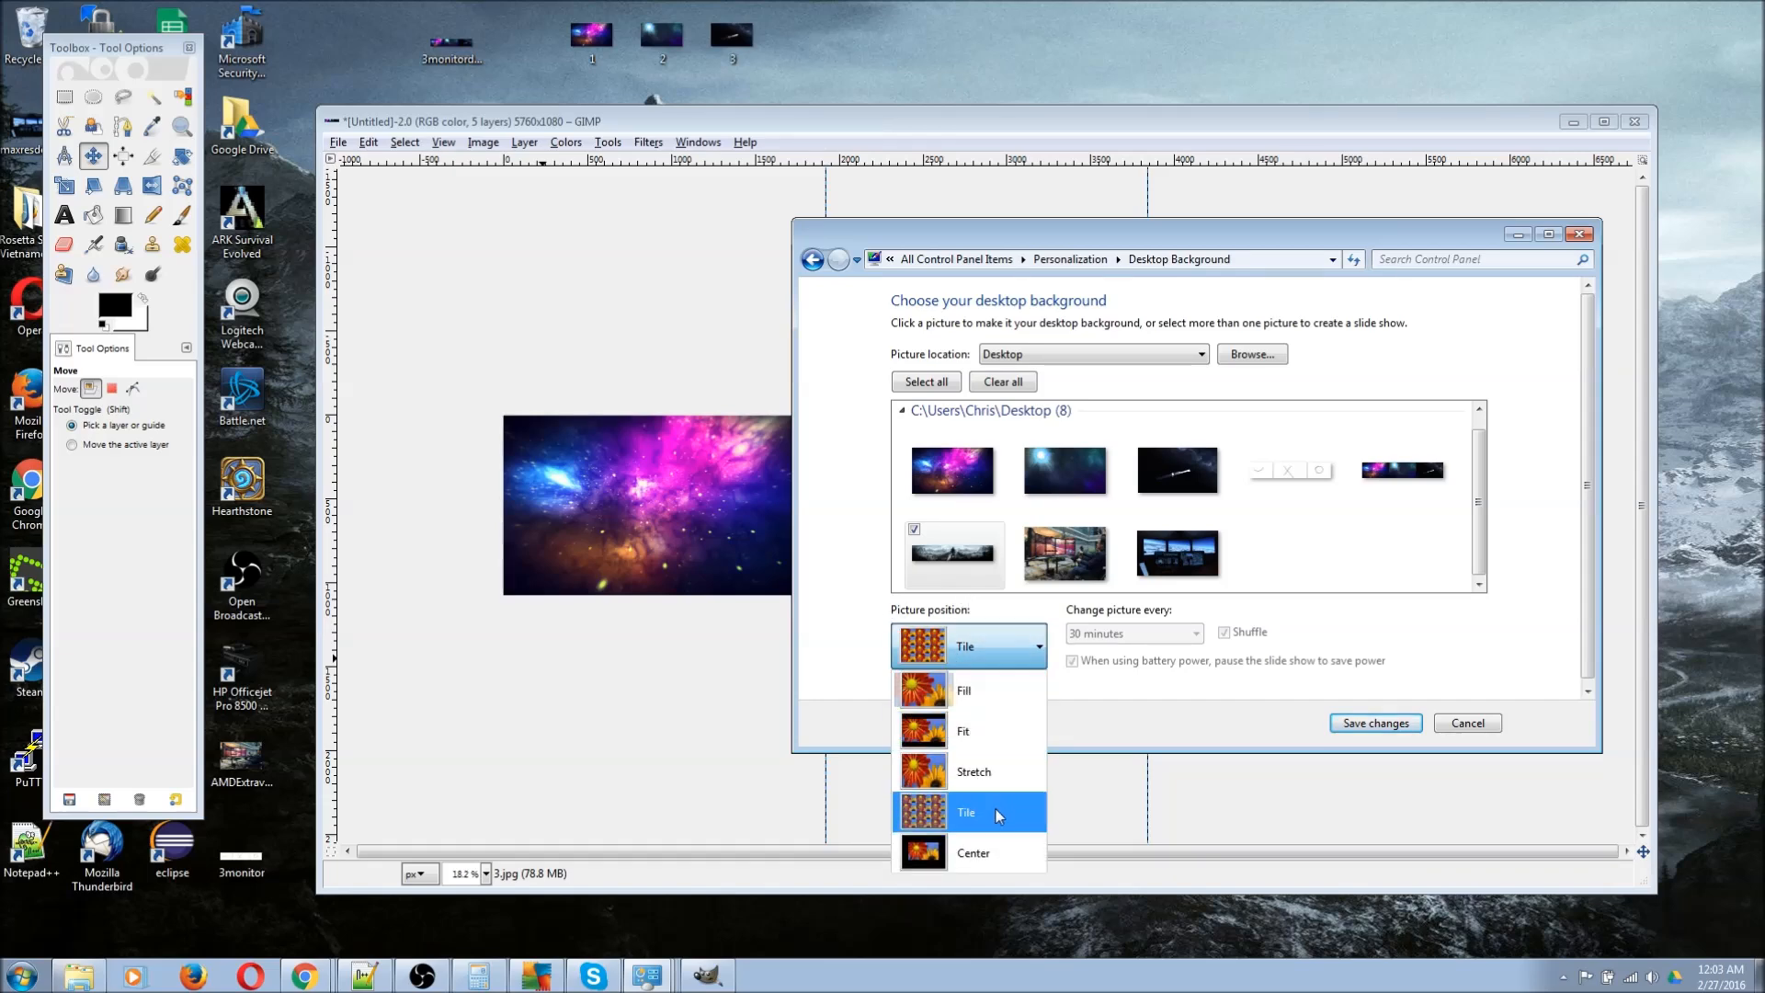
pyautogui.moveTo(1002, 663)
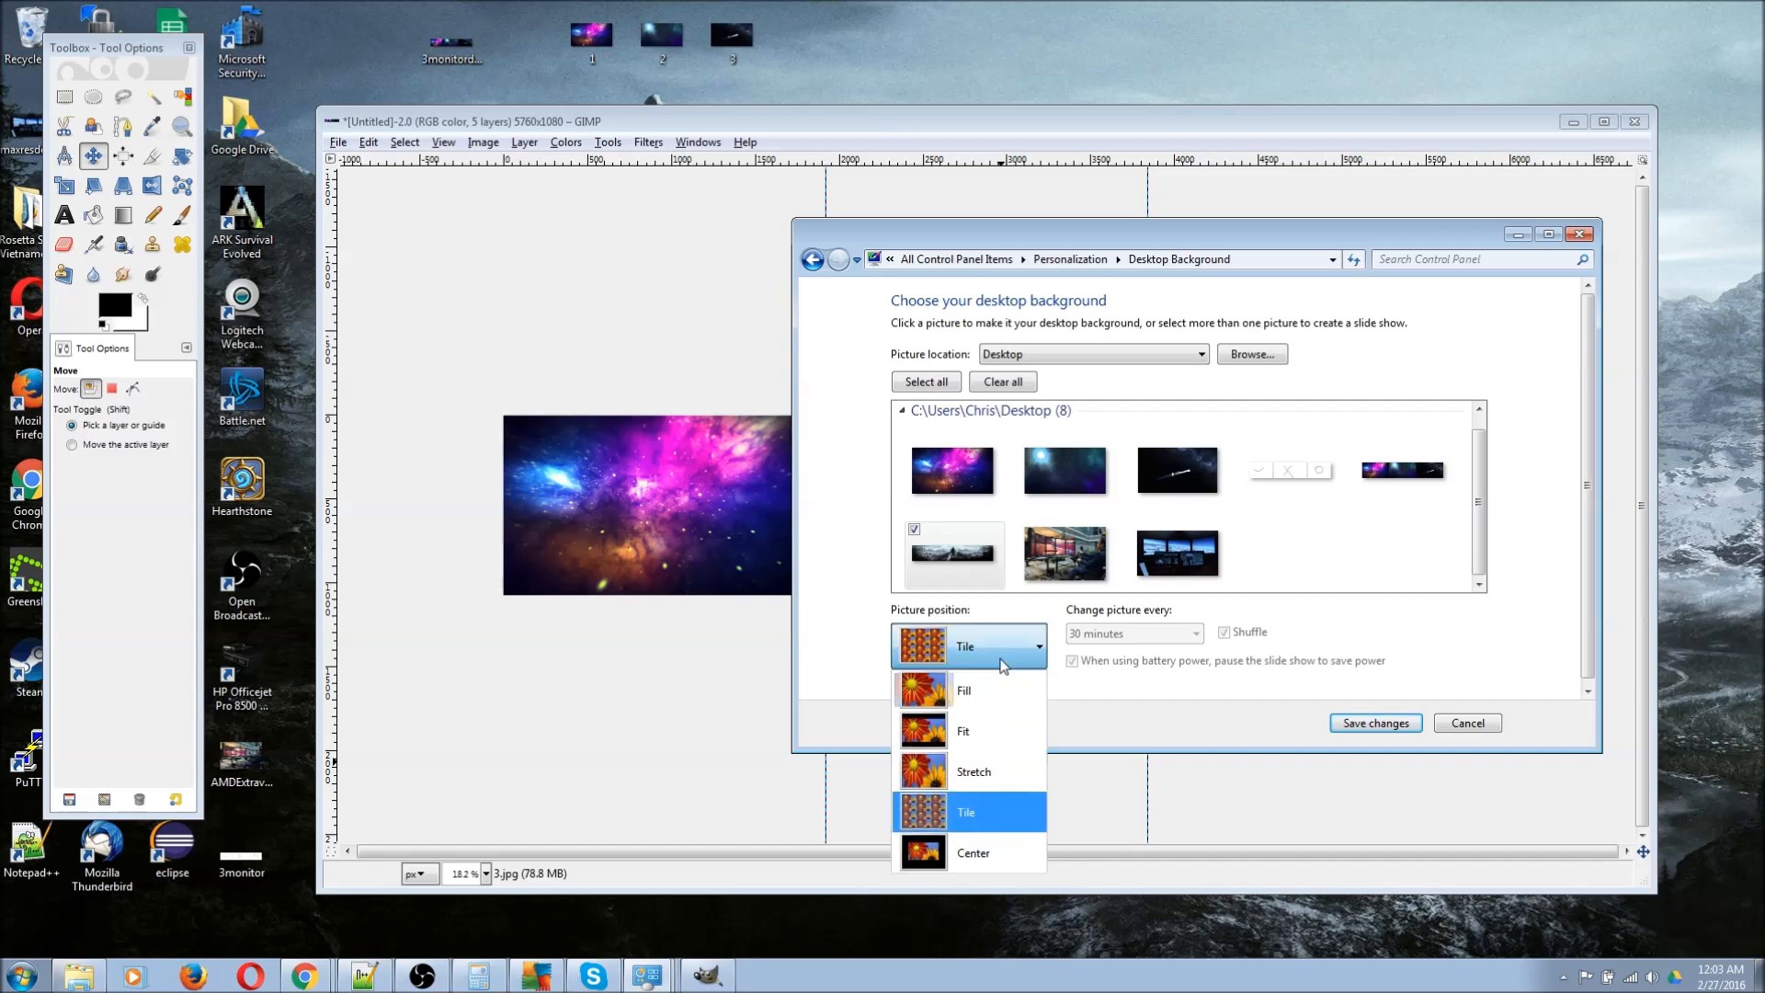
pyautogui.moveTo(997, 690)
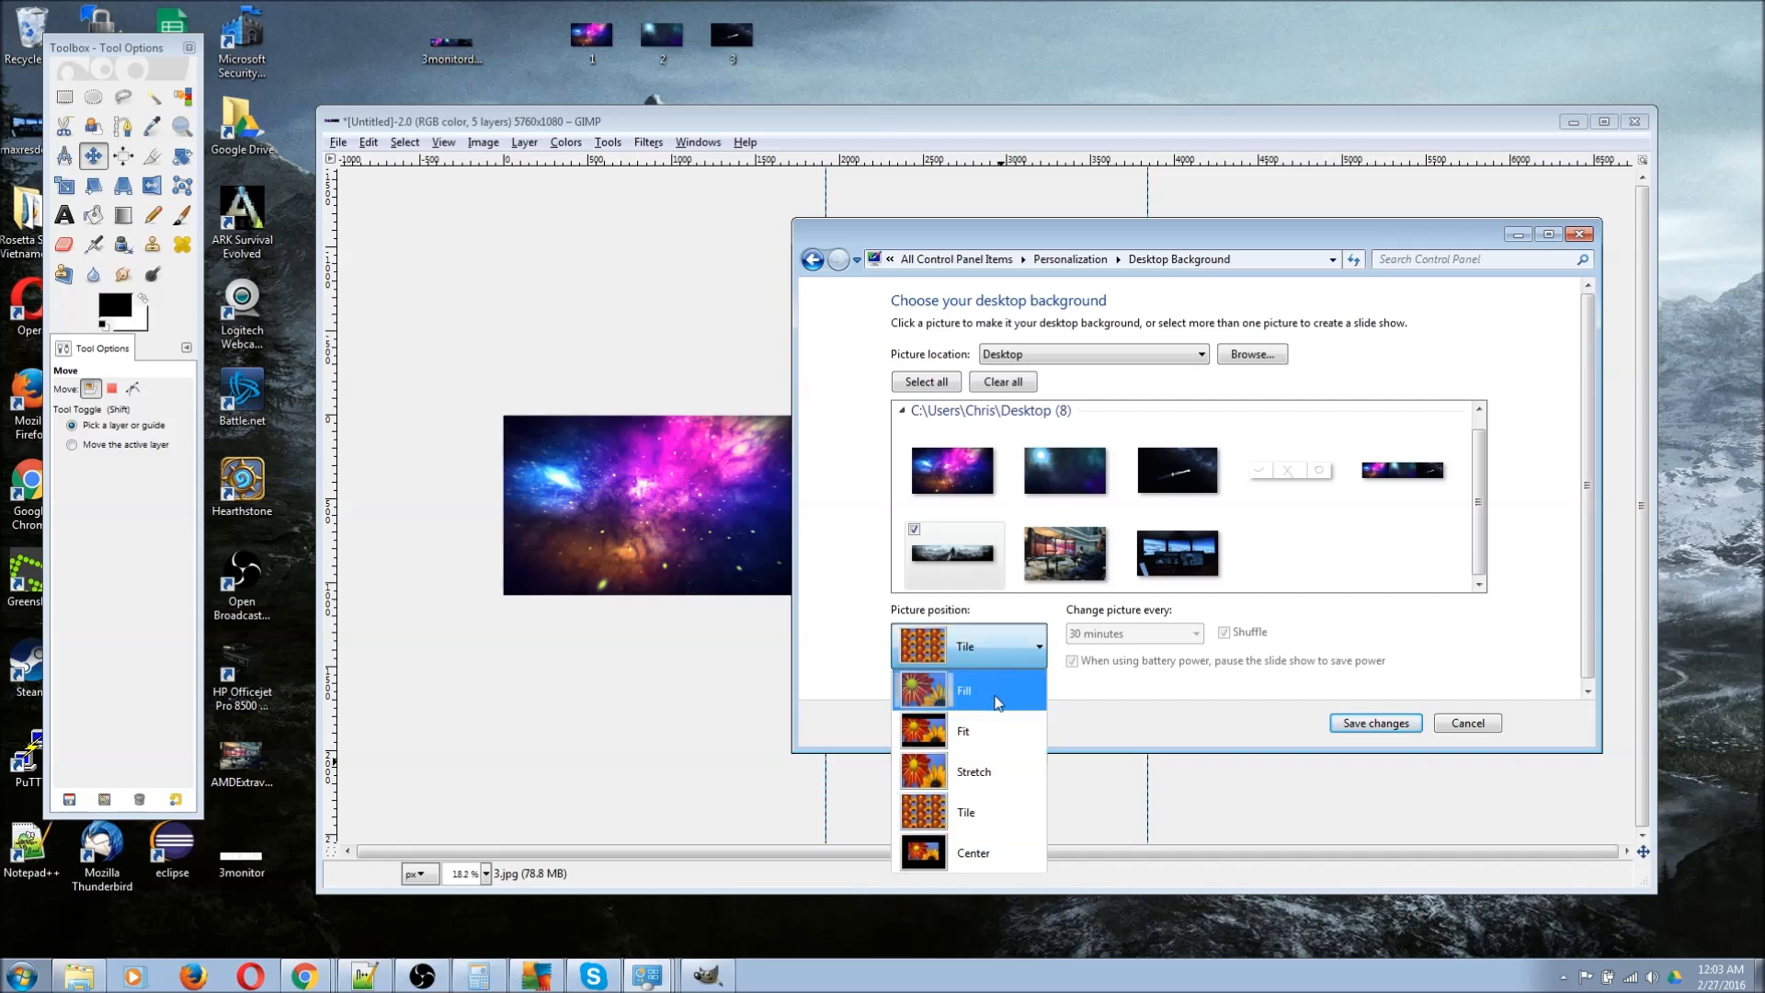
pyautogui.moveTo(1003, 693)
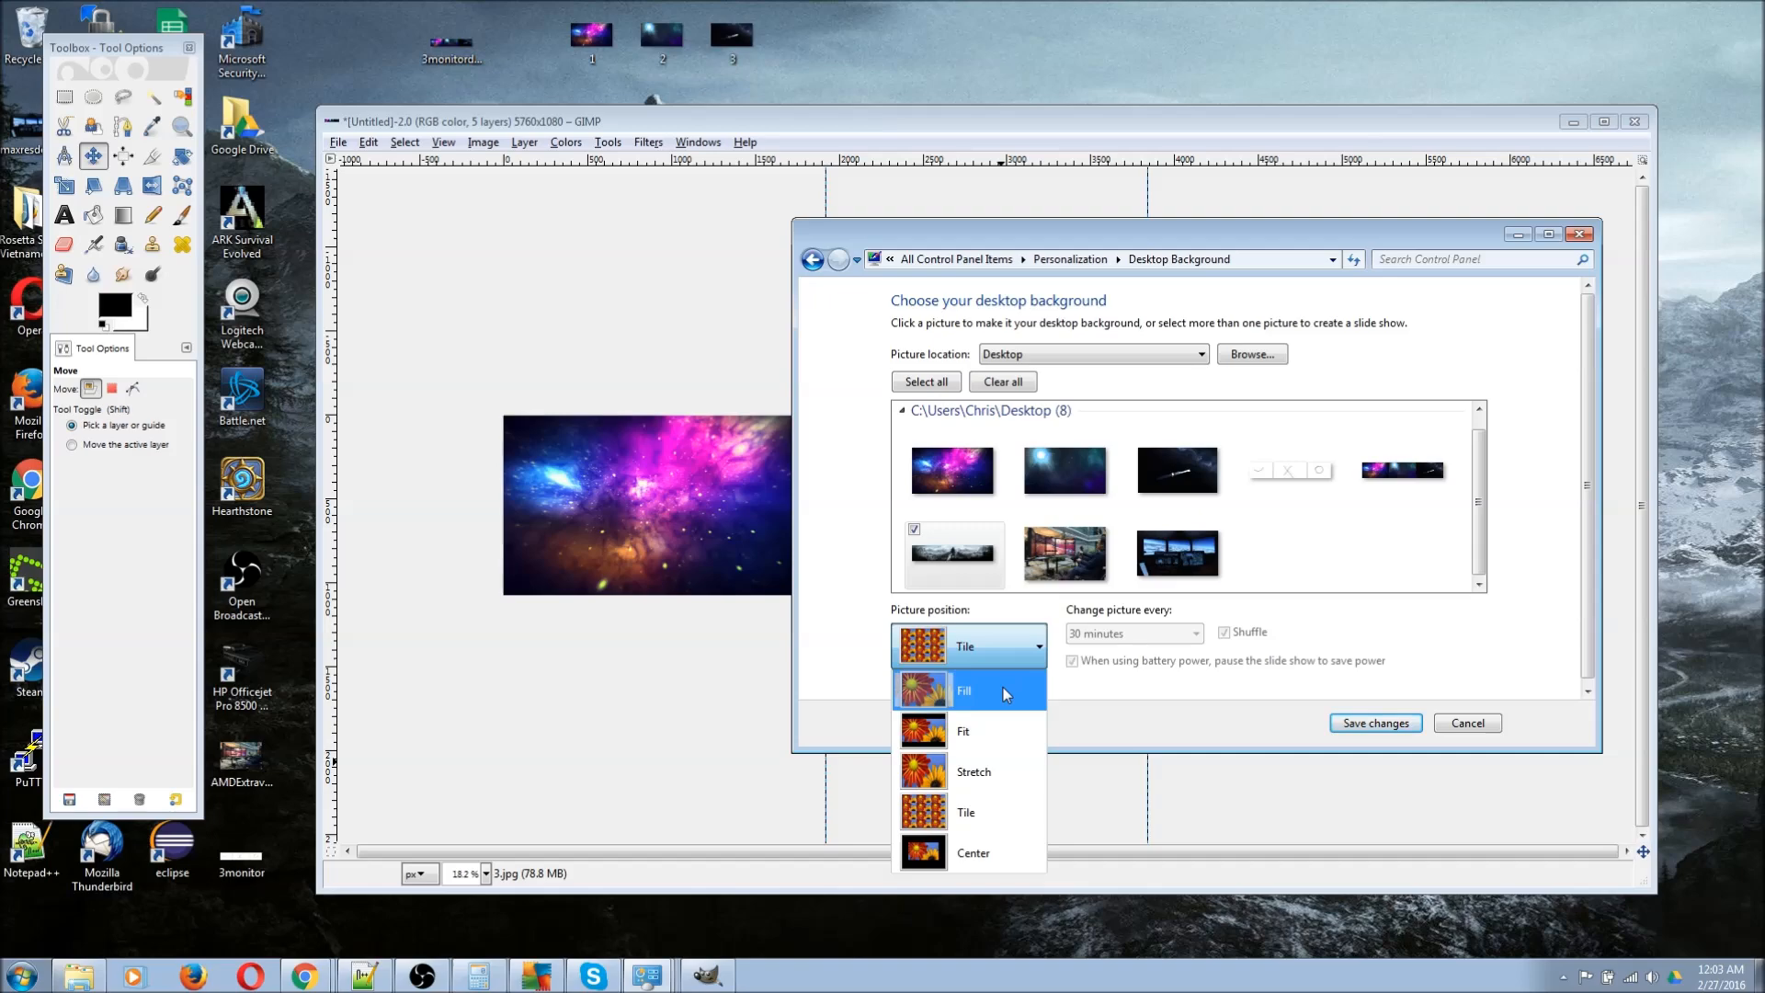
pyautogui.click(965, 690)
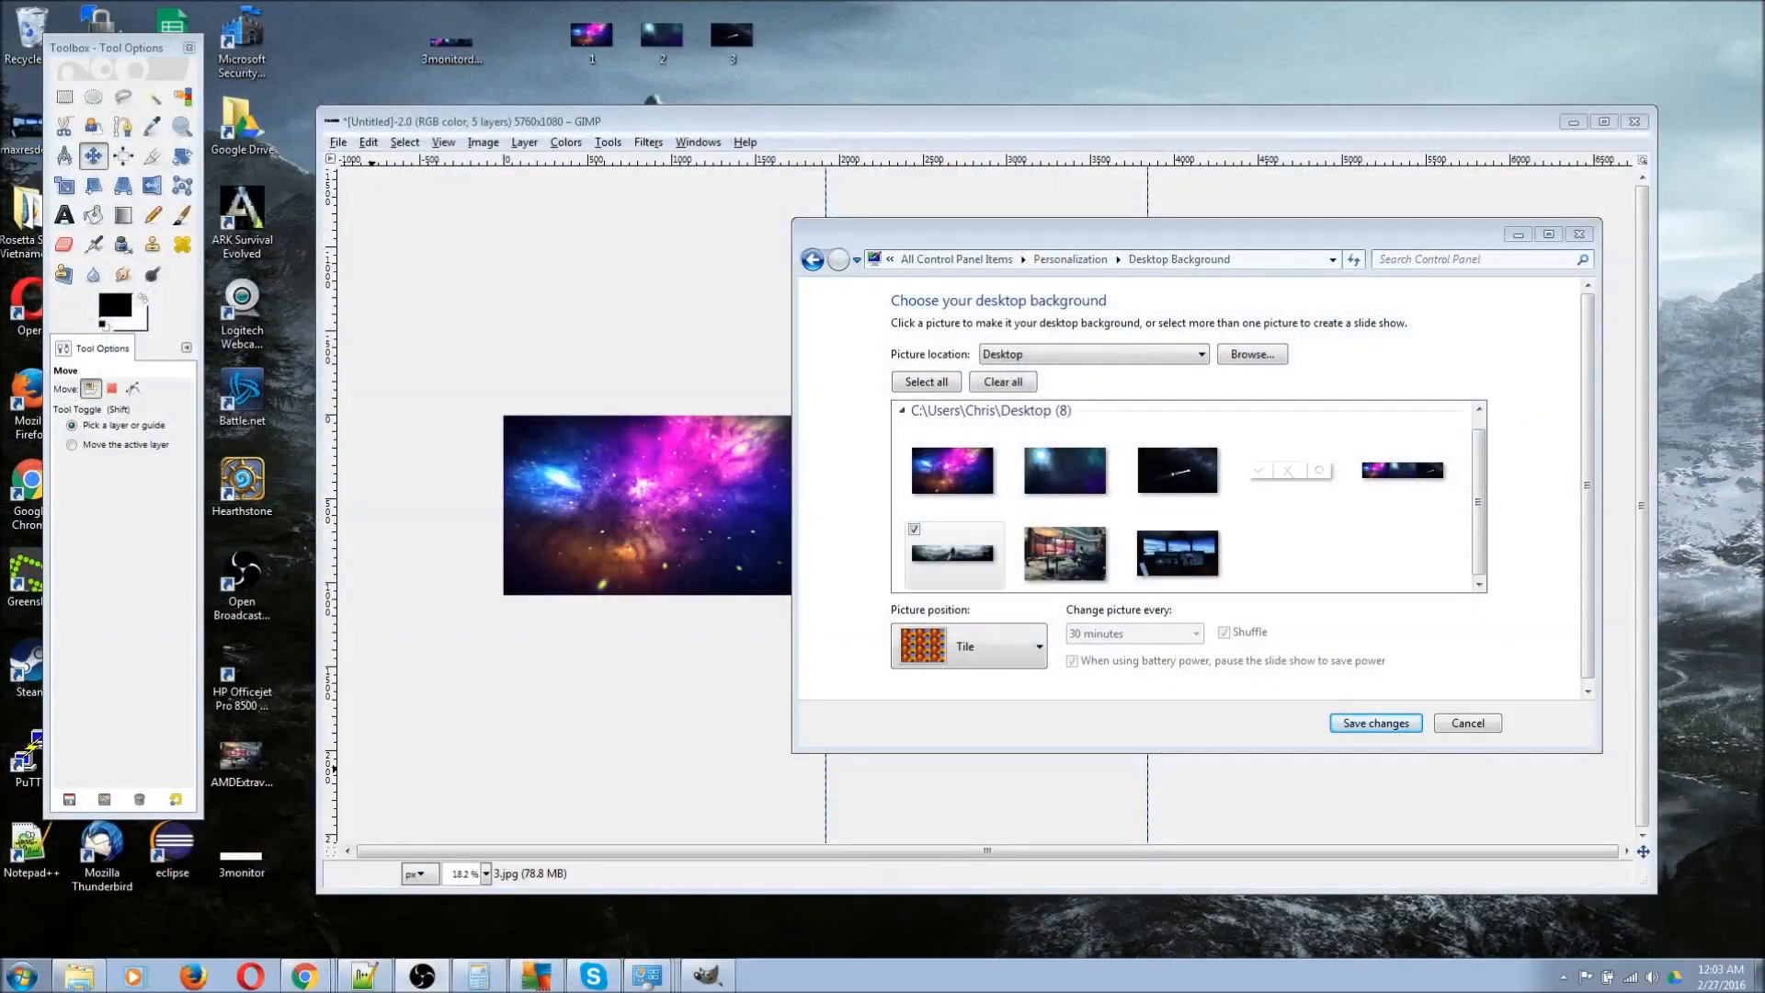
pyautogui.click(1032, 645)
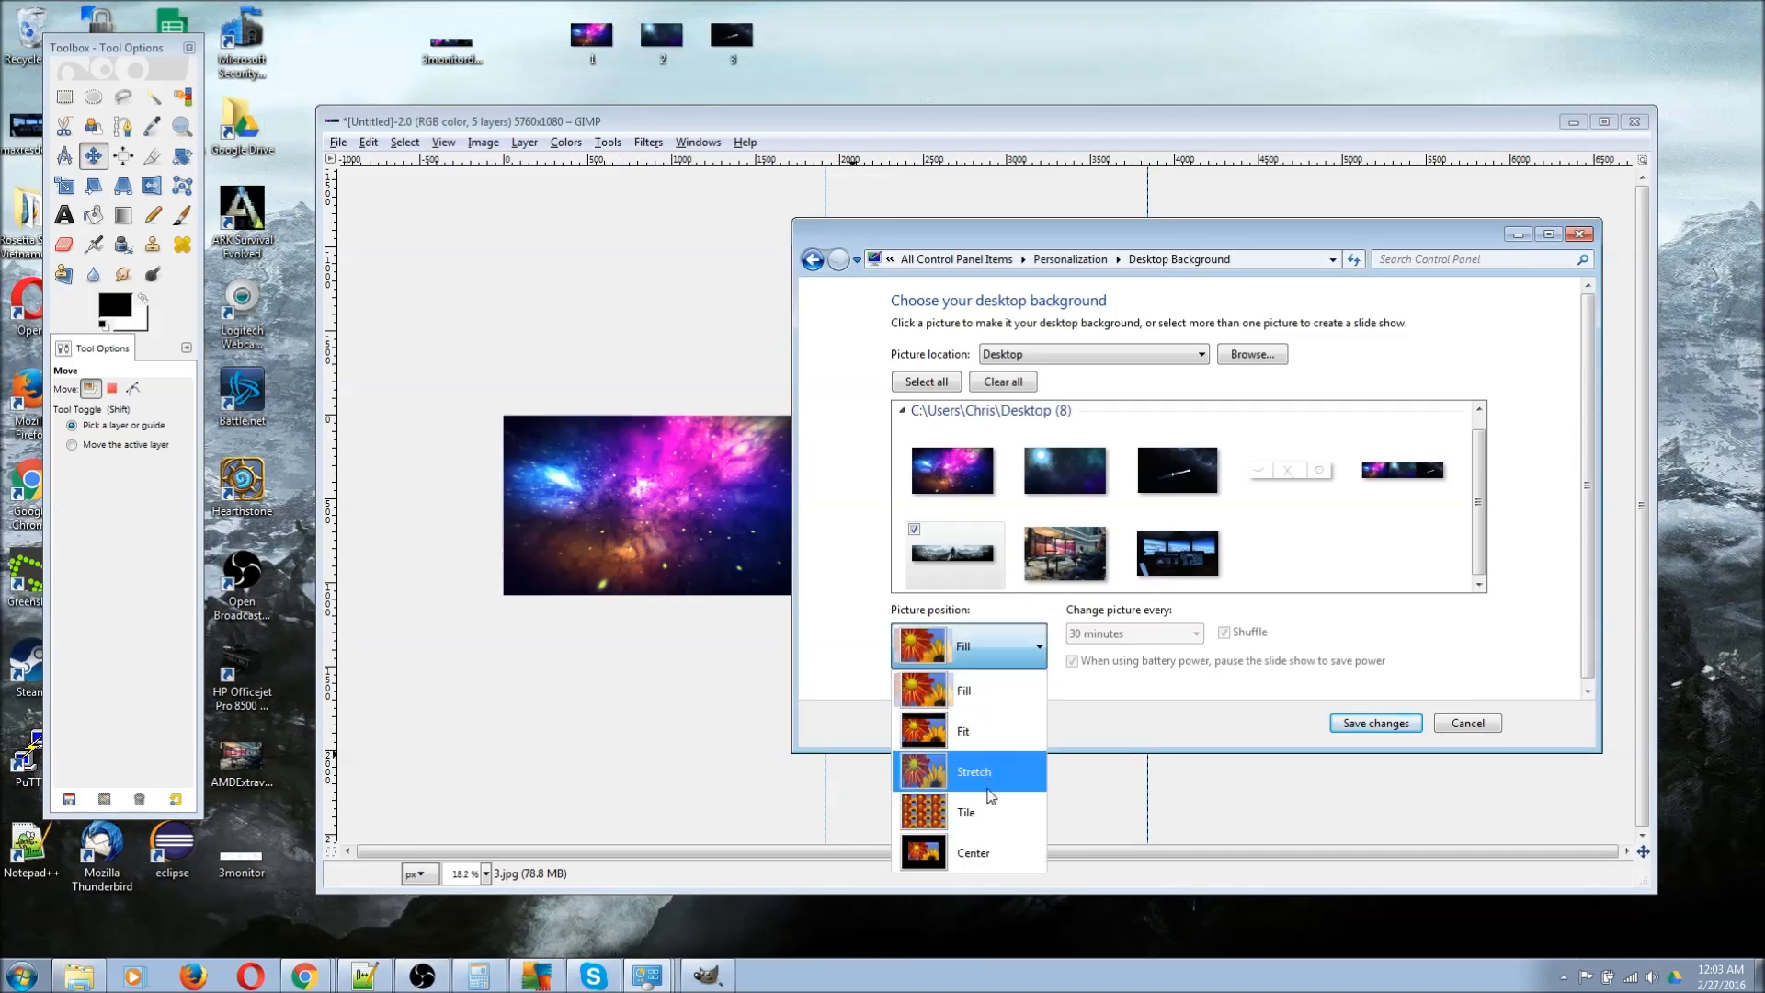
# Choose Tile as the position for the wide 5760x1080 space picture
pyautogui.click(964, 811)
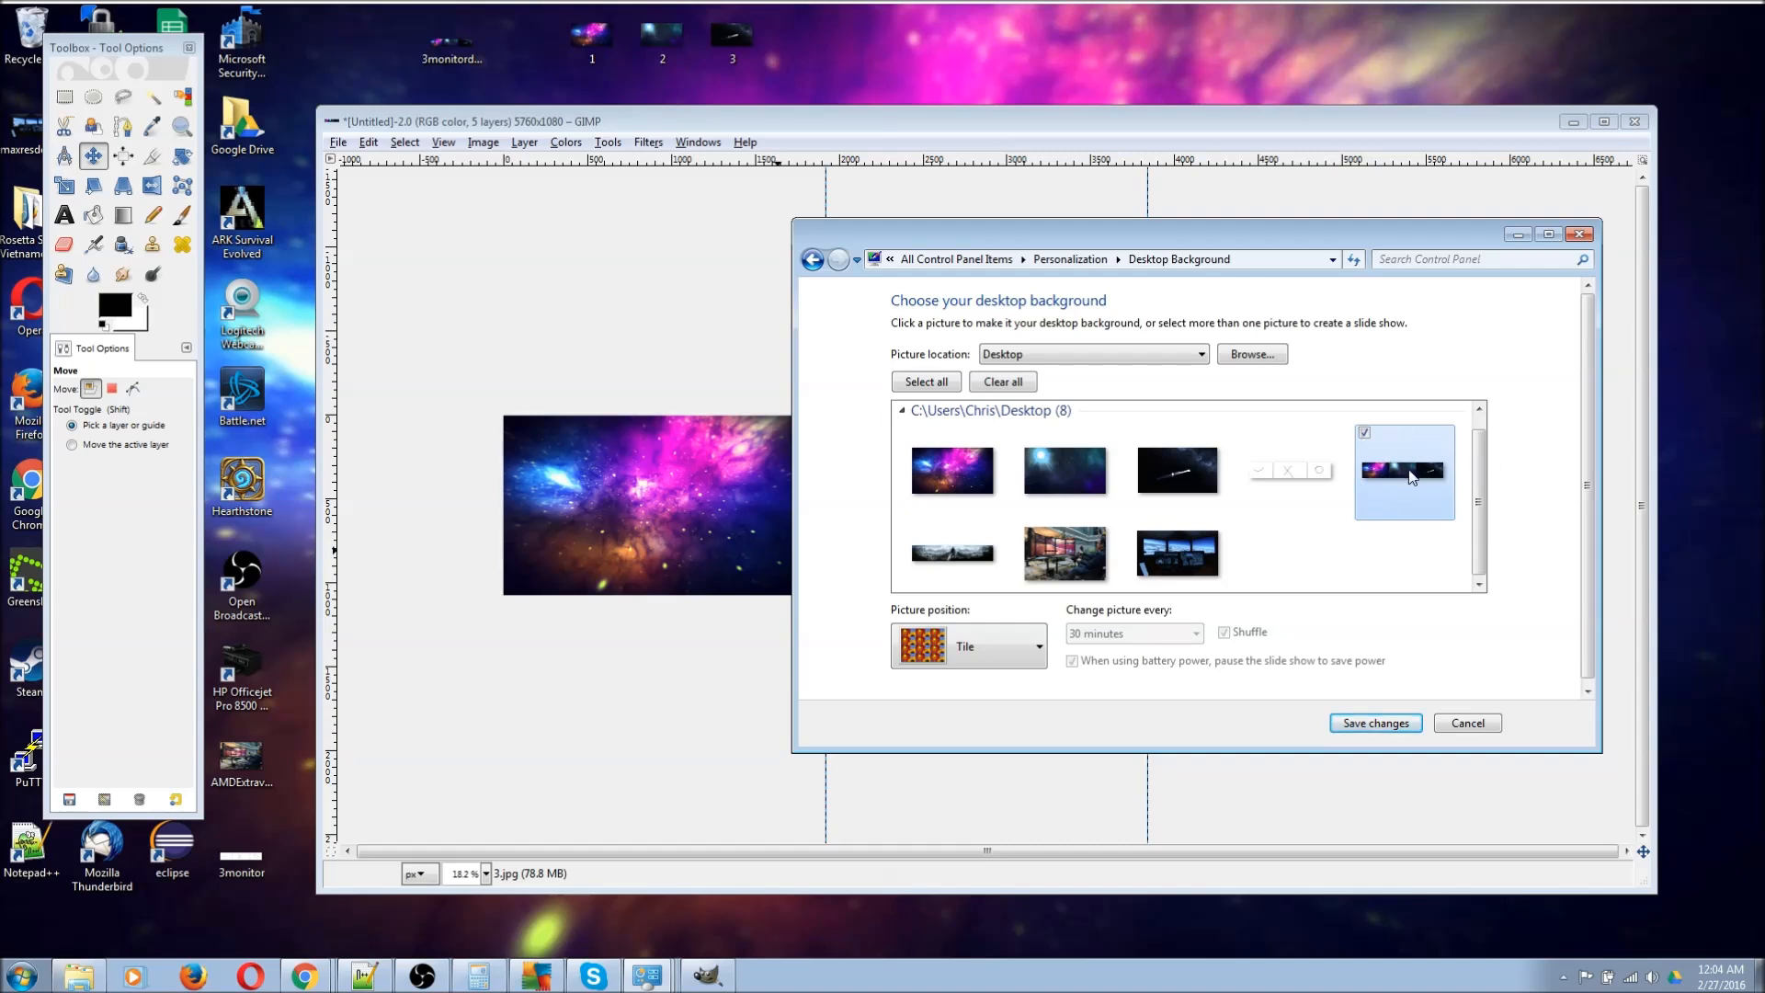
pyautogui.moveTo(1409, 462)
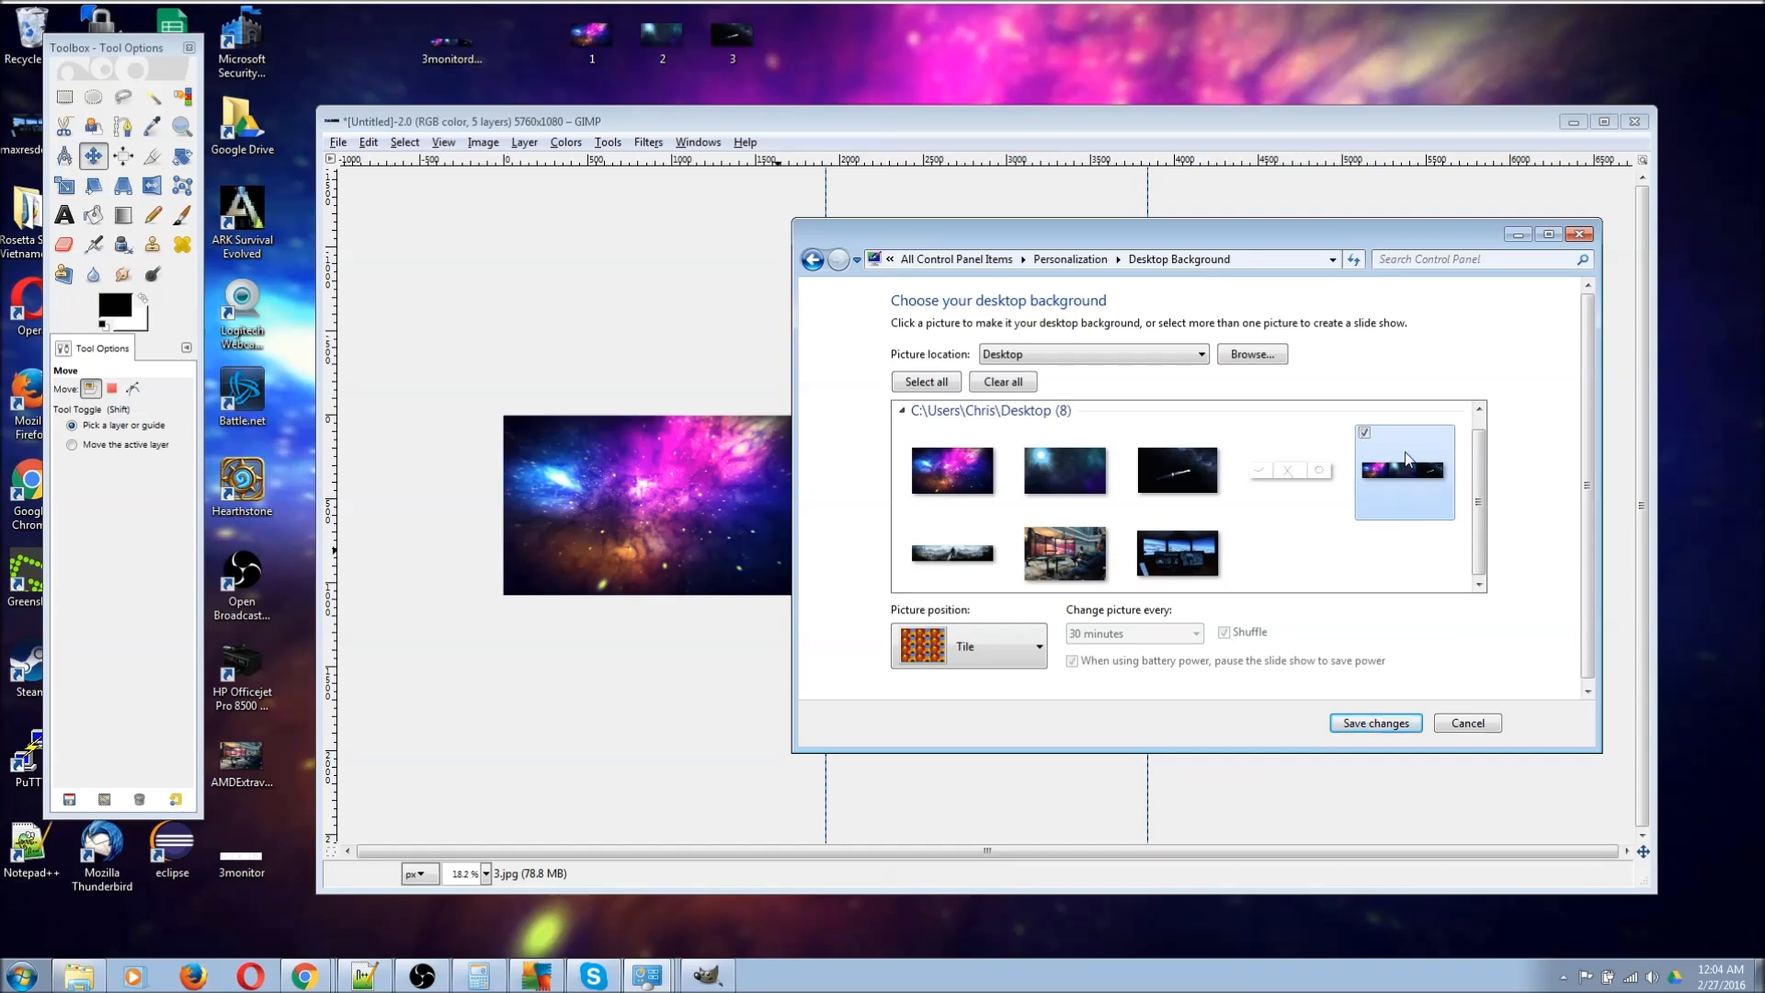
pyautogui.moveTo(1412, 608)
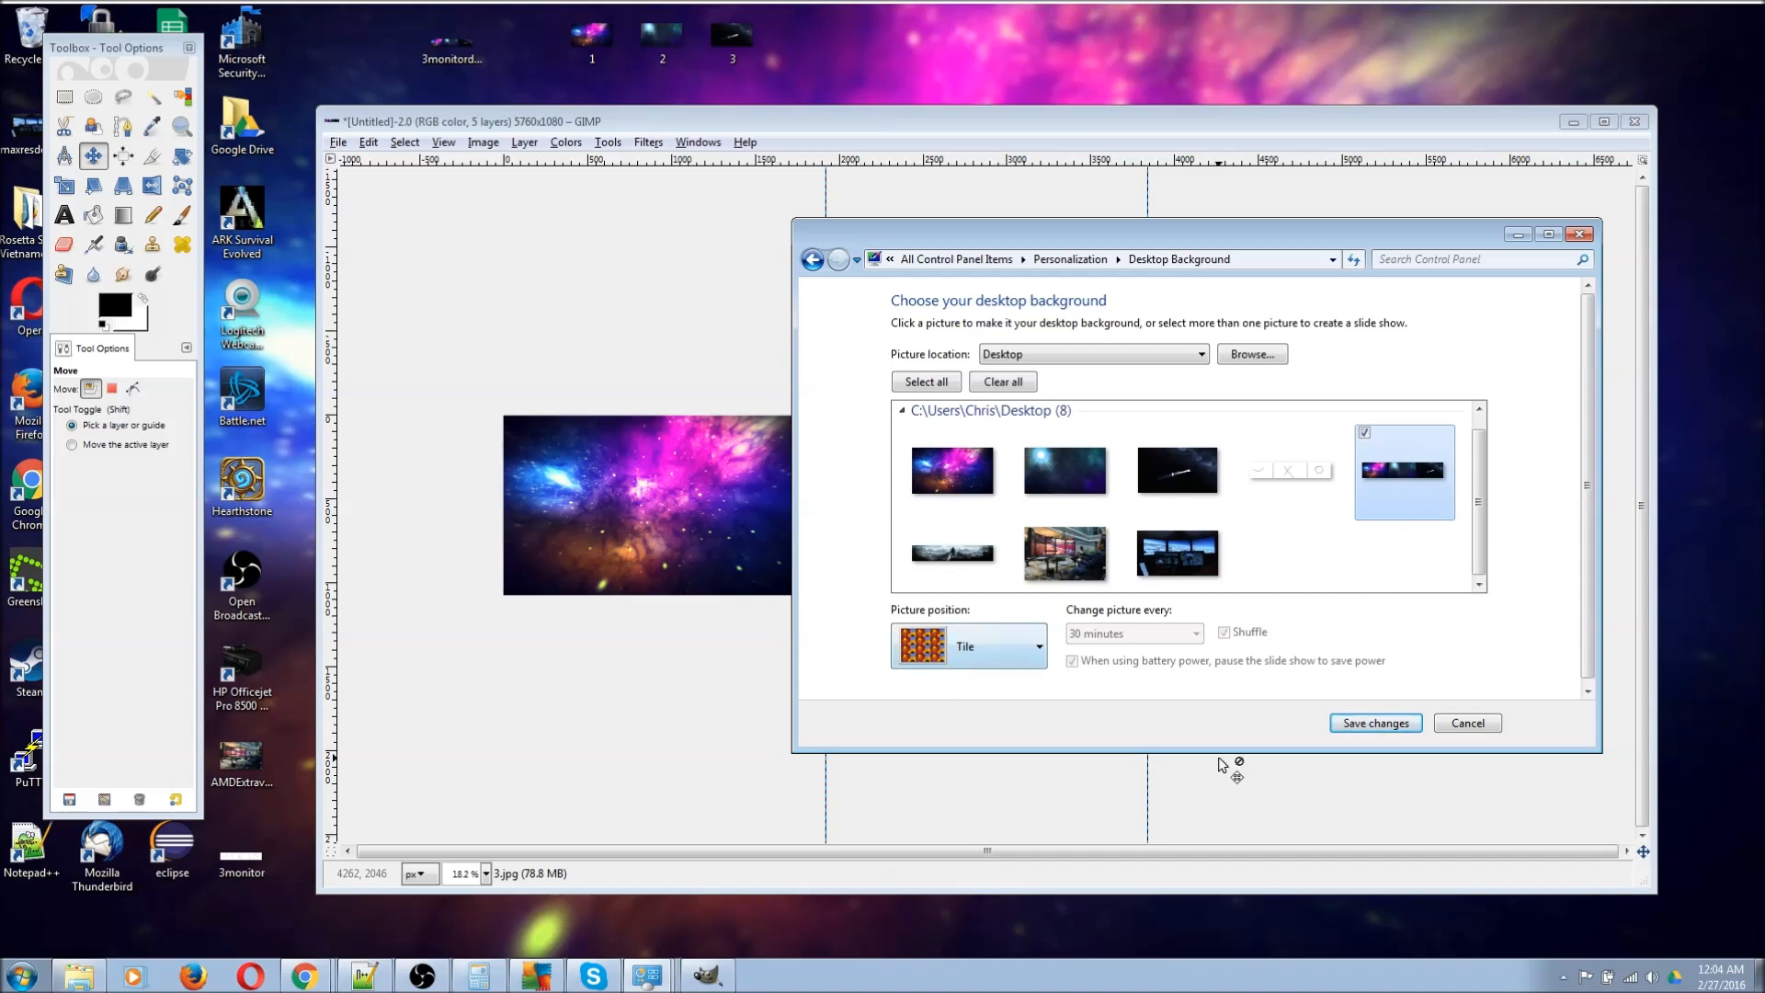
# Save changes so 3monitordesktop becomes the applied desktop background
pyautogui.click(811, 259)
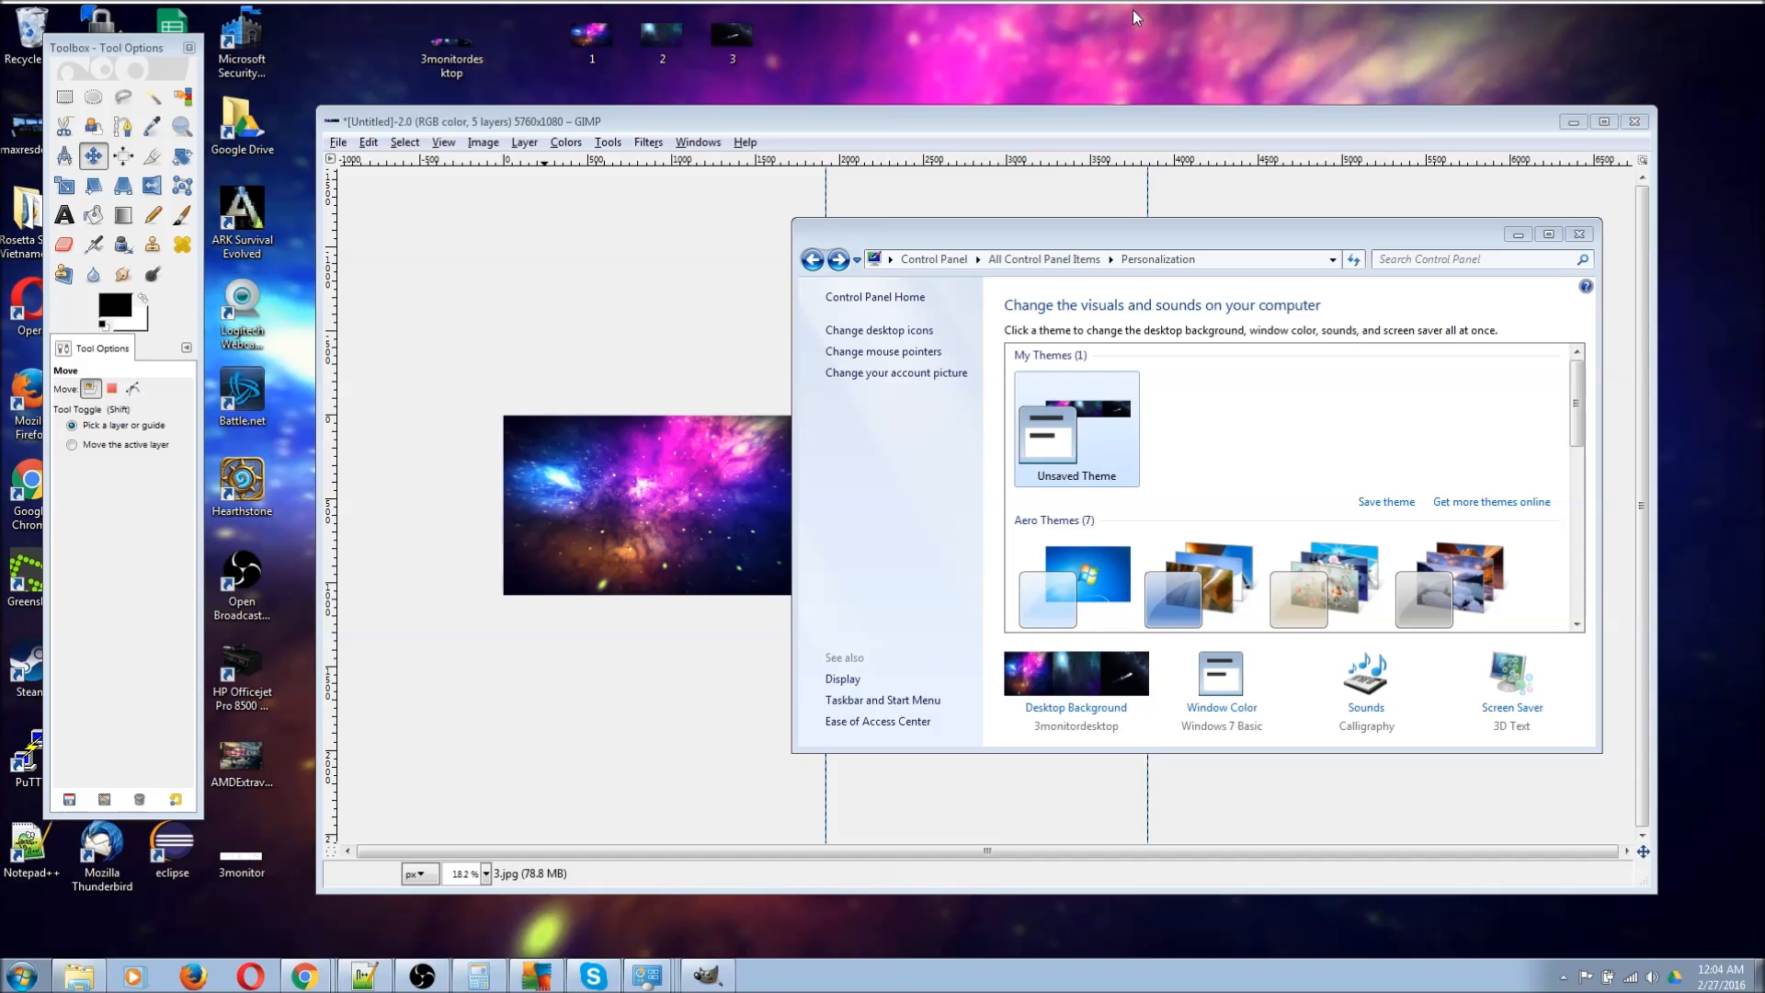
pyautogui.moveTo(1134, 30)
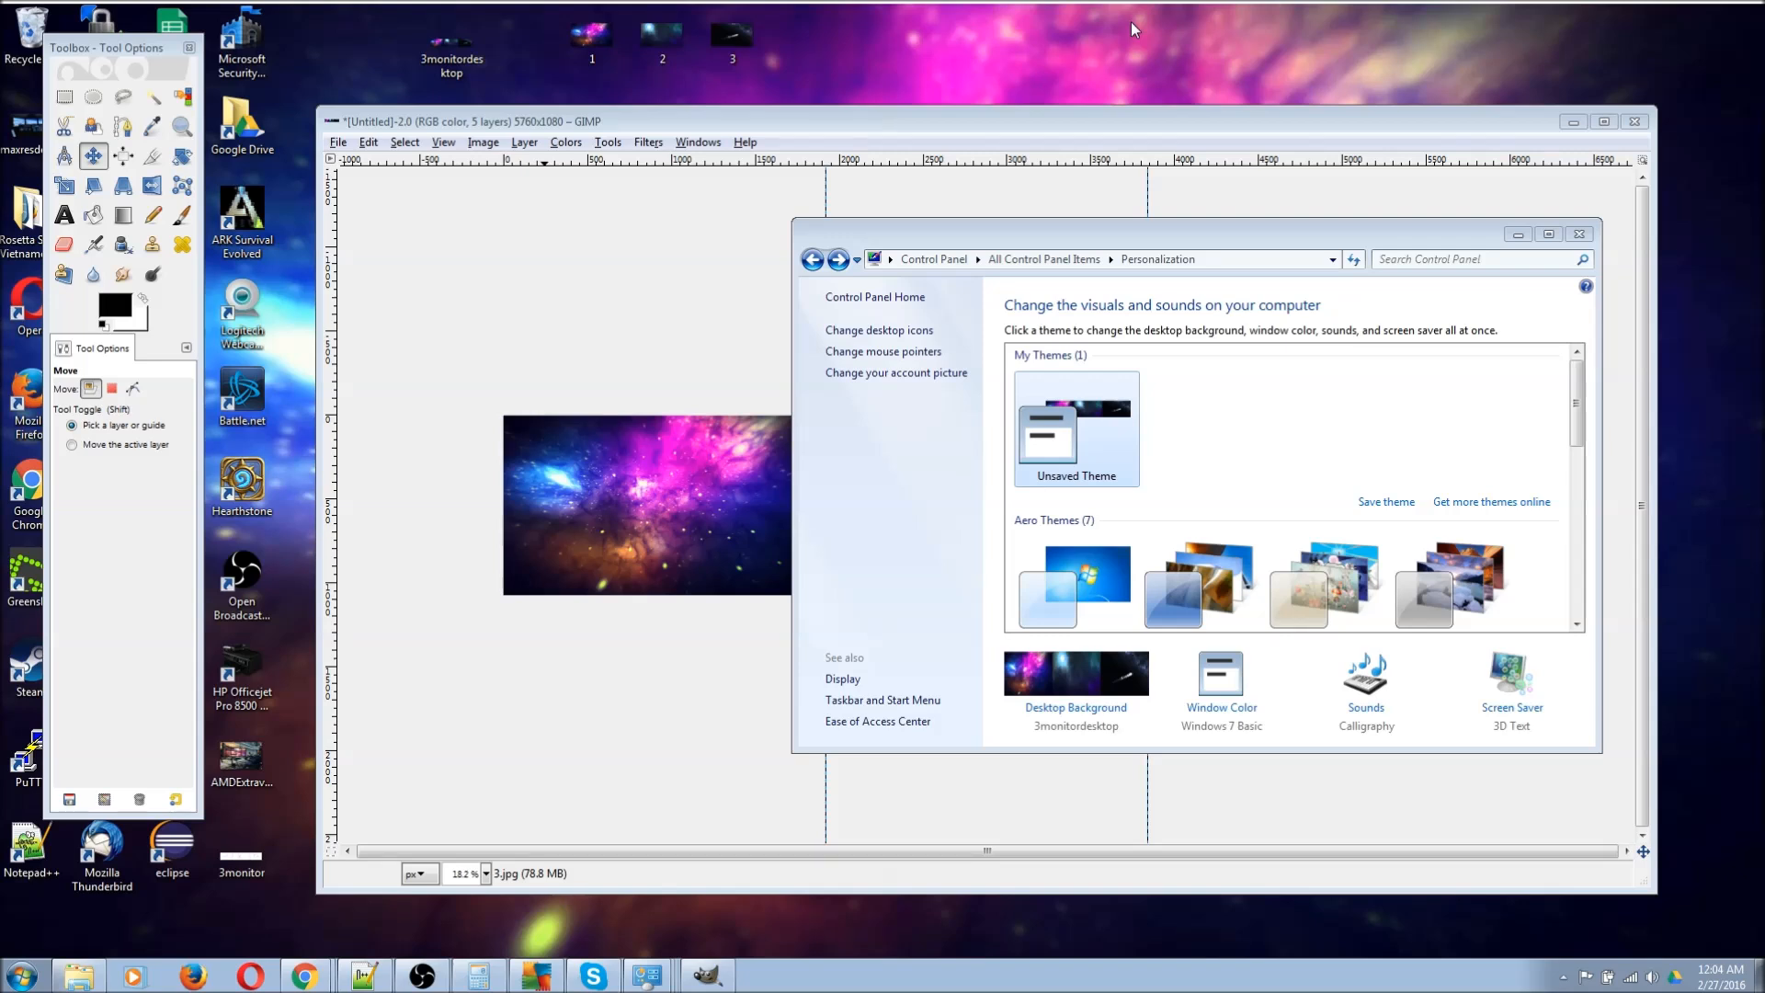
pyautogui.moveTo(1107, 34)
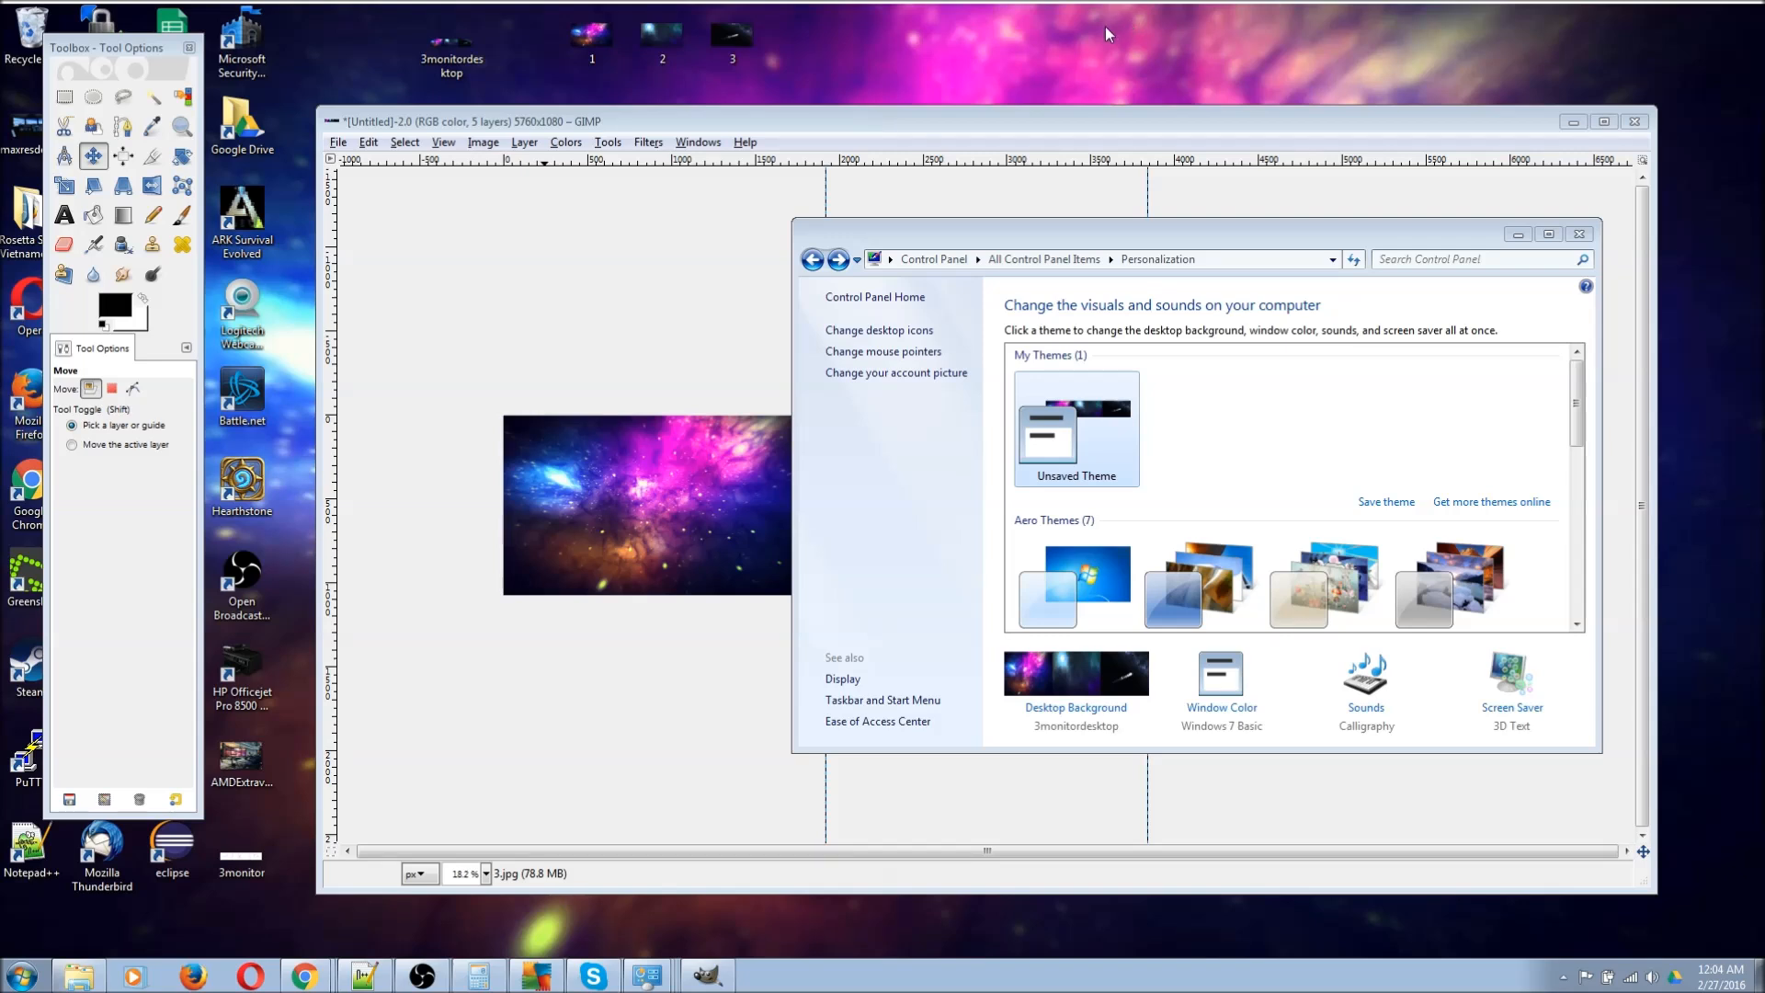
pyautogui.moveTo(1108, 34)
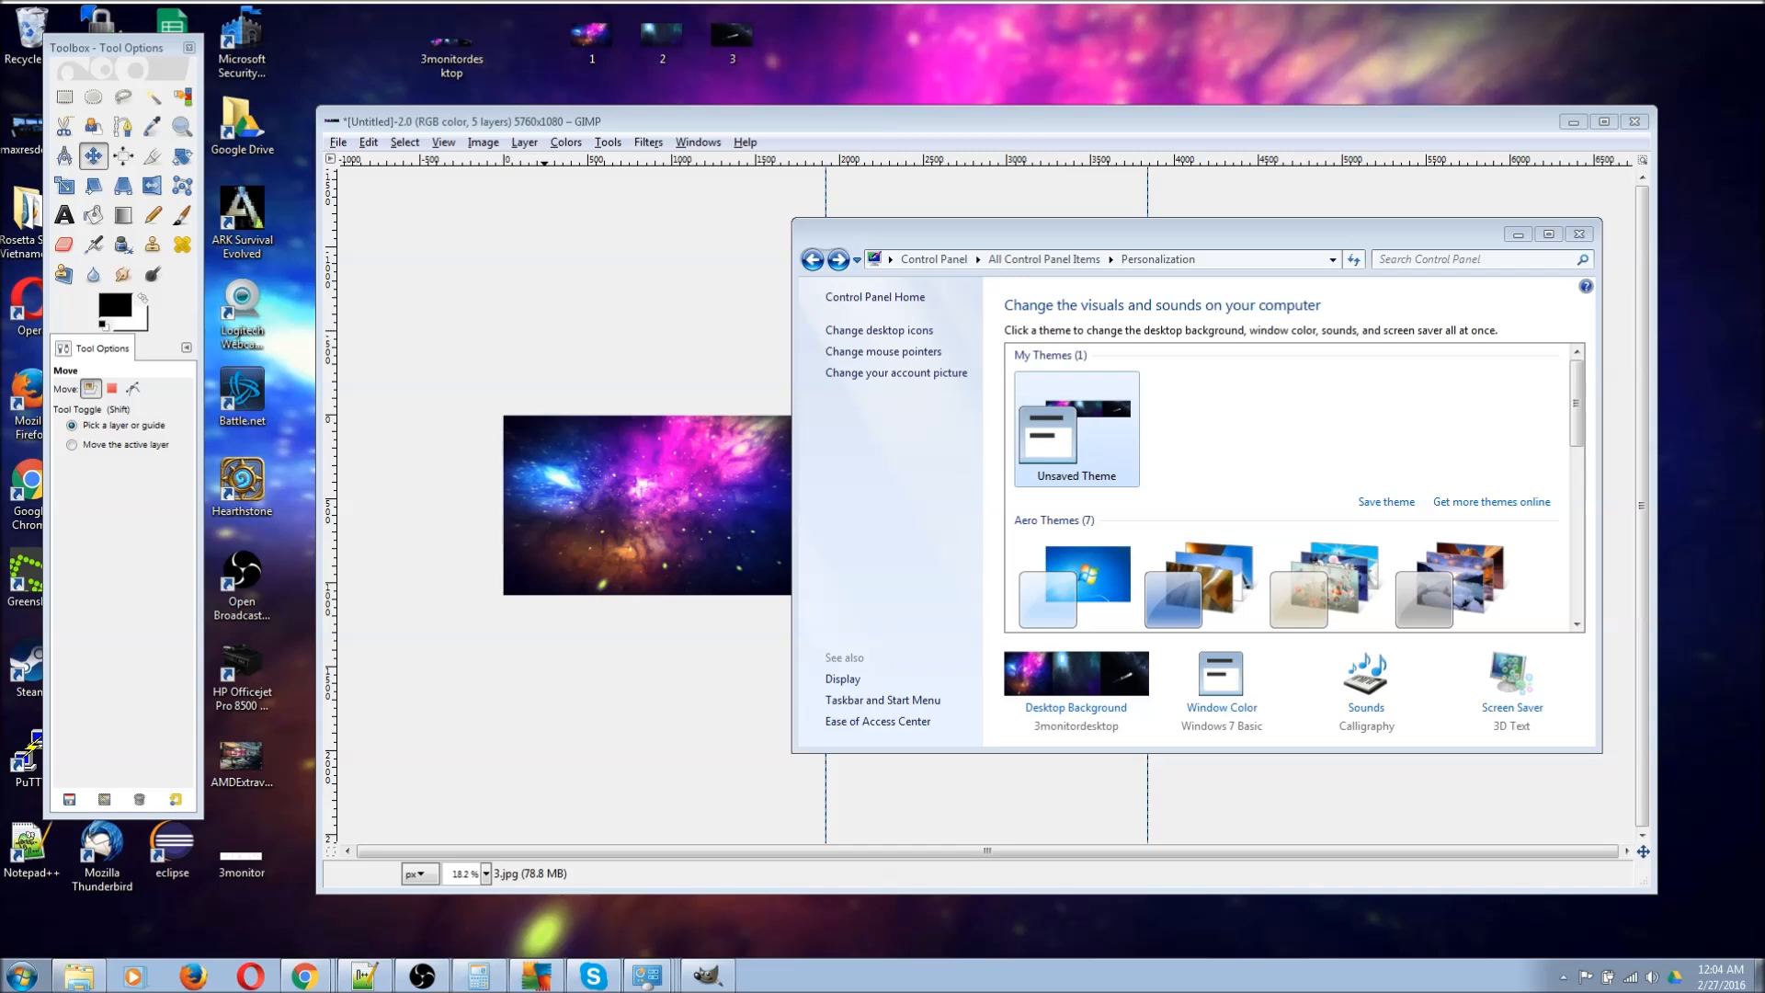